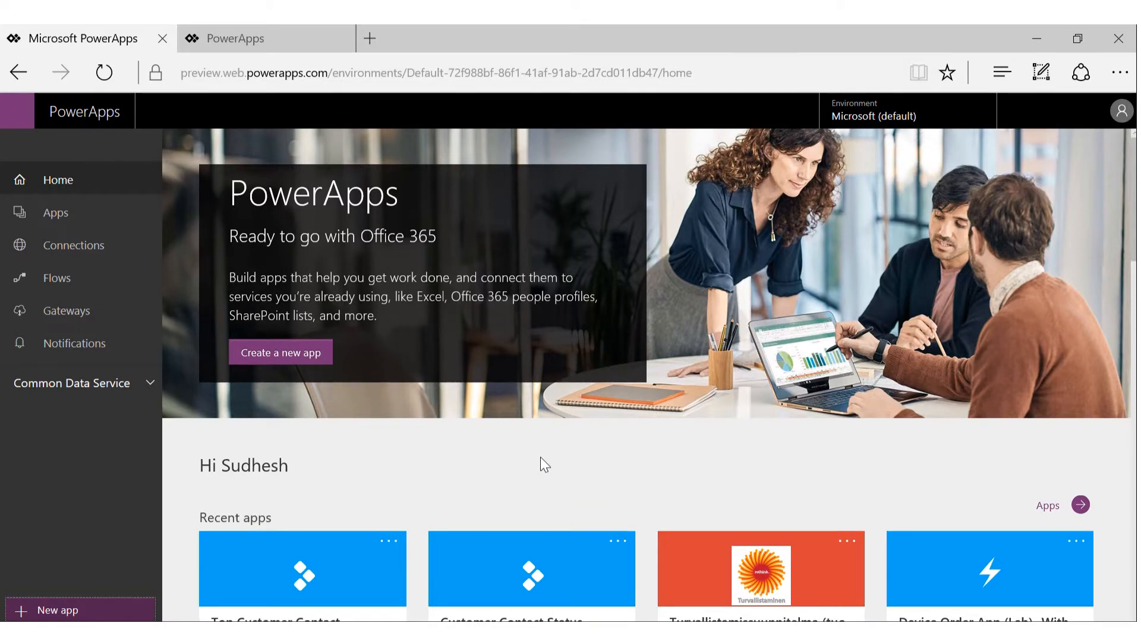
mouse_move(321, 44)
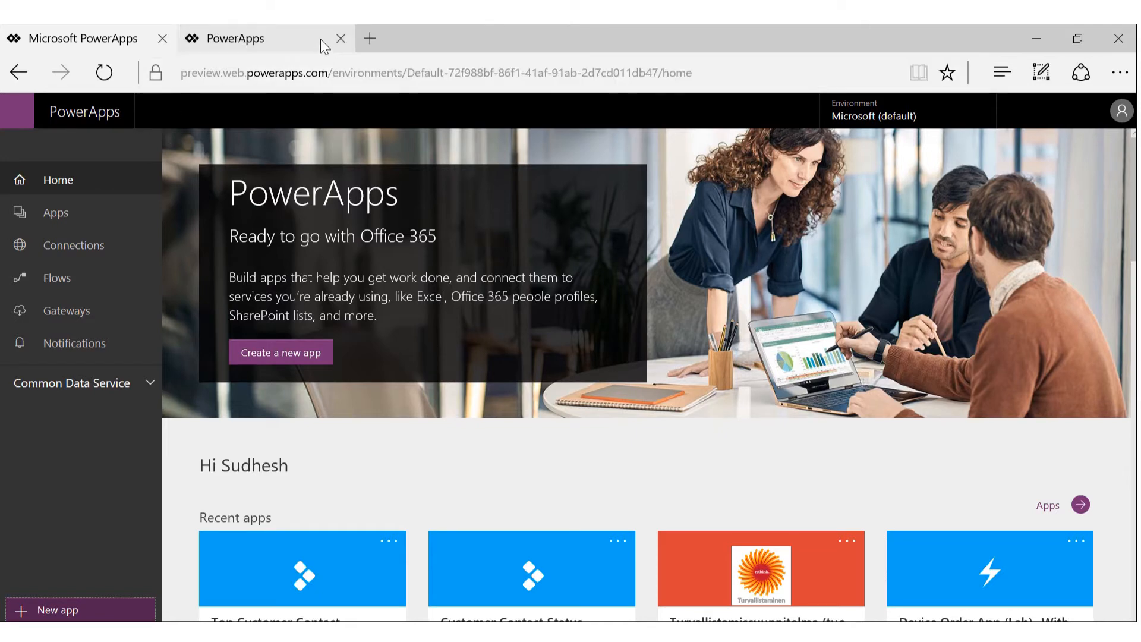
Open a third PowerApps portal tab alongside the existing two
click(369, 37)
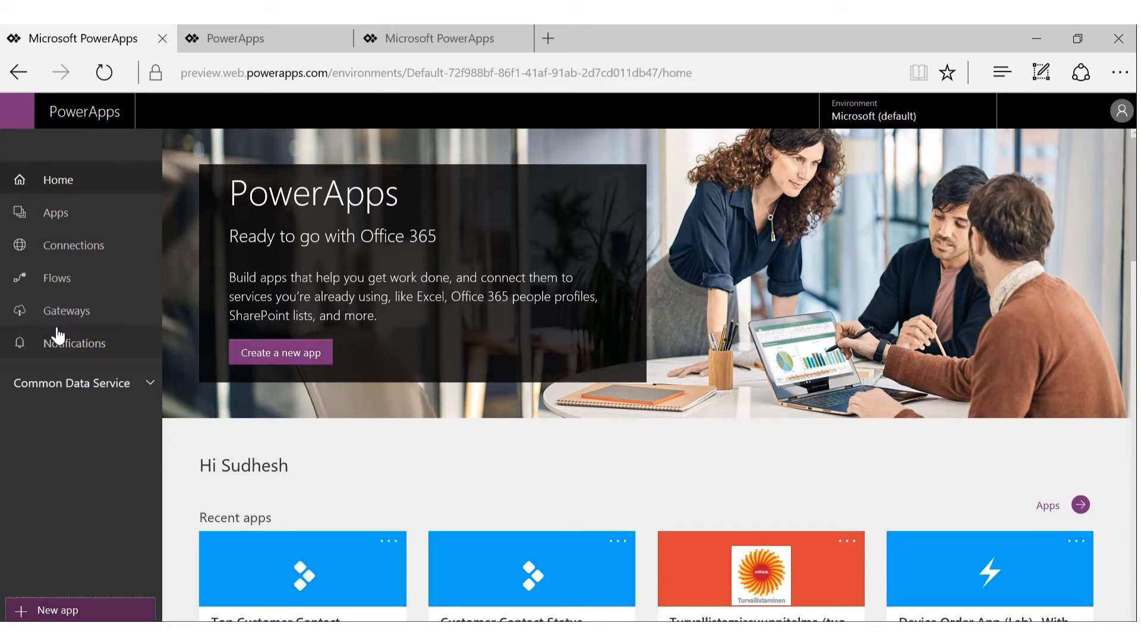
mouse_move(53, 201)
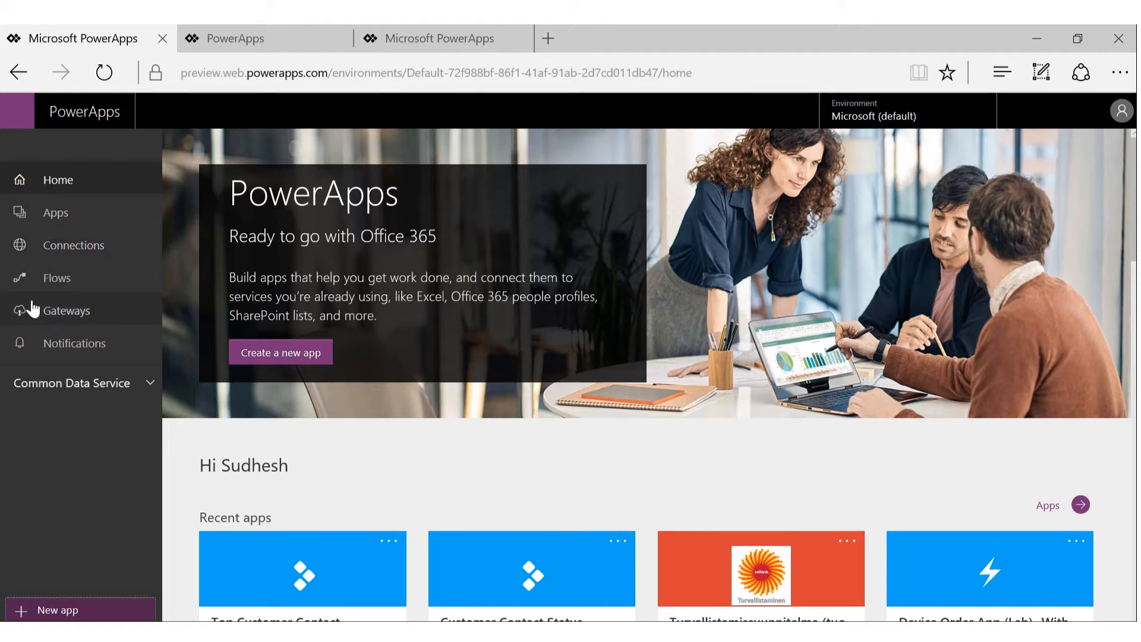
mouse_move(55, 219)
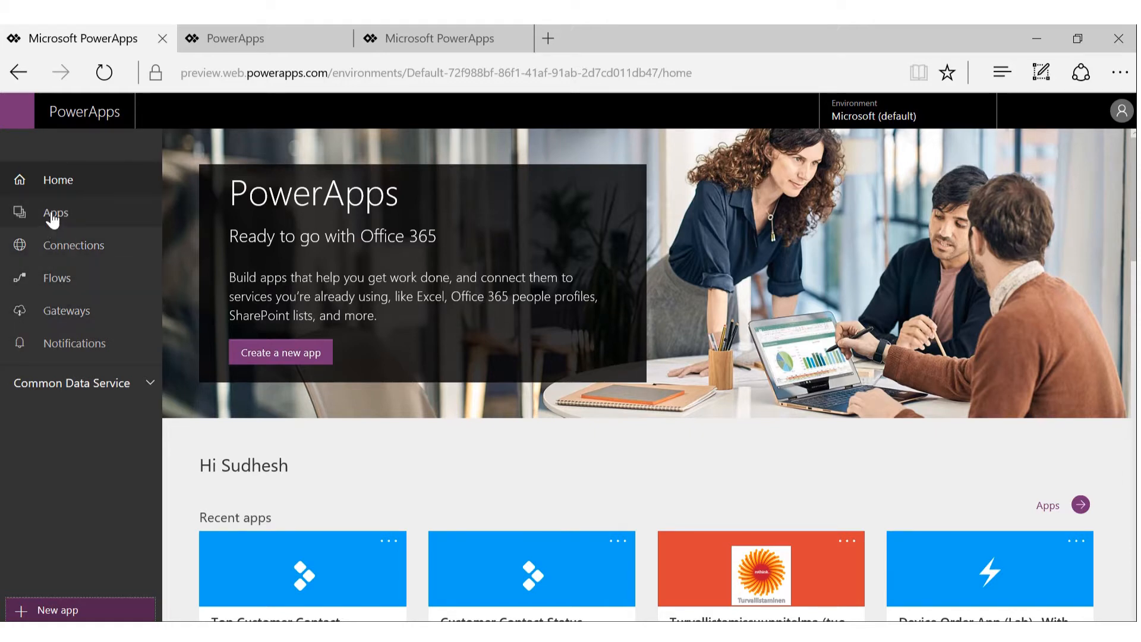
click(55, 213)
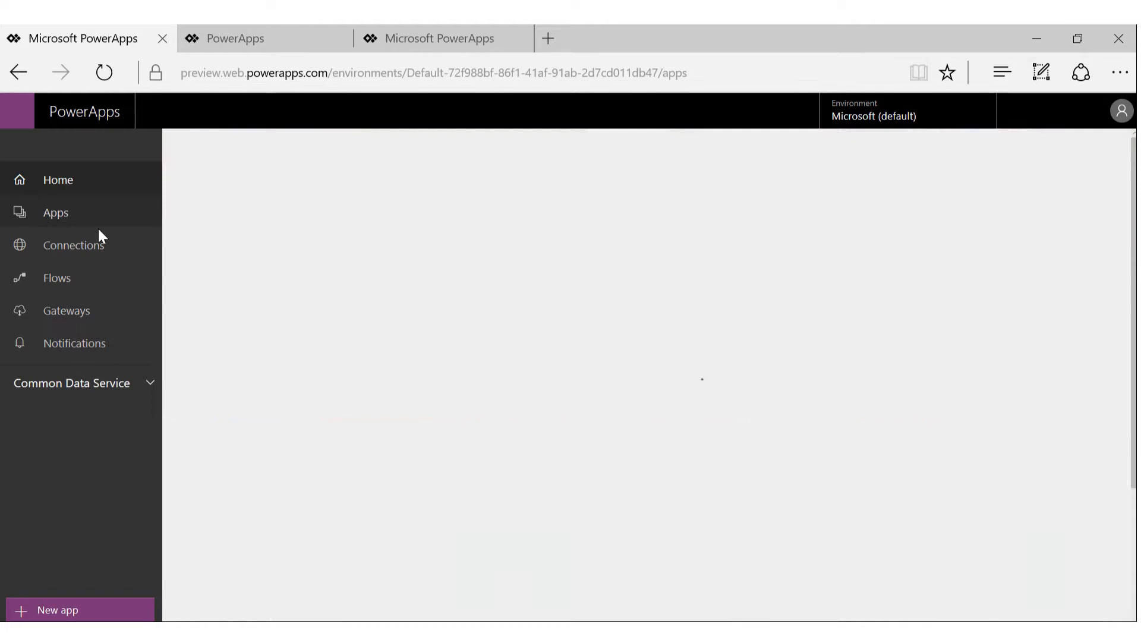
click(55, 212)
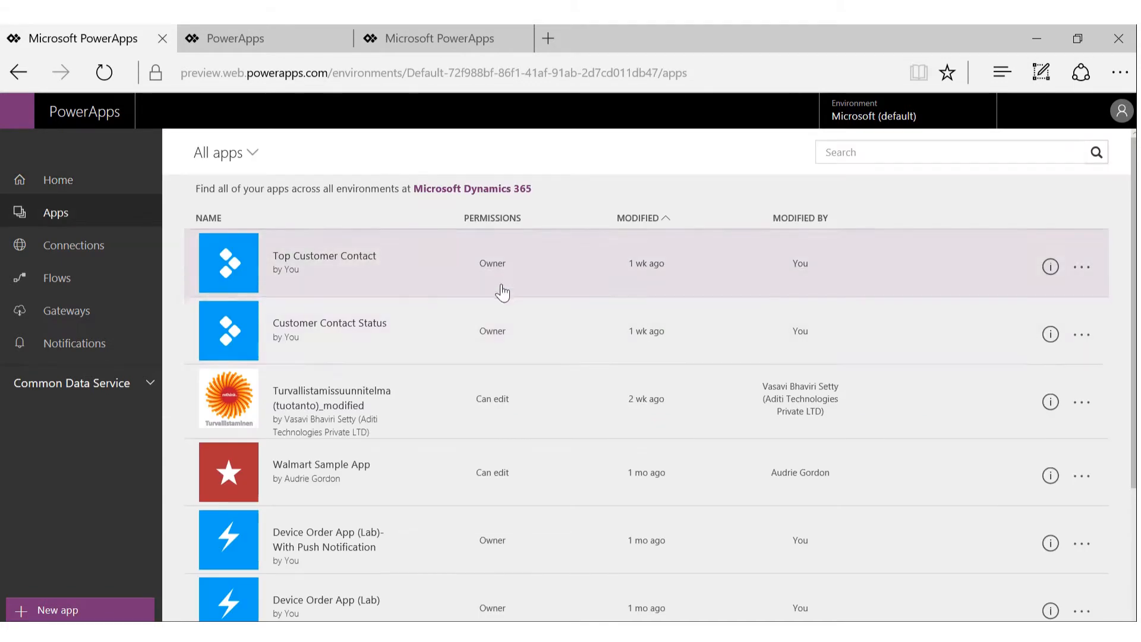
mouse_move(666, 356)
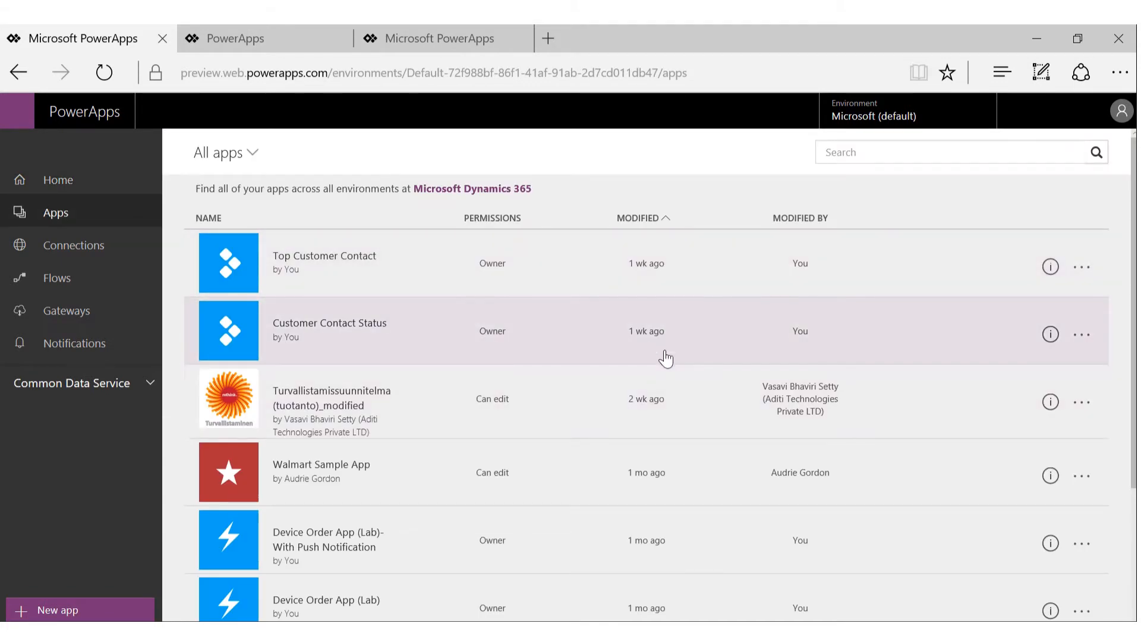
mouse_move(670, 358)
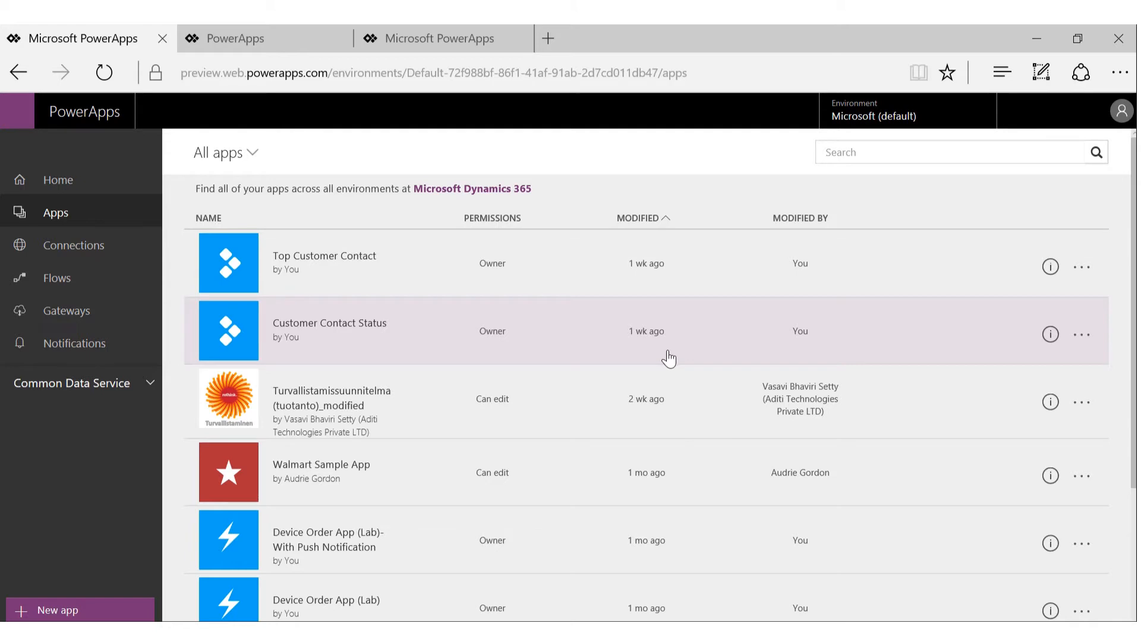
mouse_move(613, 472)
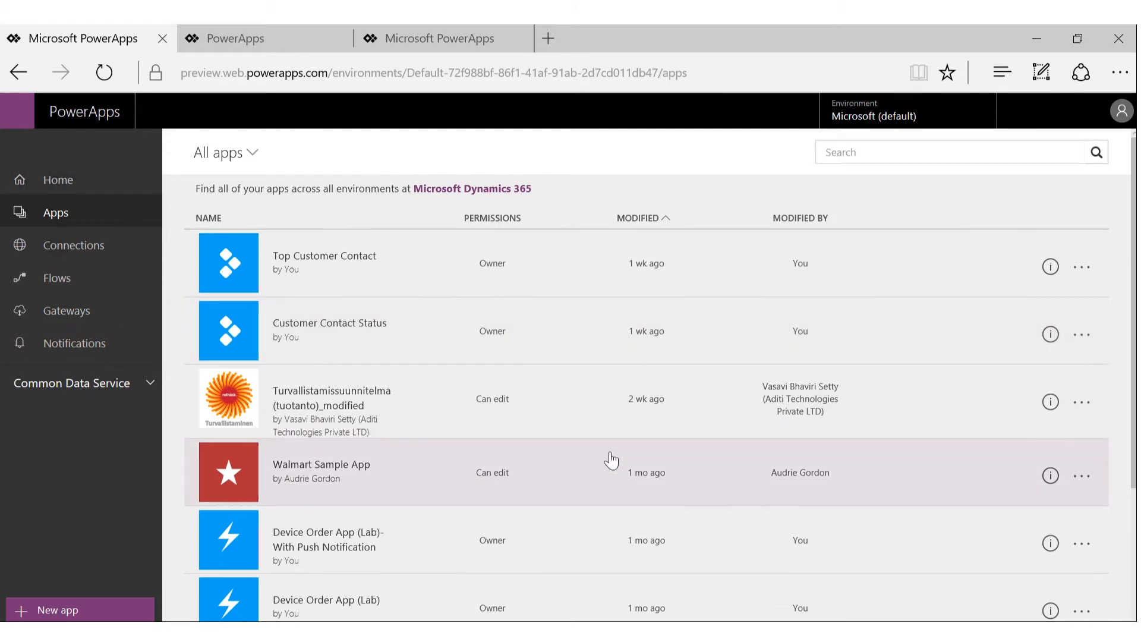
mouse_move(345, 479)
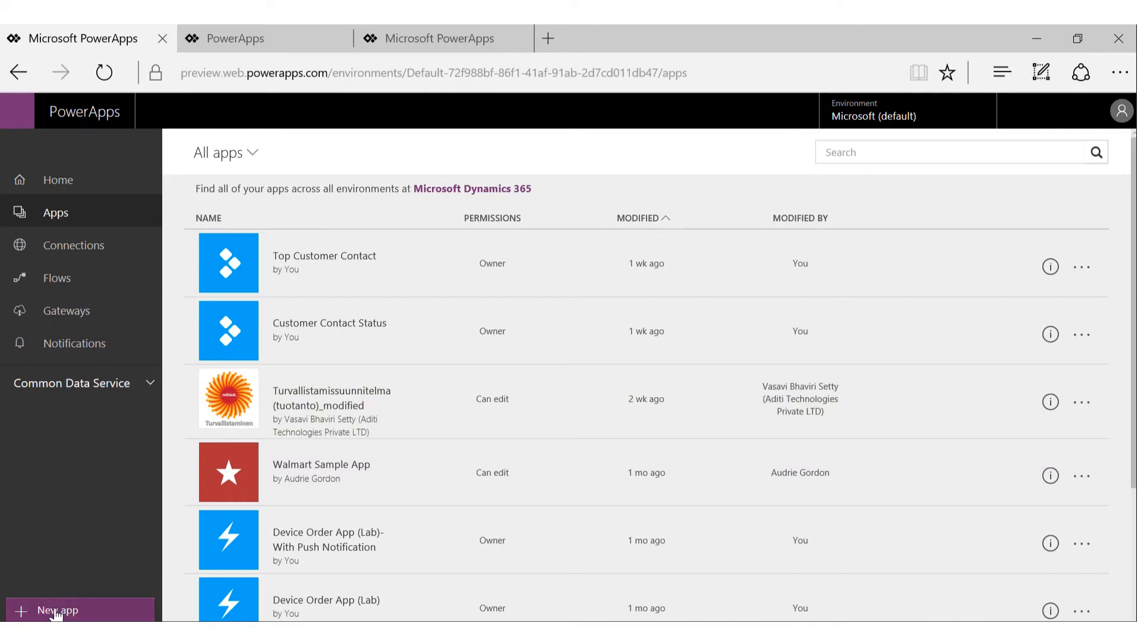
mouse_move(102, 614)
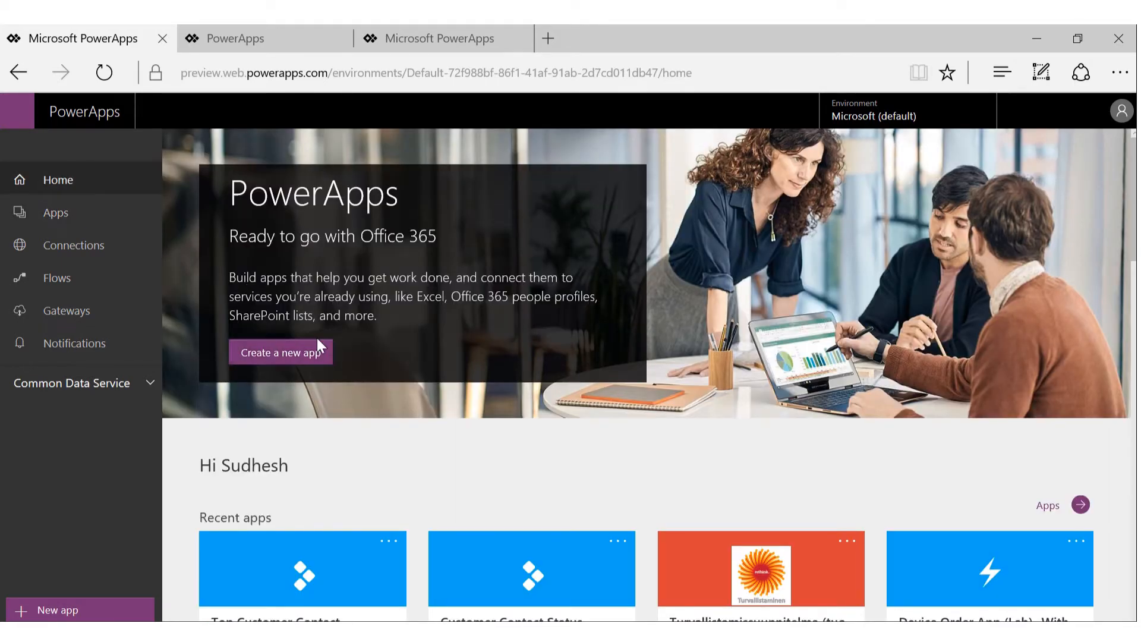
scroll(down, 3)
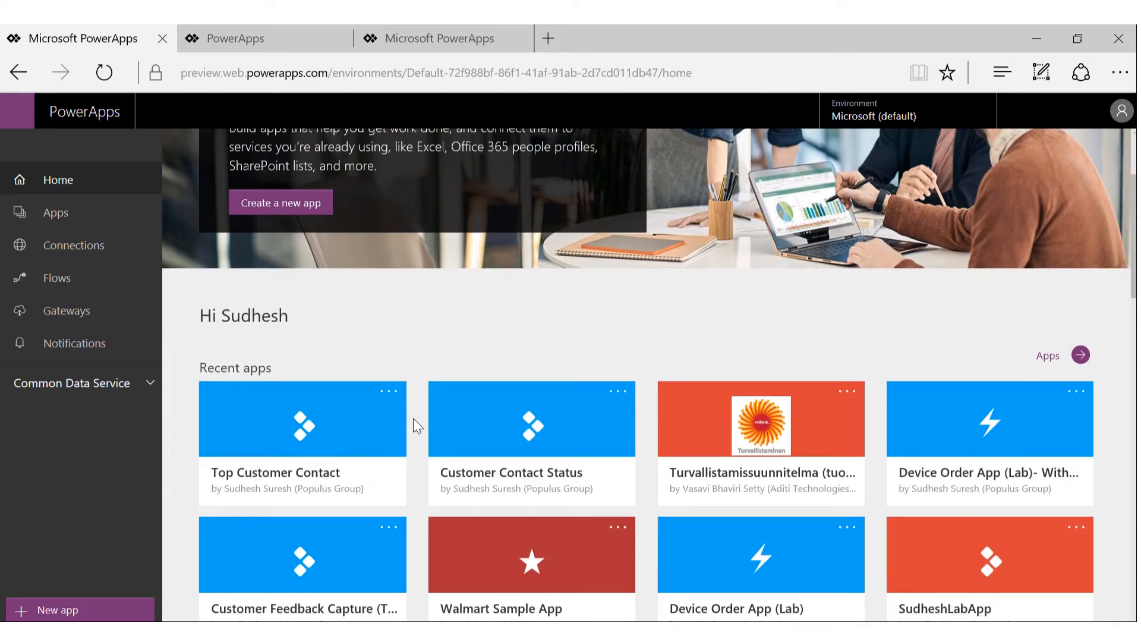
scroll(down, 3)
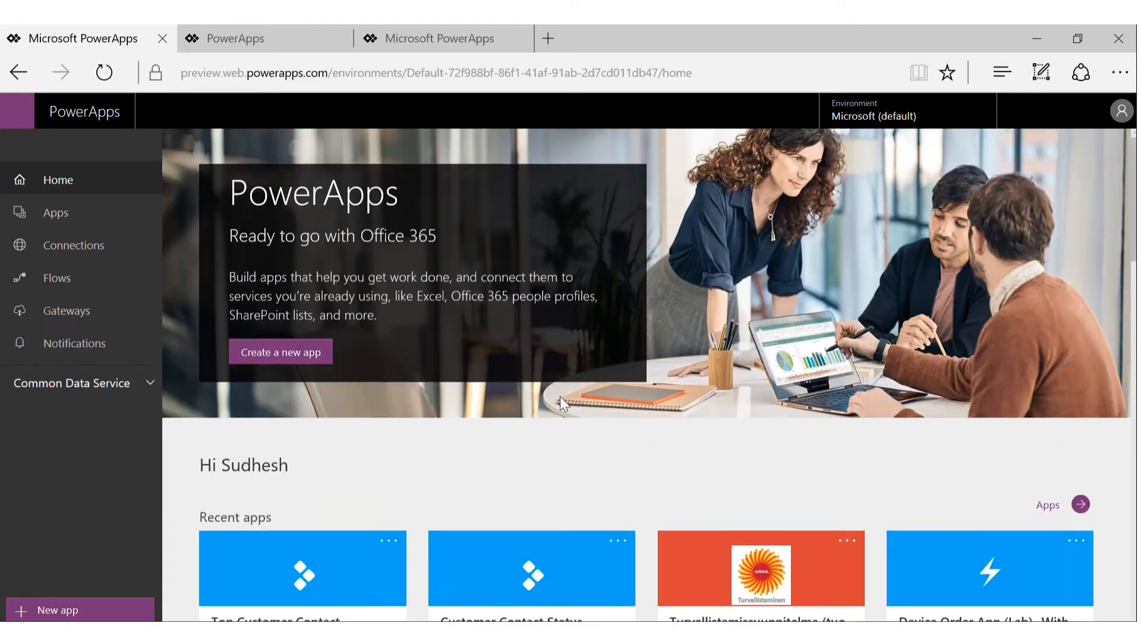
Reach the Create an app page via New, after a brief look at existing connections
click(280, 352)
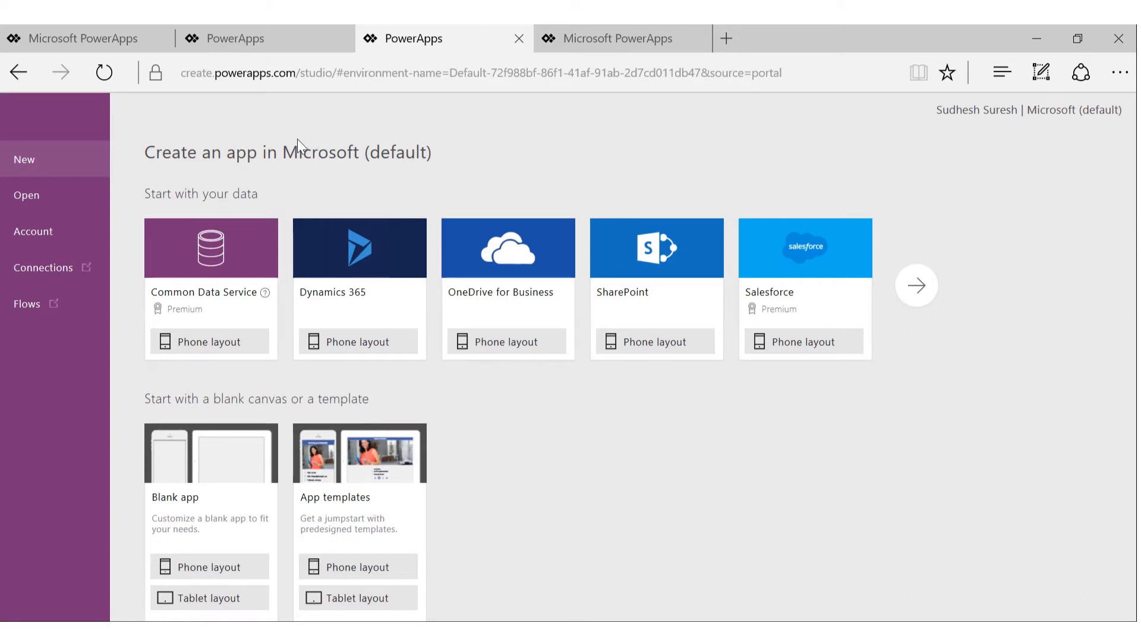
mouse_move(364, 133)
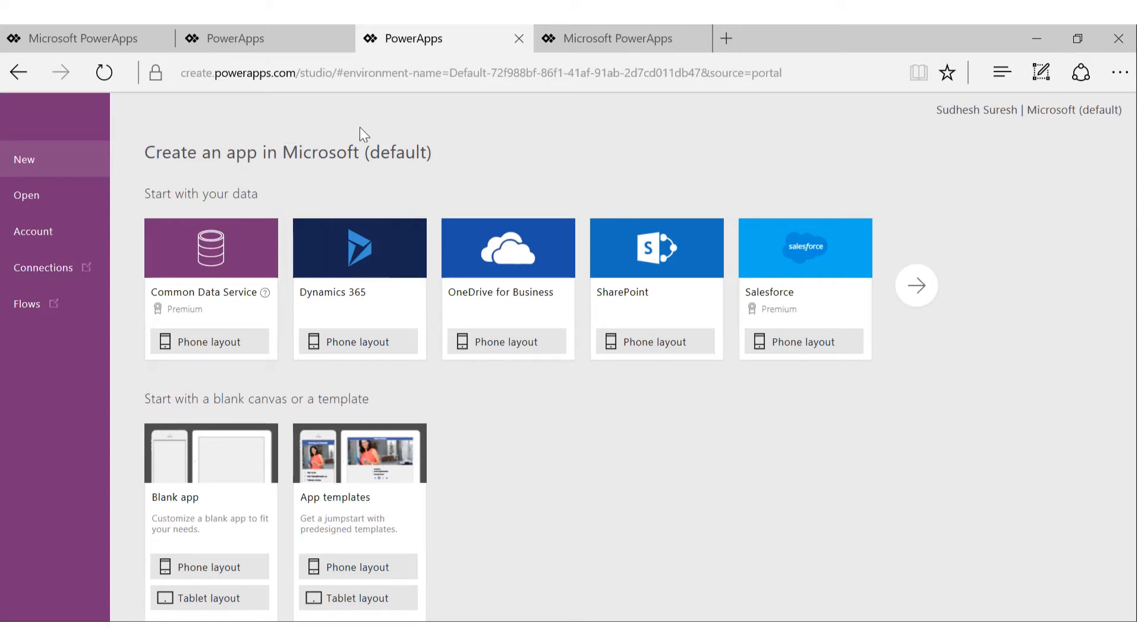
mouse_move(375, 130)
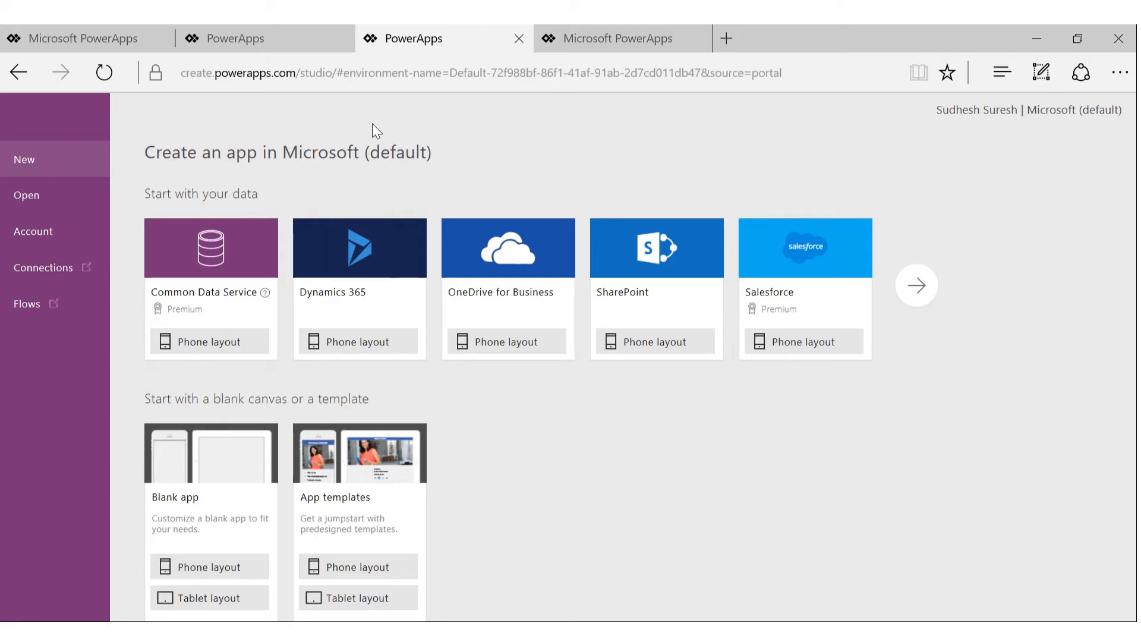
mouse_move(692, 323)
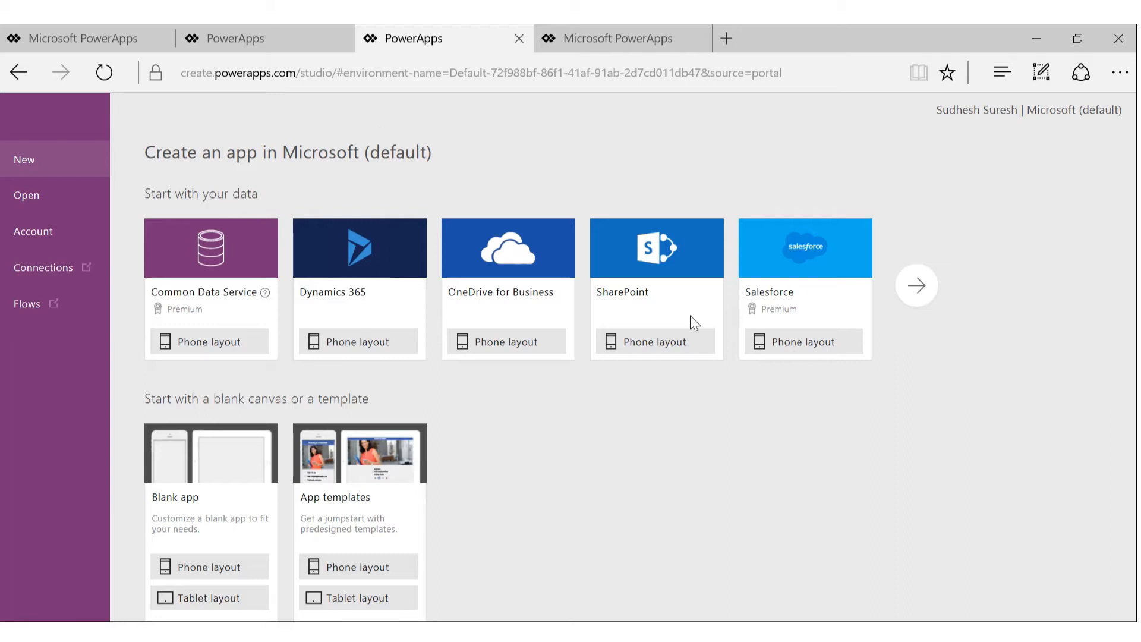
mouse_move(620, 194)
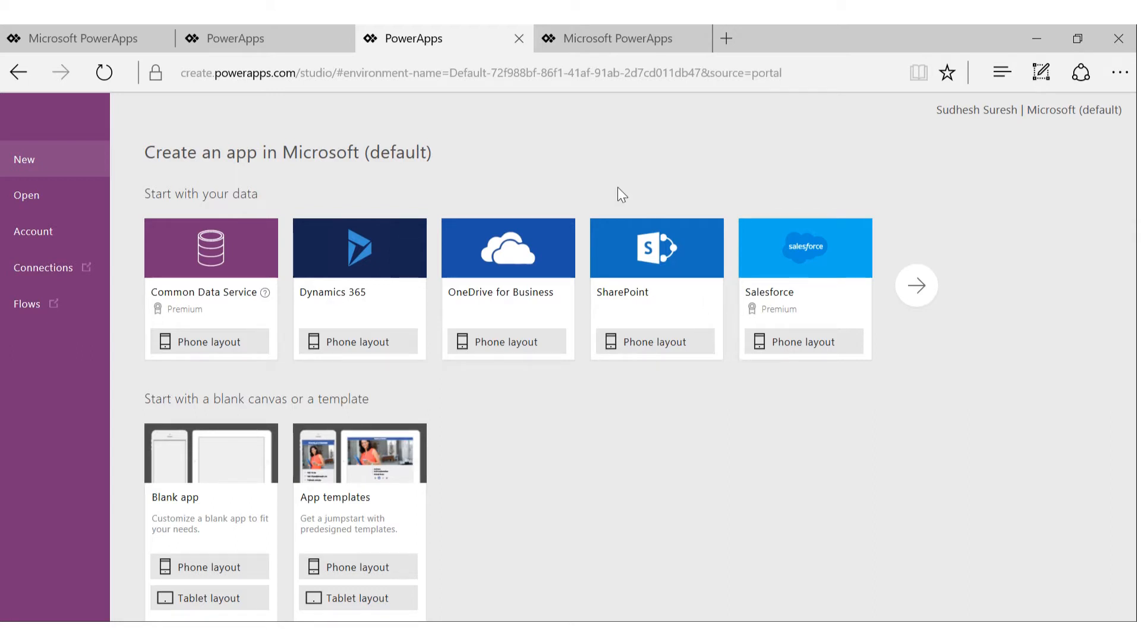
mouse_move(865, 533)
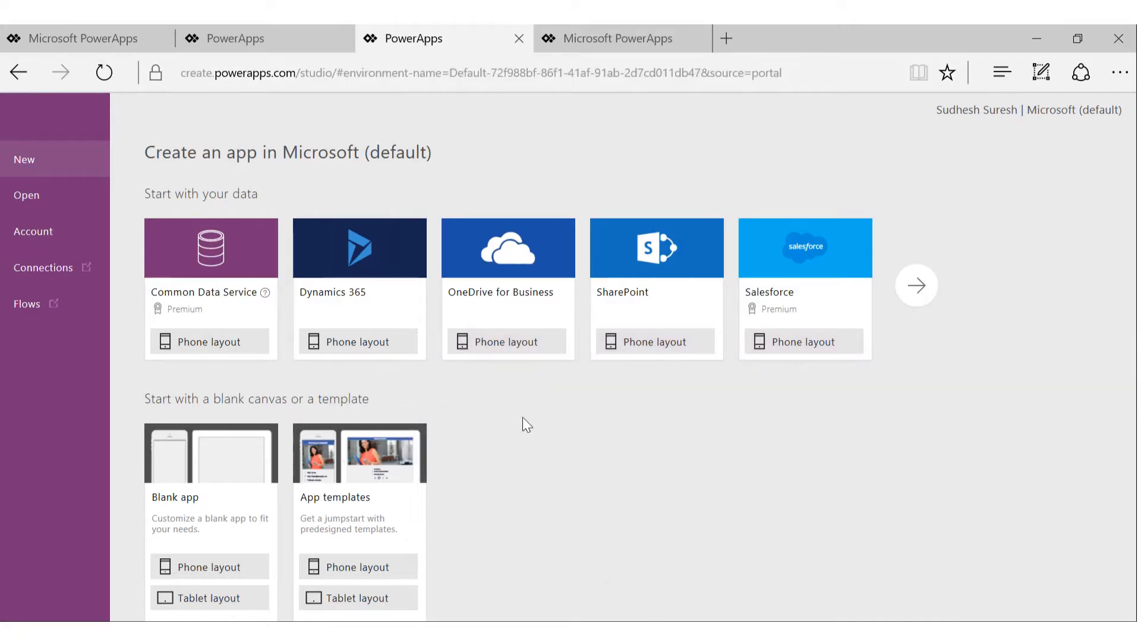
mouse_move(576, 444)
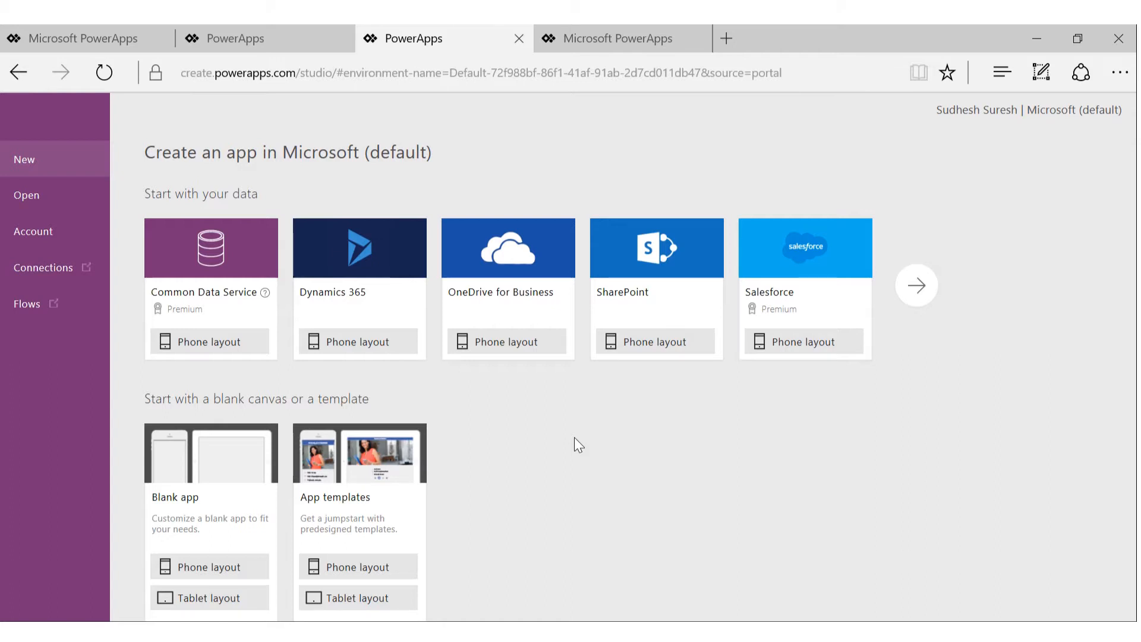
mouse_move(485, 36)
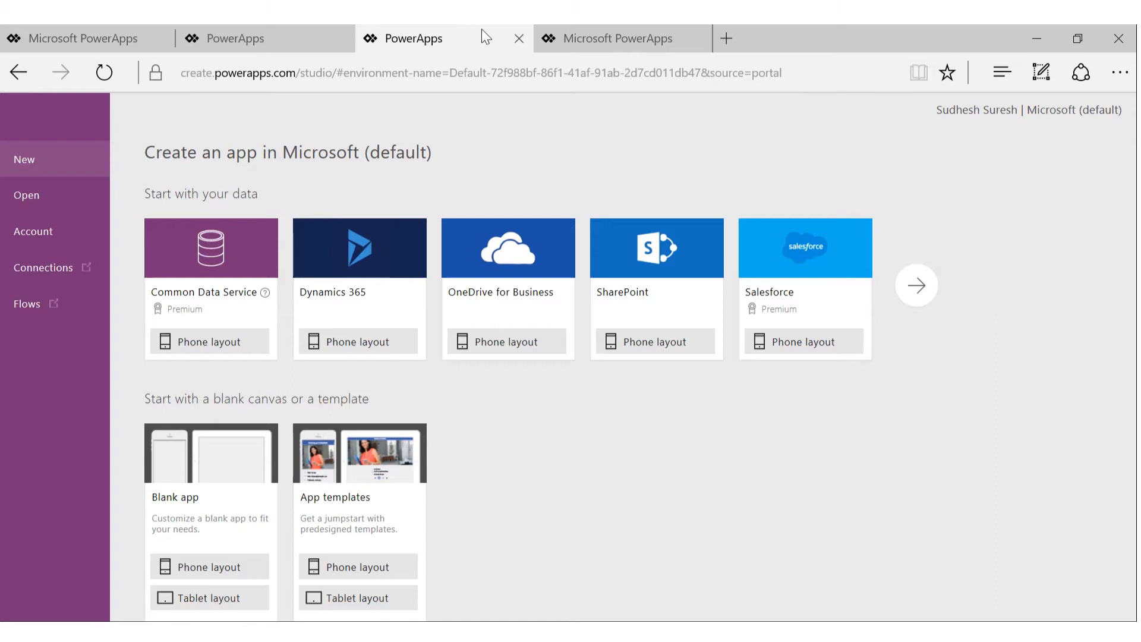
mouse_move(277, 169)
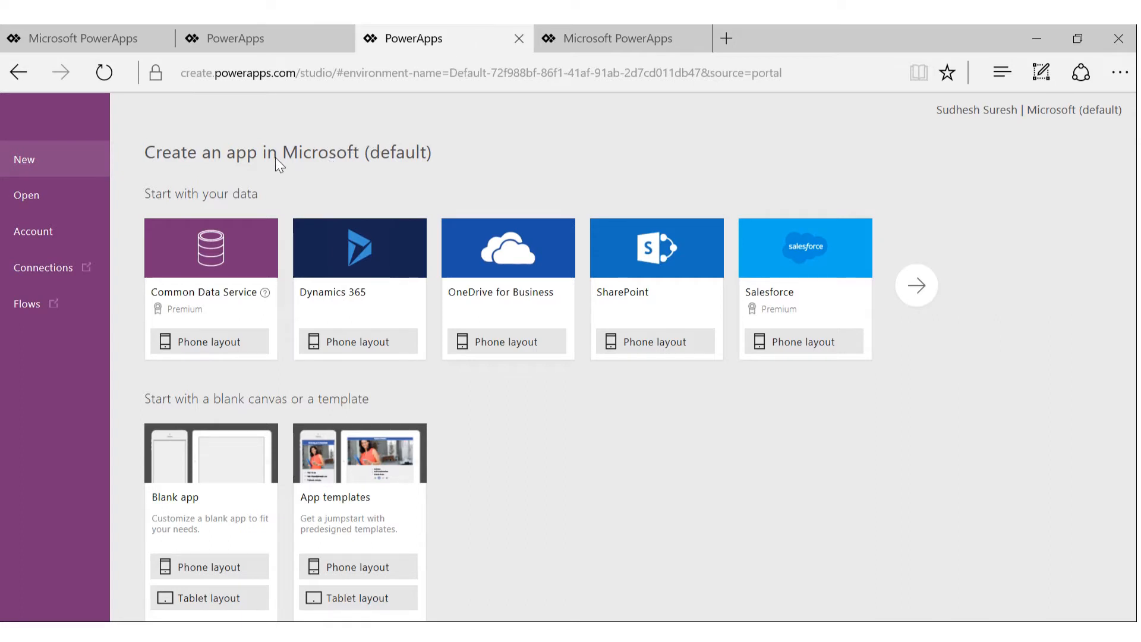
mouse_move(222, 176)
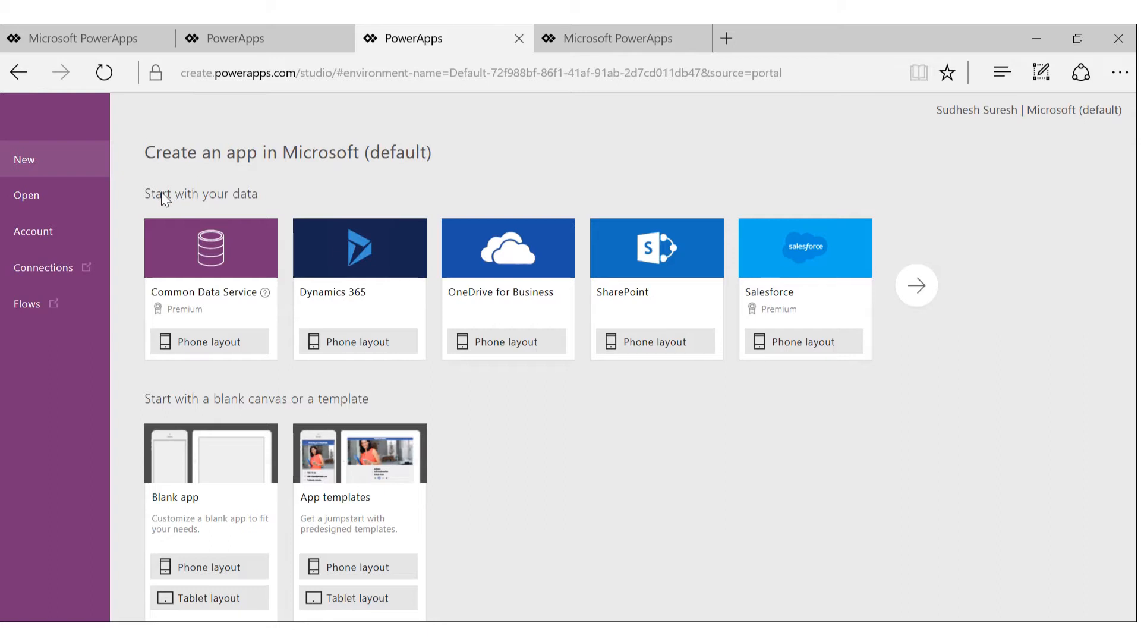
mouse_move(199, 319)
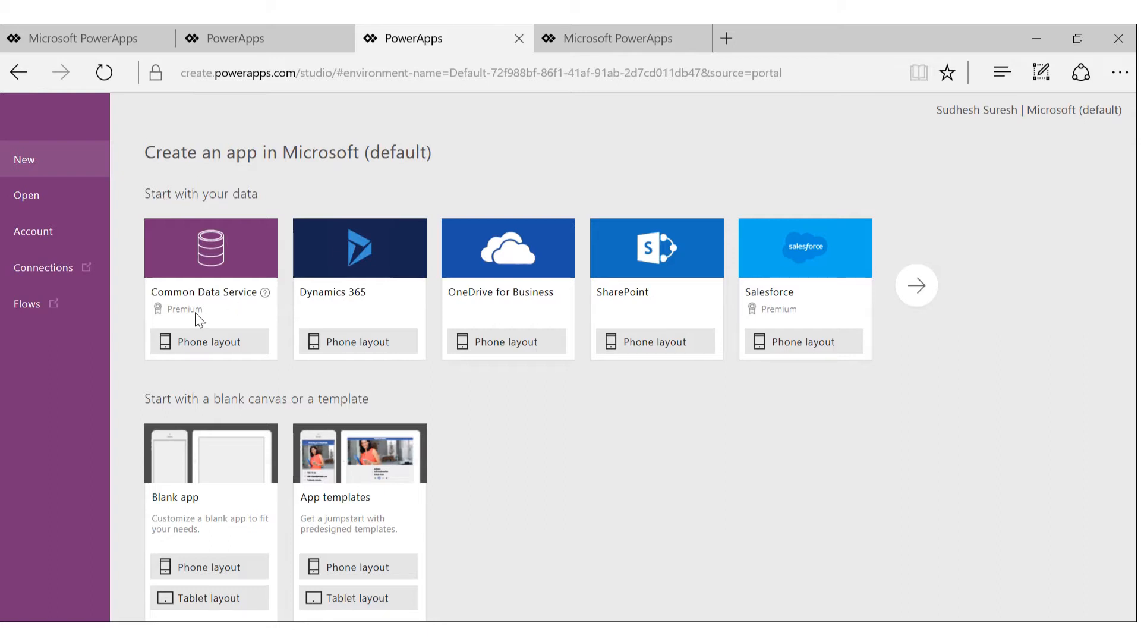
mouse_move(196, 303)
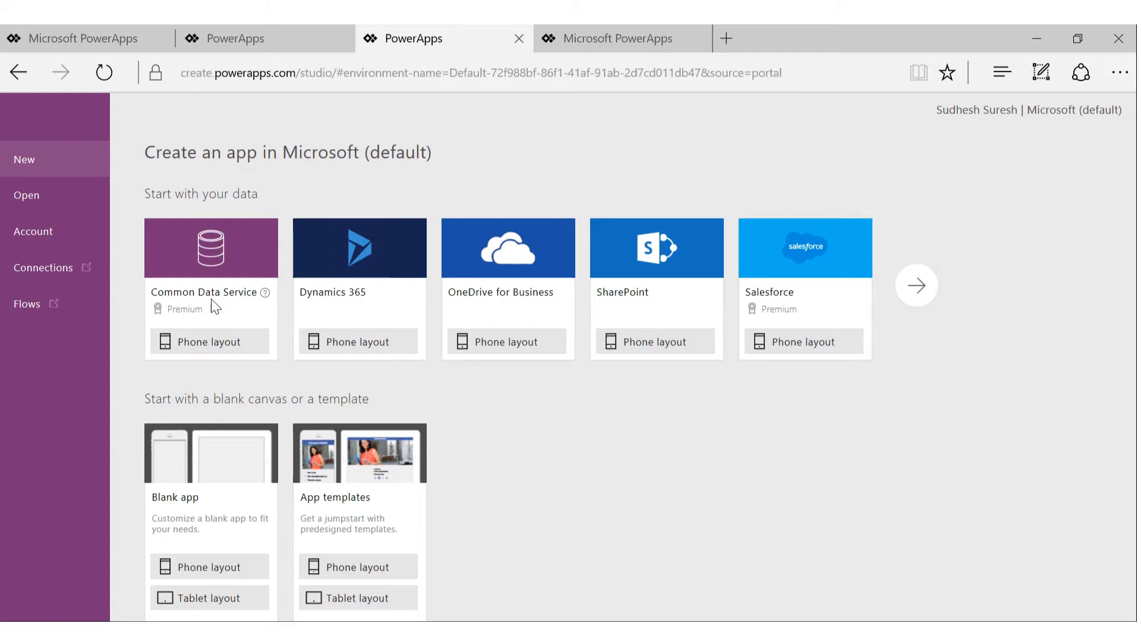
mouse_move(215, 295)
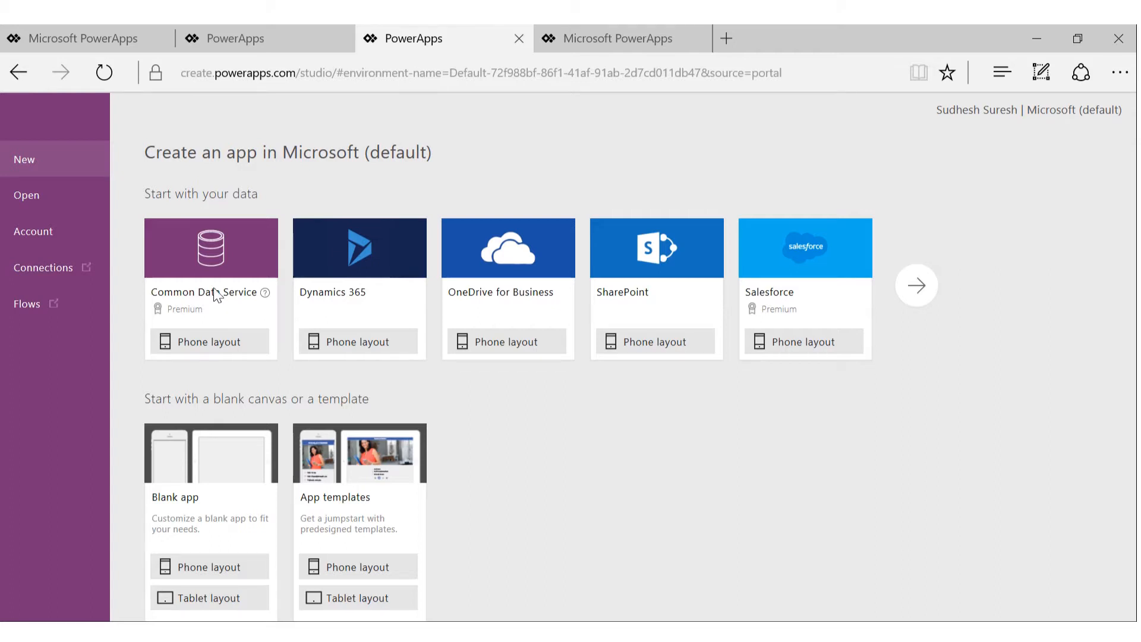
mouse_move(536, 313)
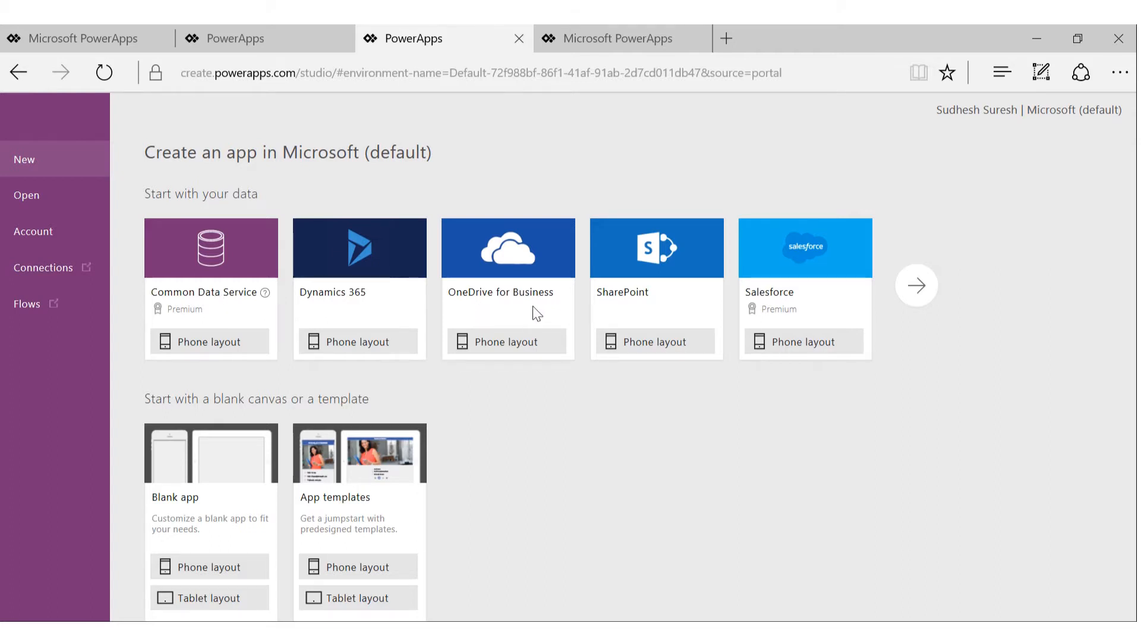
mouse_move(500, 304)
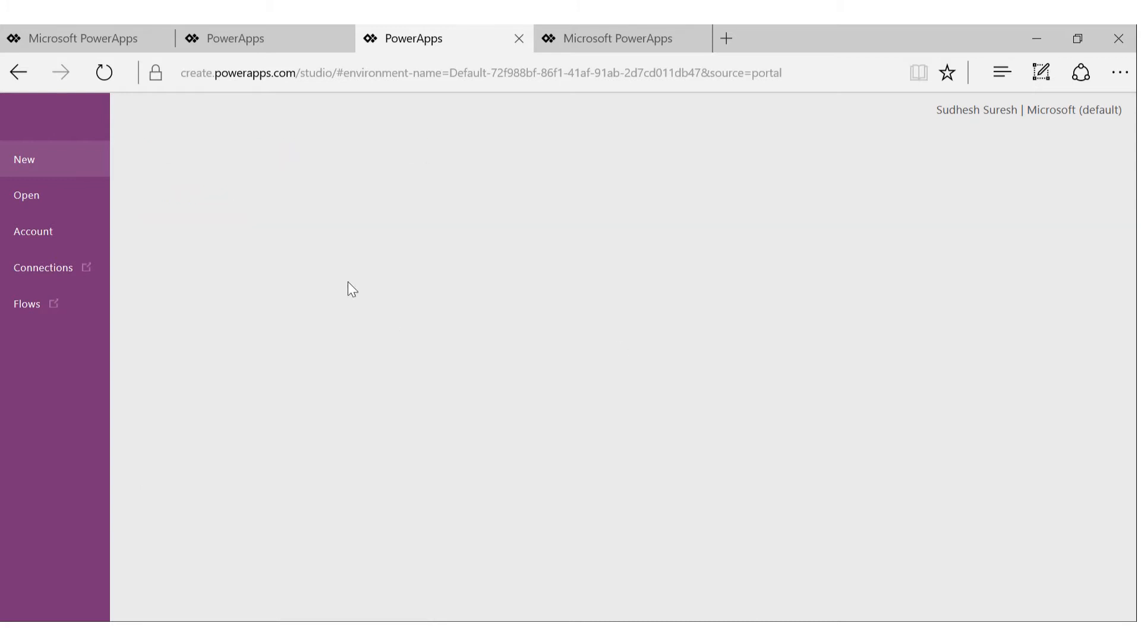
click(43, 268)
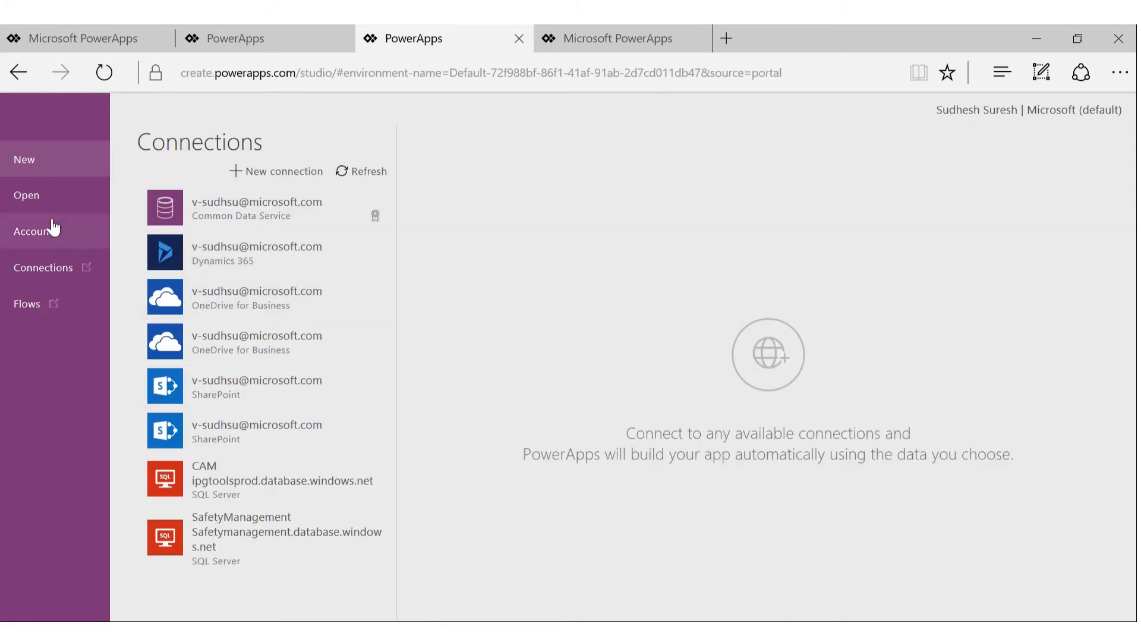
mouse_move(28, 169)
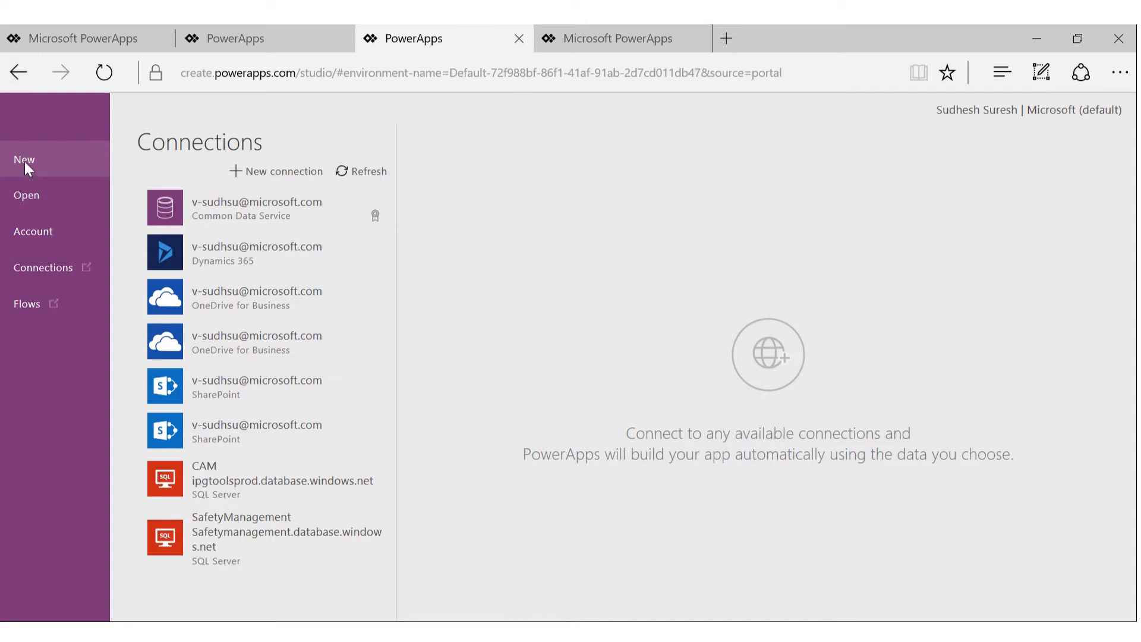
click(24, 159)
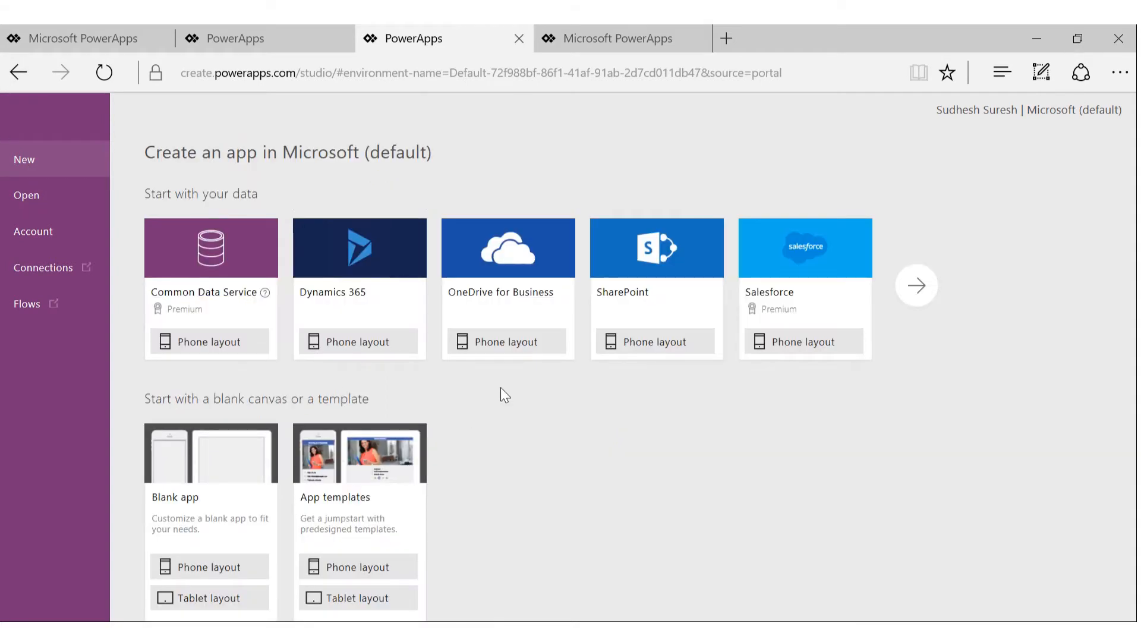
mouse_move(239, 498)
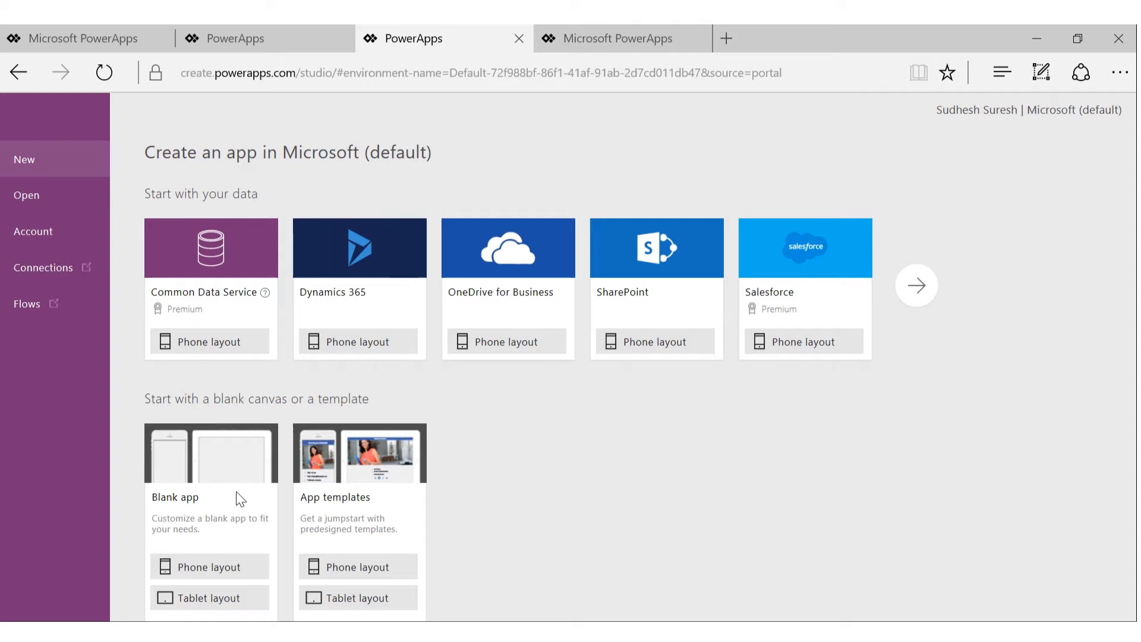
mouse_move(218, 553)
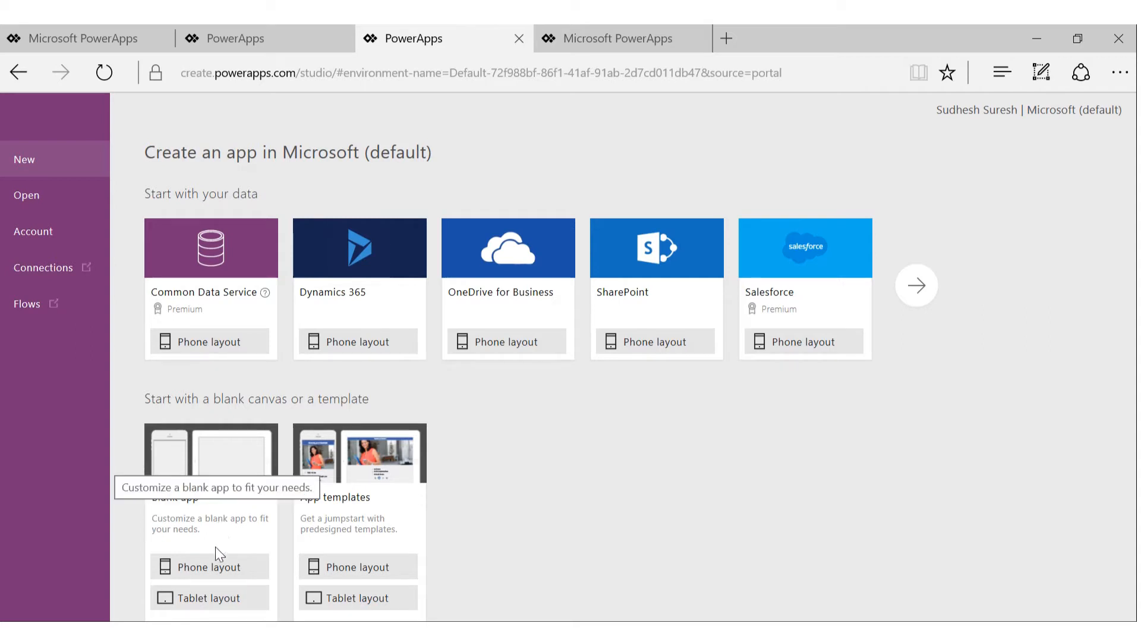
mouse_move(216, 528)
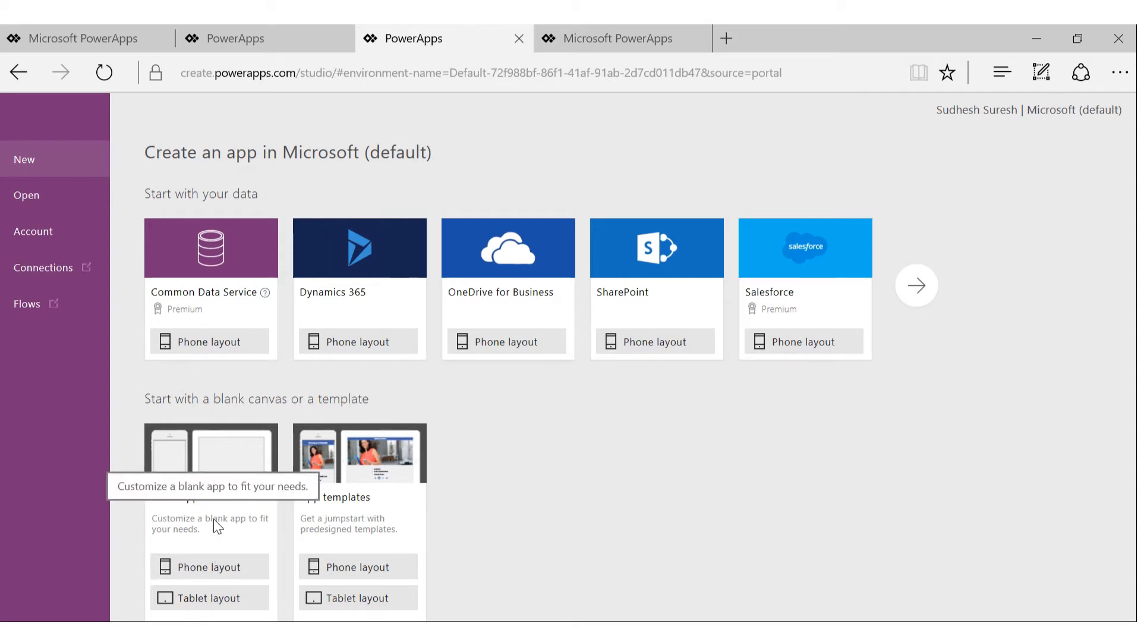
mouse_move(202, 570)
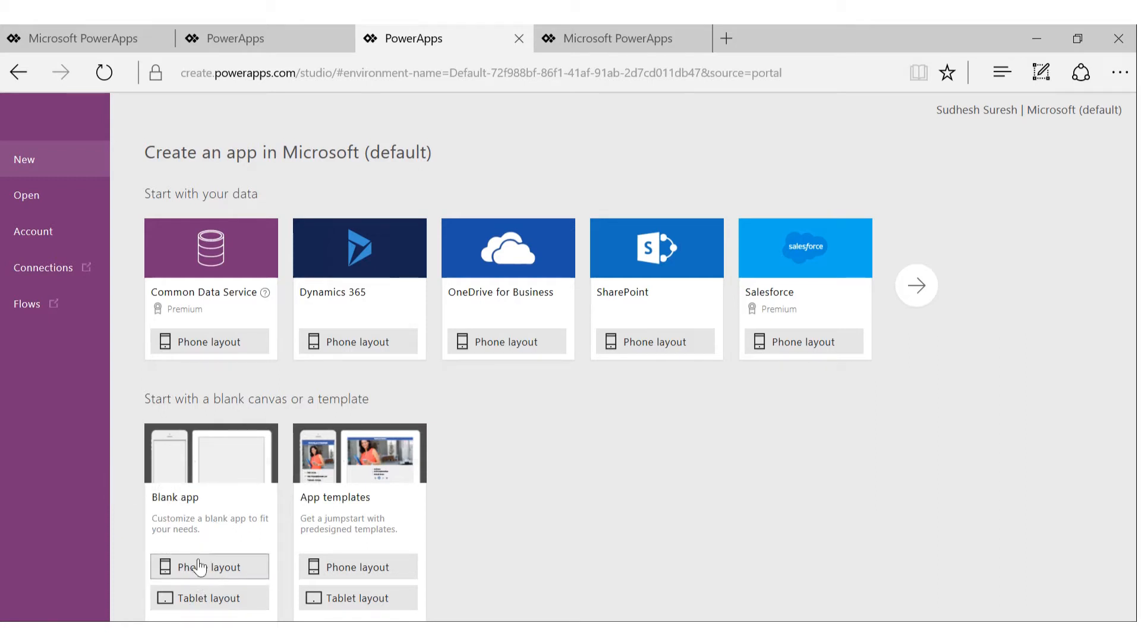
mouse_move(204, 516)
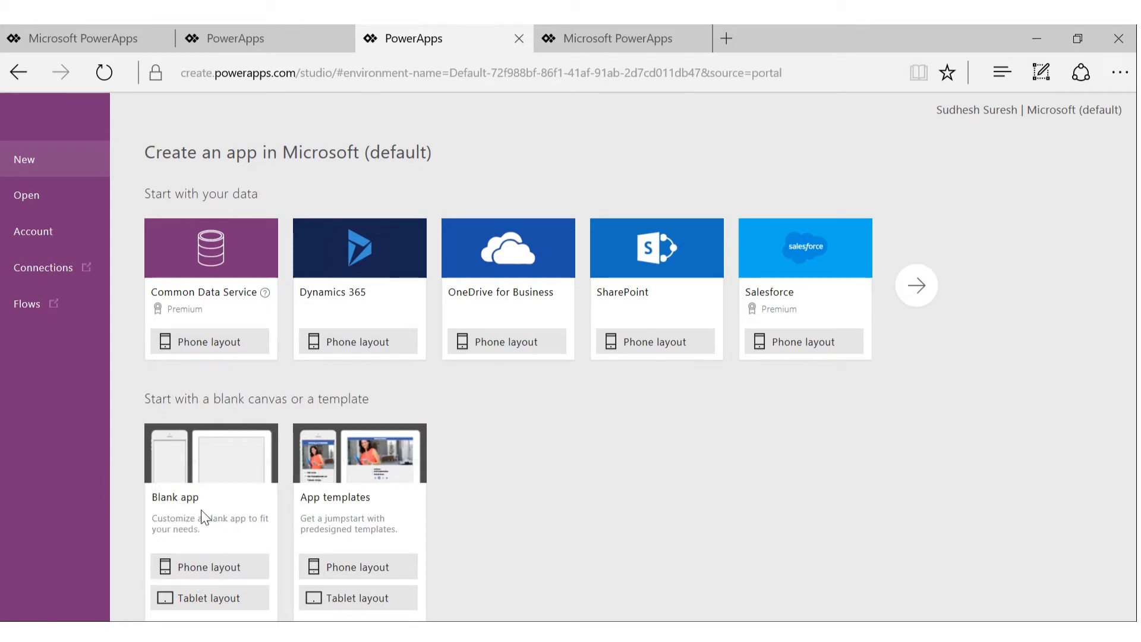
mouse_move(542, 454)
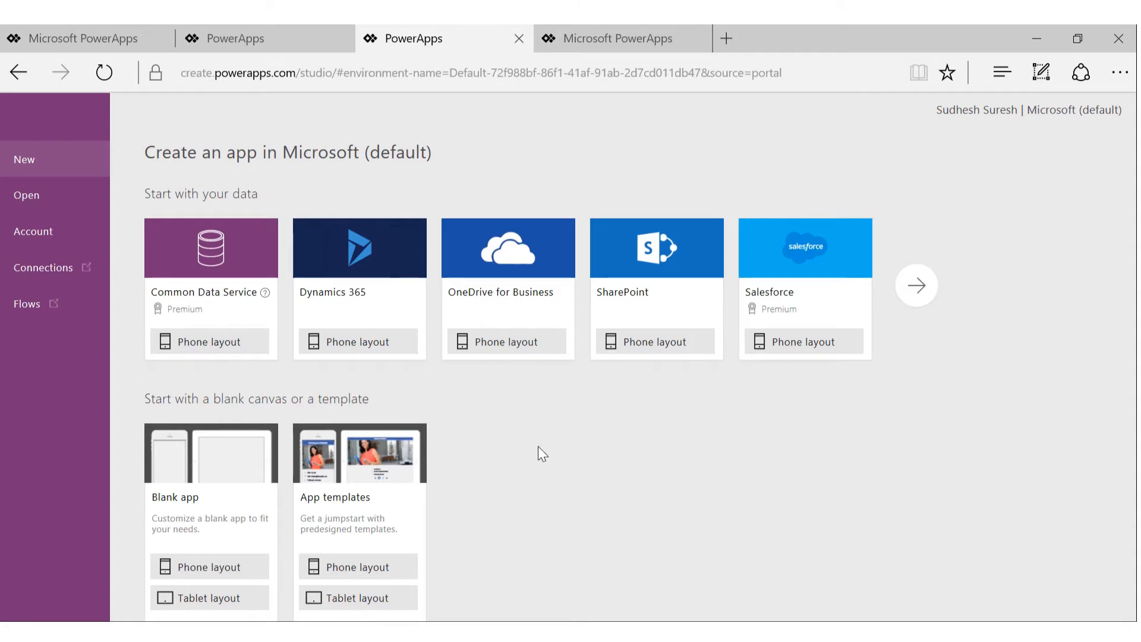
mouse_move(525, 511)
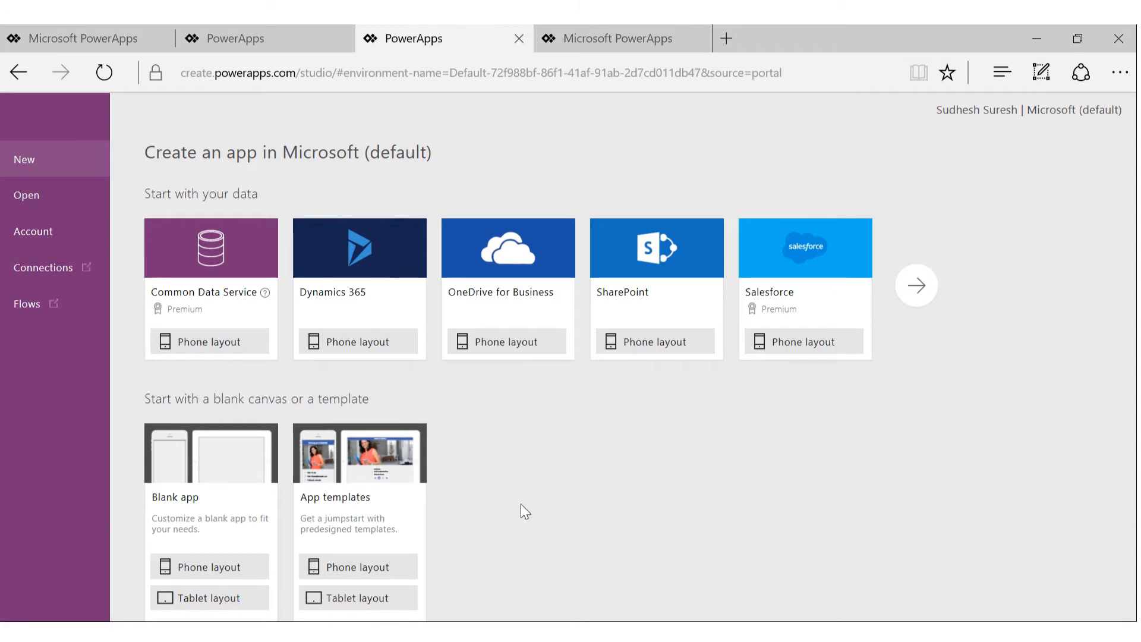
mouse_move(641, 530)
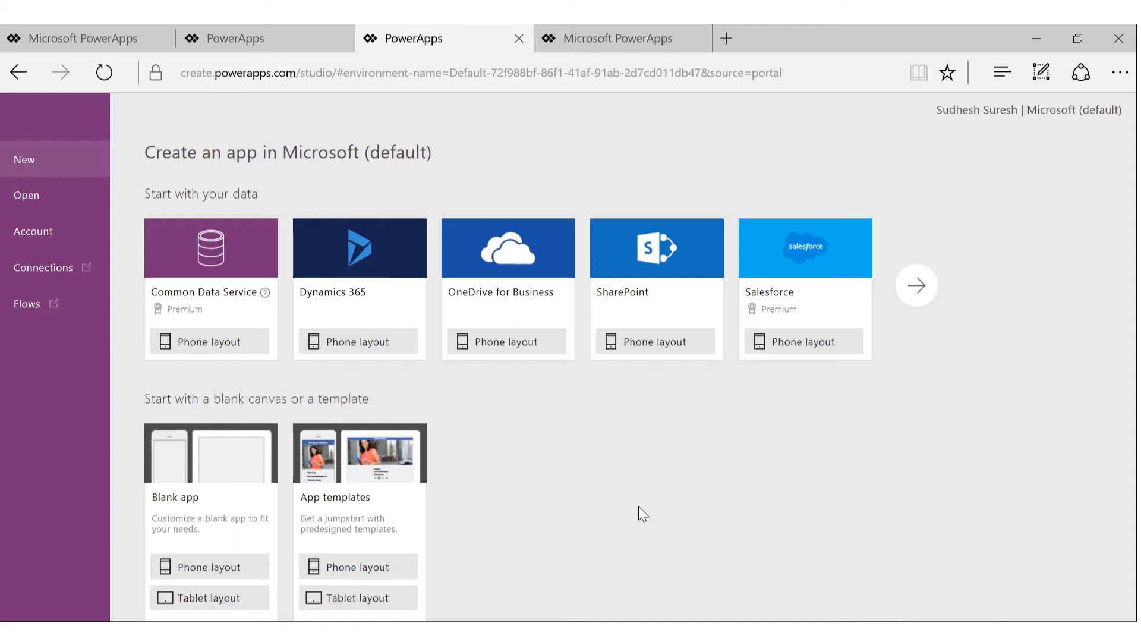
mouse_move(633, 504)
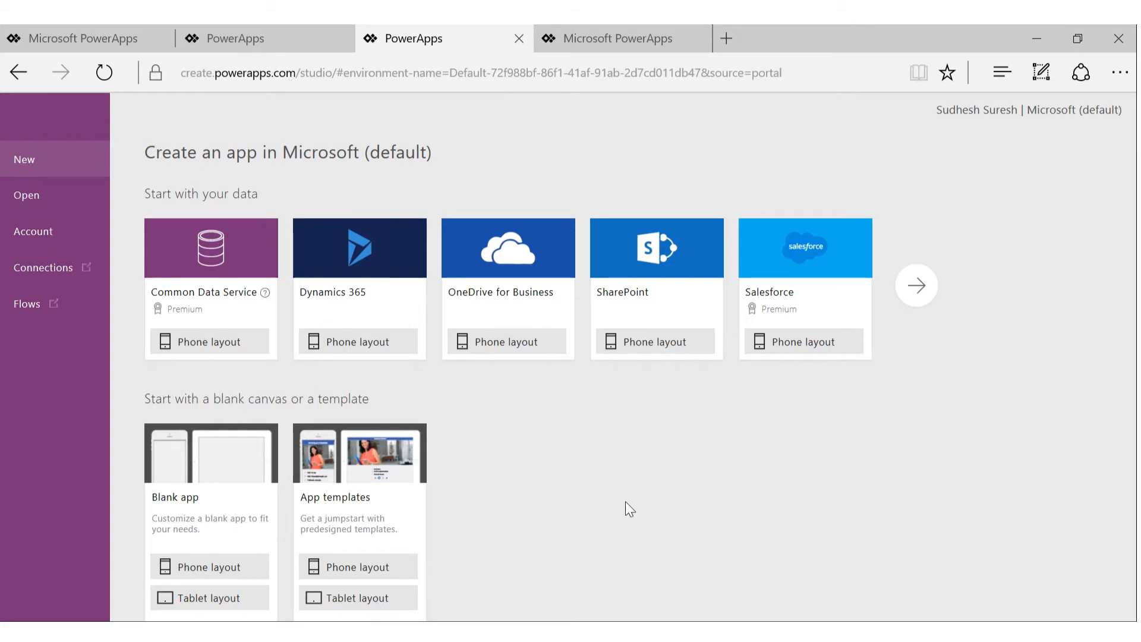
mouse_move(616, 513)
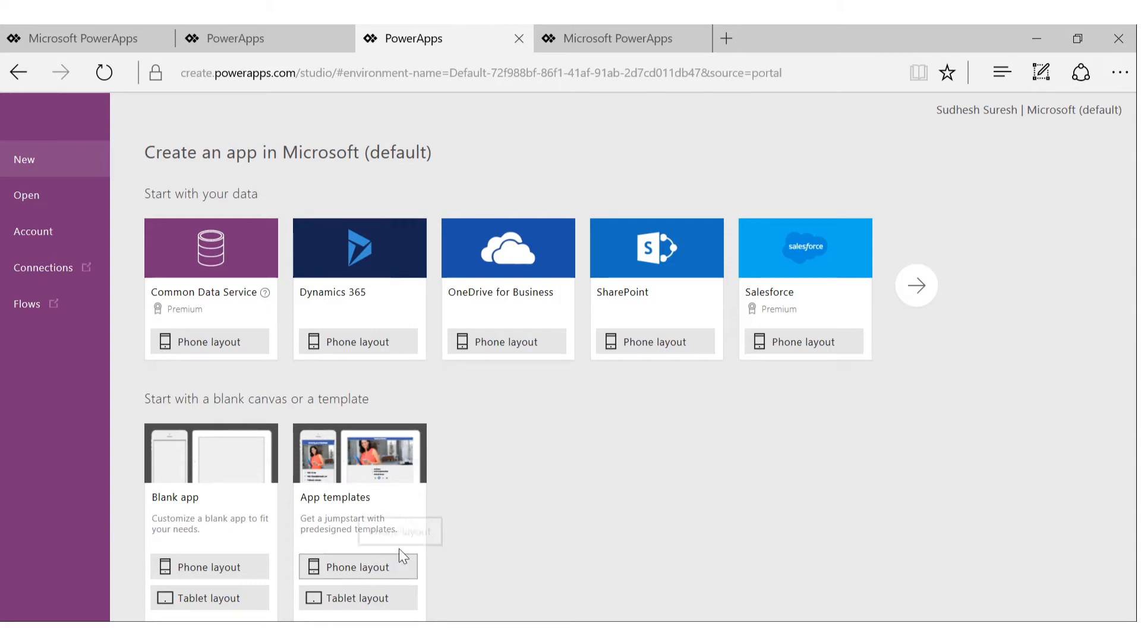
mouse_move(390, 538)
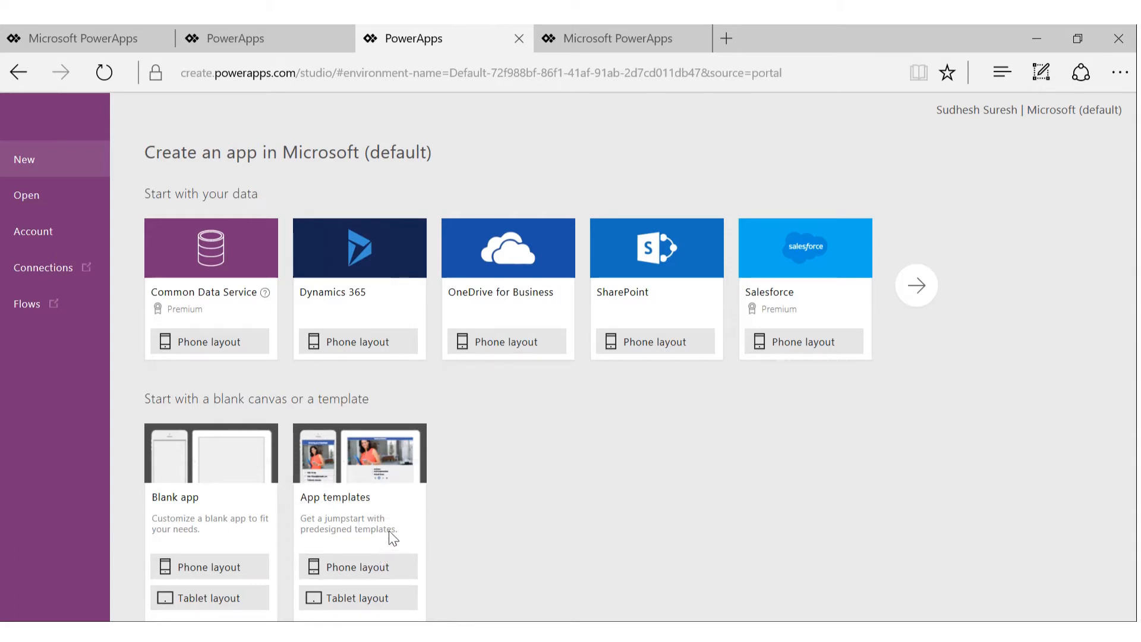
mouse_move(376, 564)
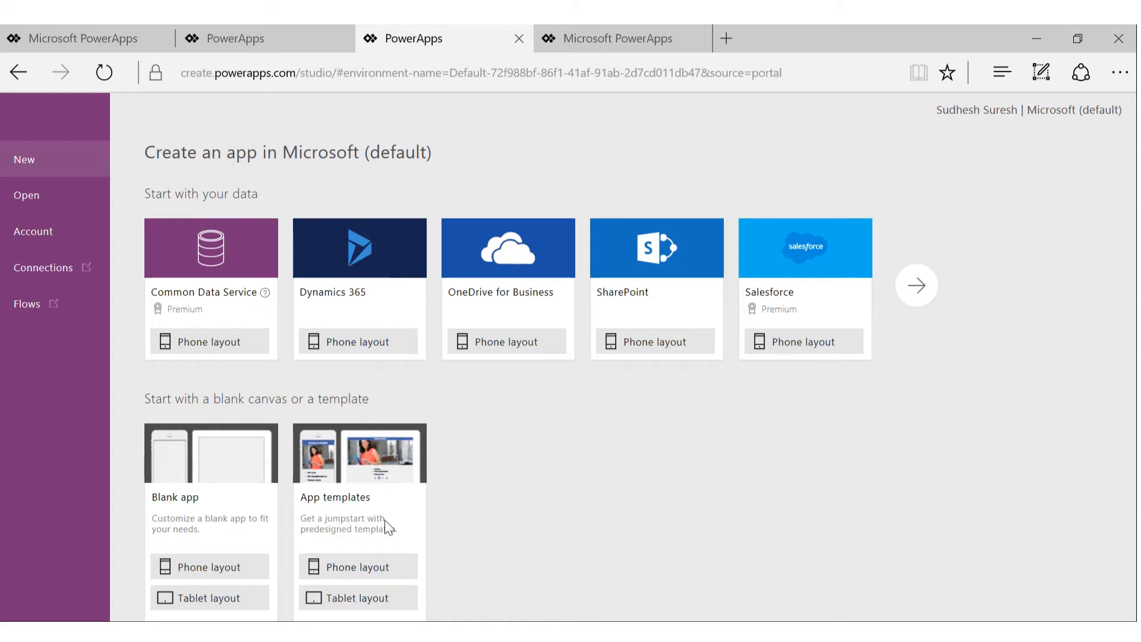
mouse_move(393, 523)
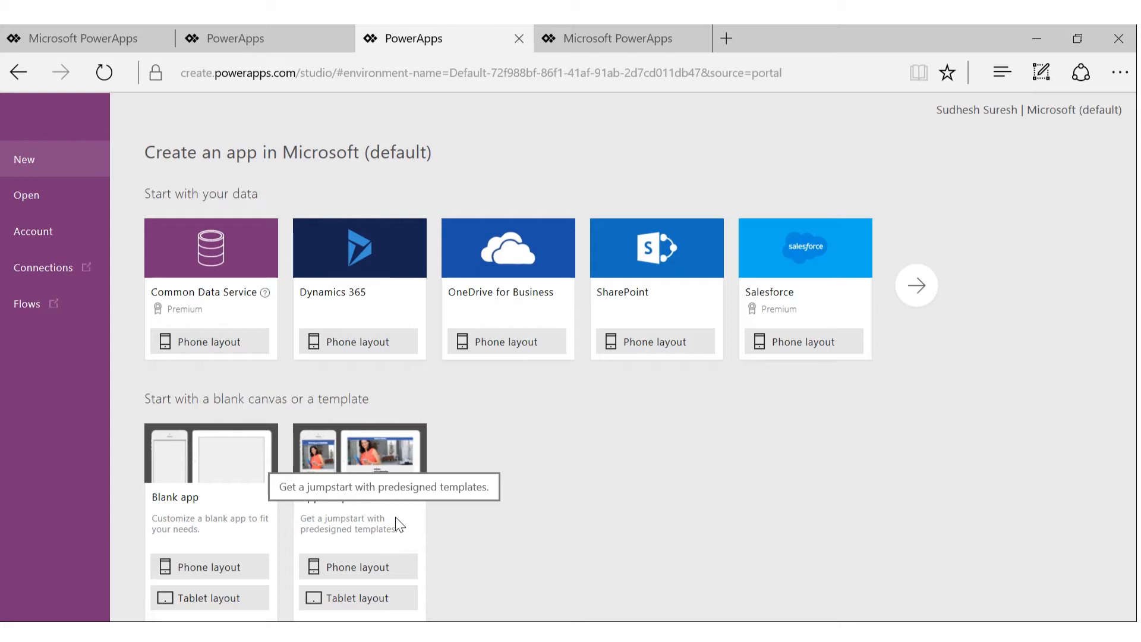
mouse_move(333, 546)
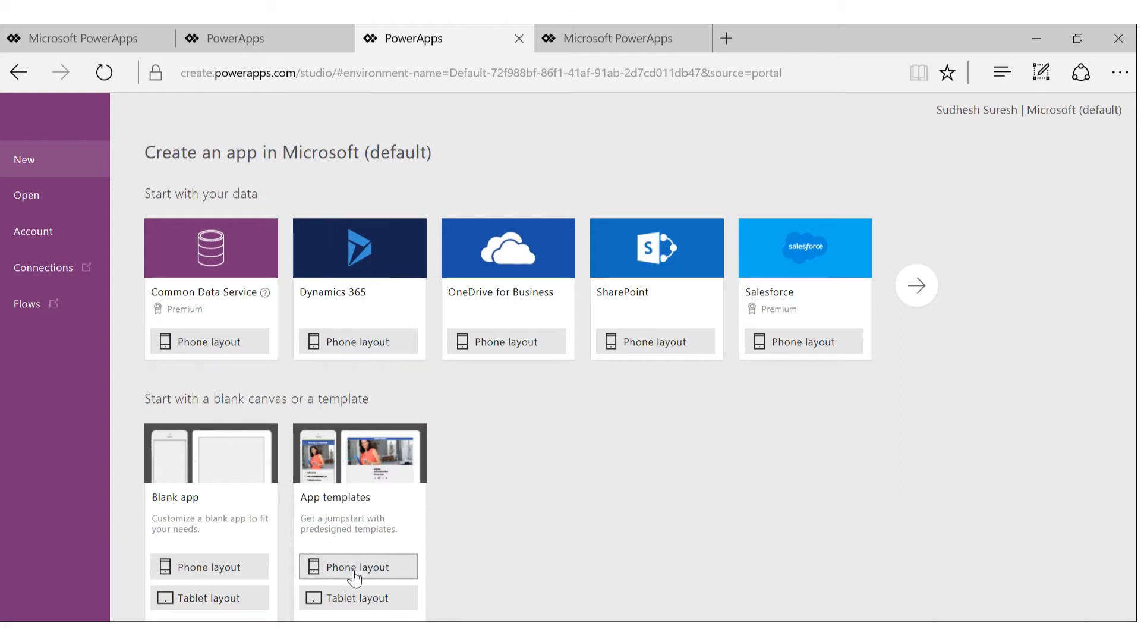
Browse the Phone layout app templates gallery and scroll through the previews
click(356, 566)
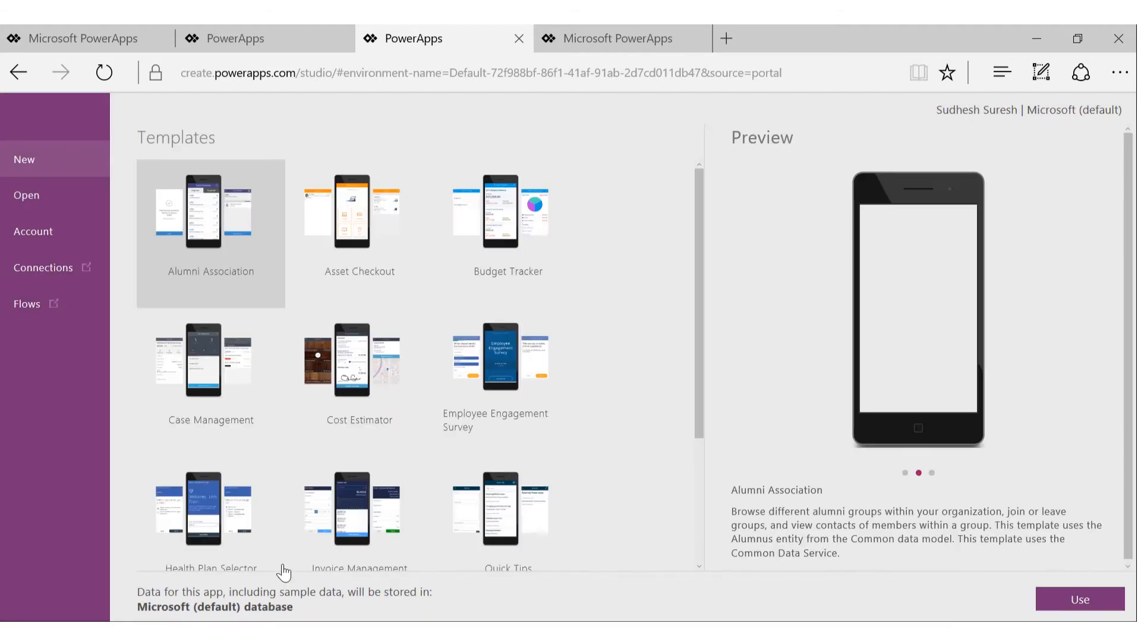
mouse_move(396, 409)
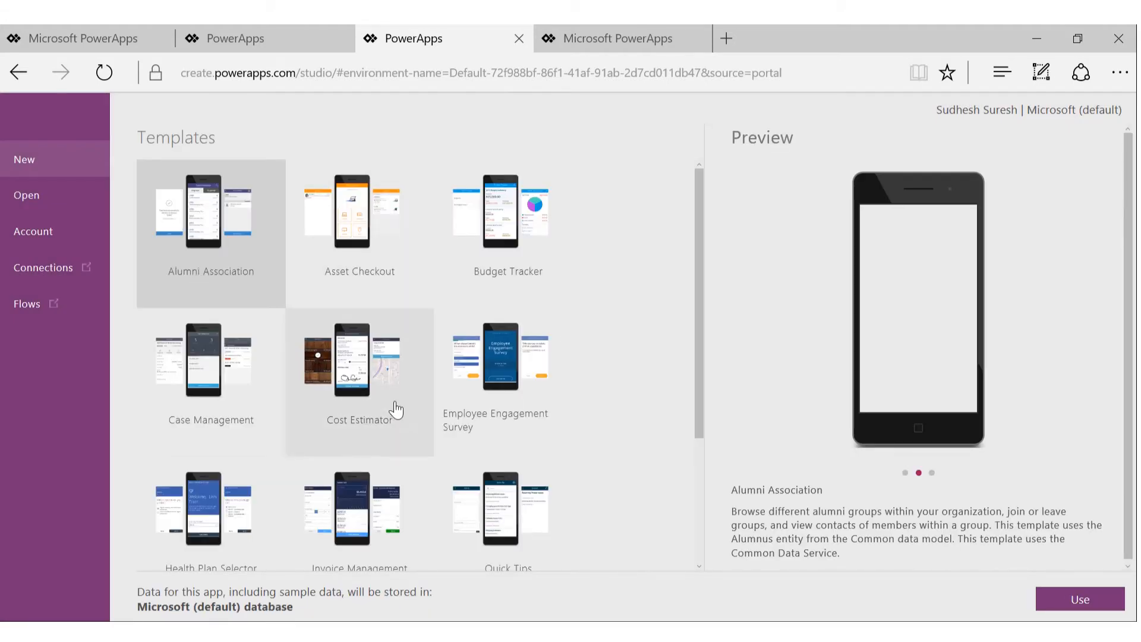
scroll(down, 3)
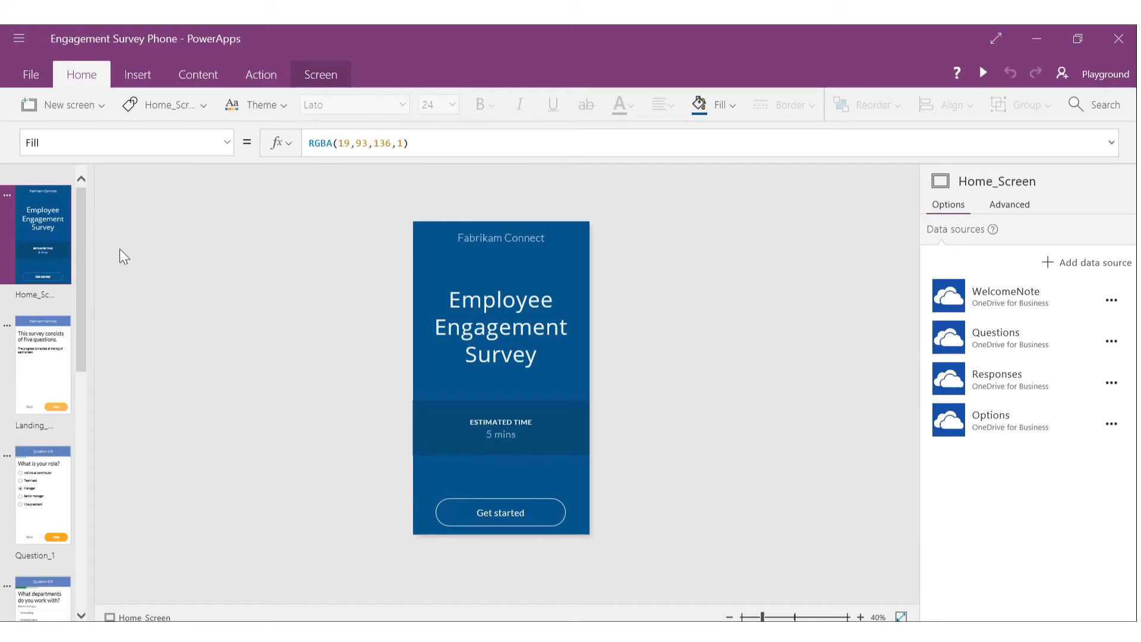
mouse_move(426, 279)
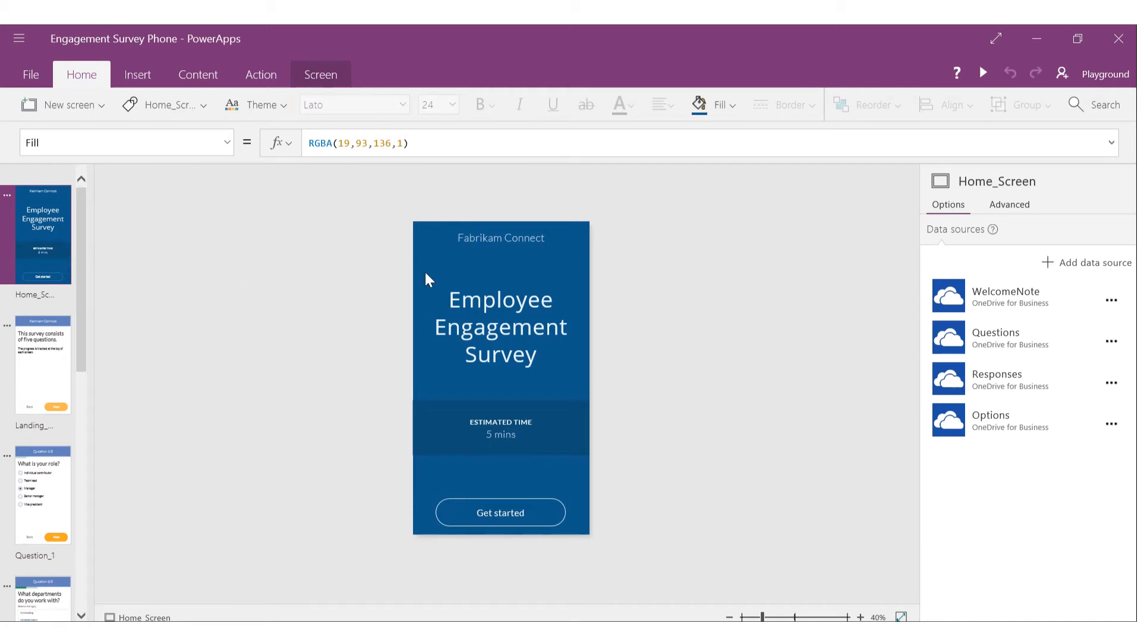
mouse_move(652, 310)
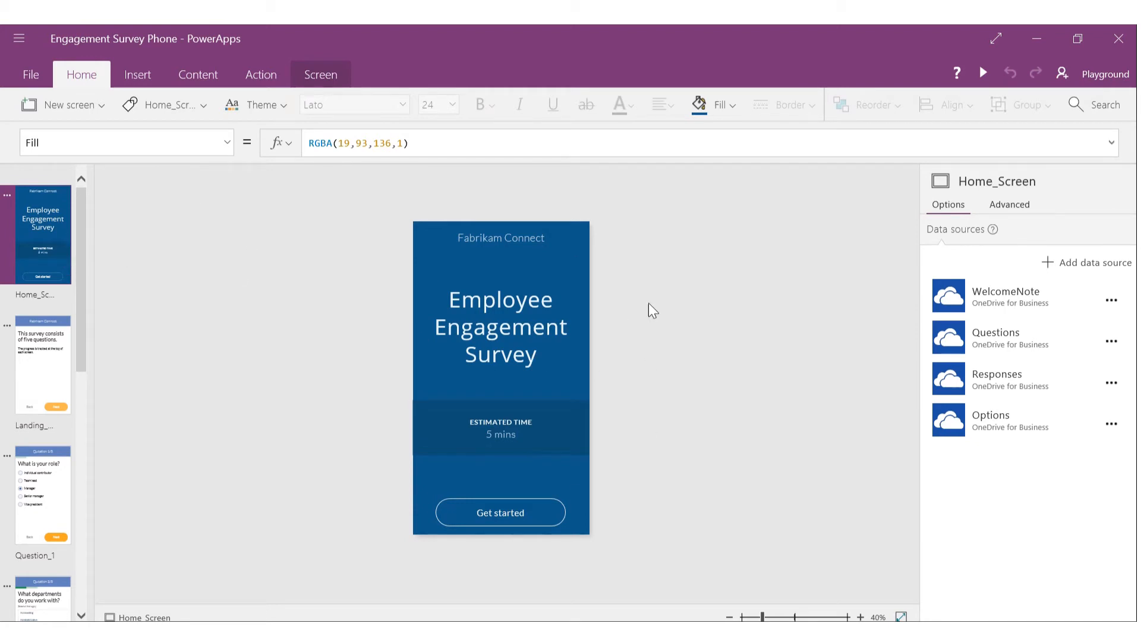
View the survey's Question_3 screen, then close the app to return to Templates
scroll(down, 3)
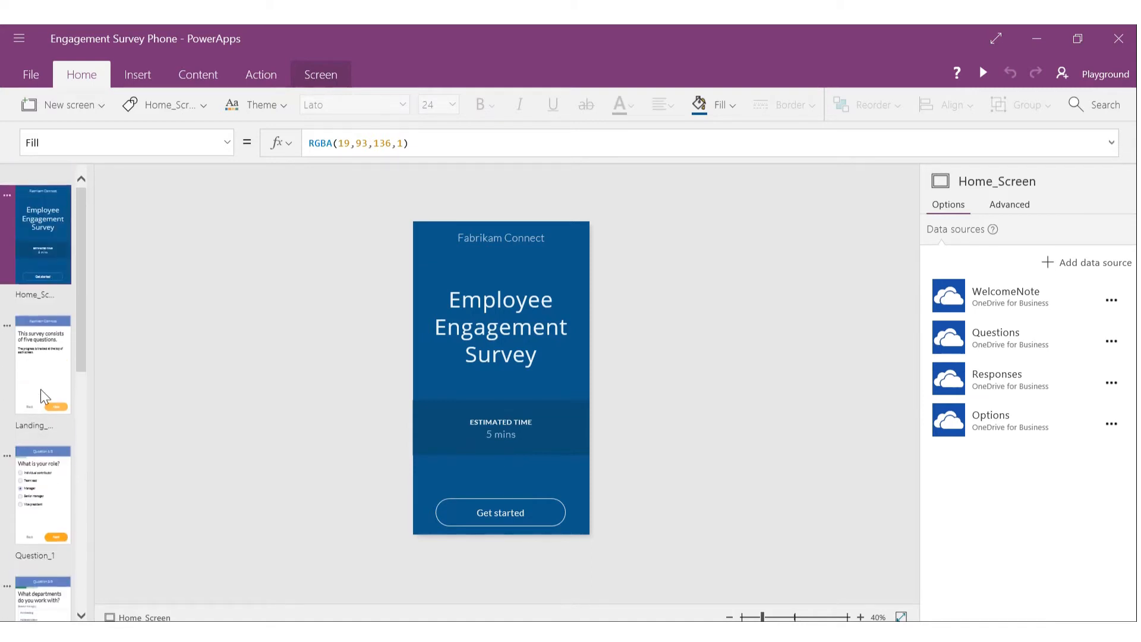
click(43, 499)
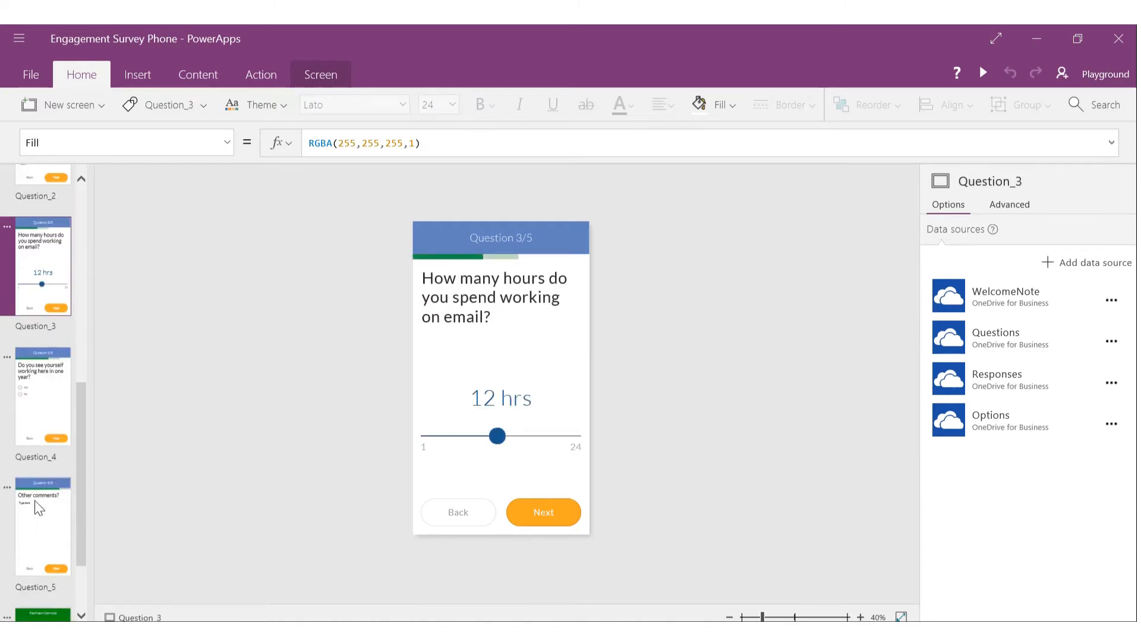
click(42, 531)
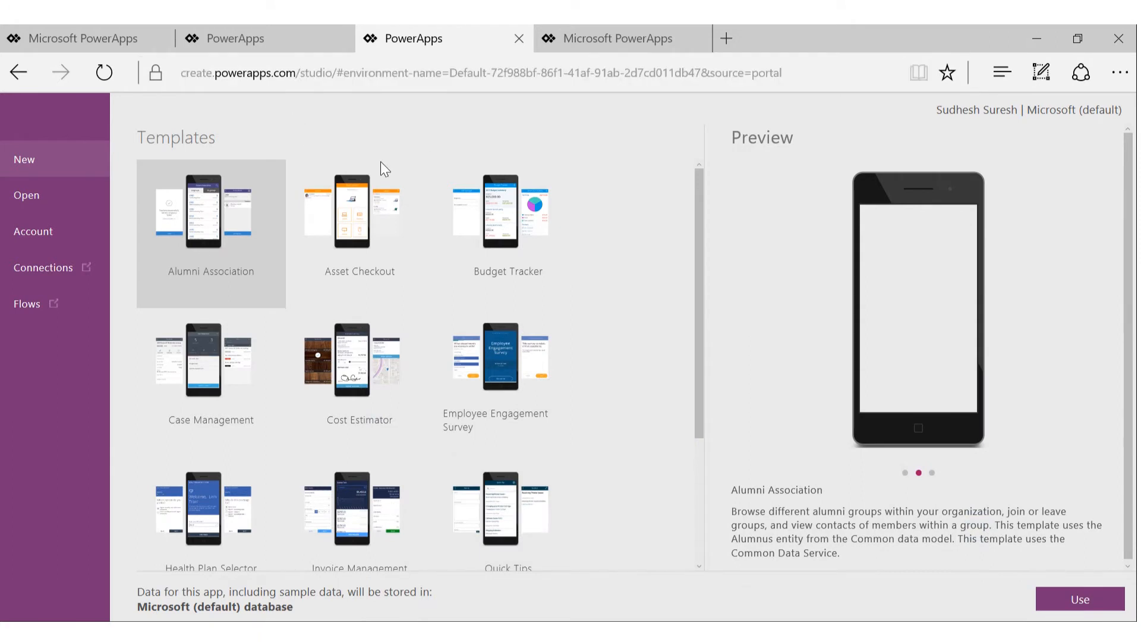
mouse_move(31, 171)
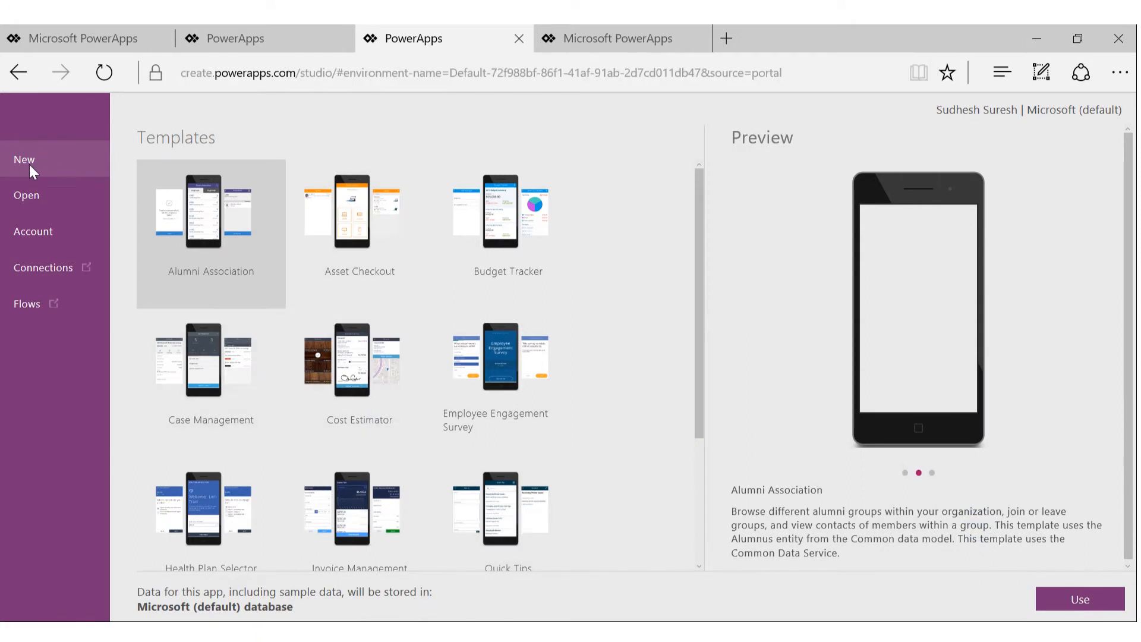
Create a blank phone-layout app from the New page
click(24, 160)
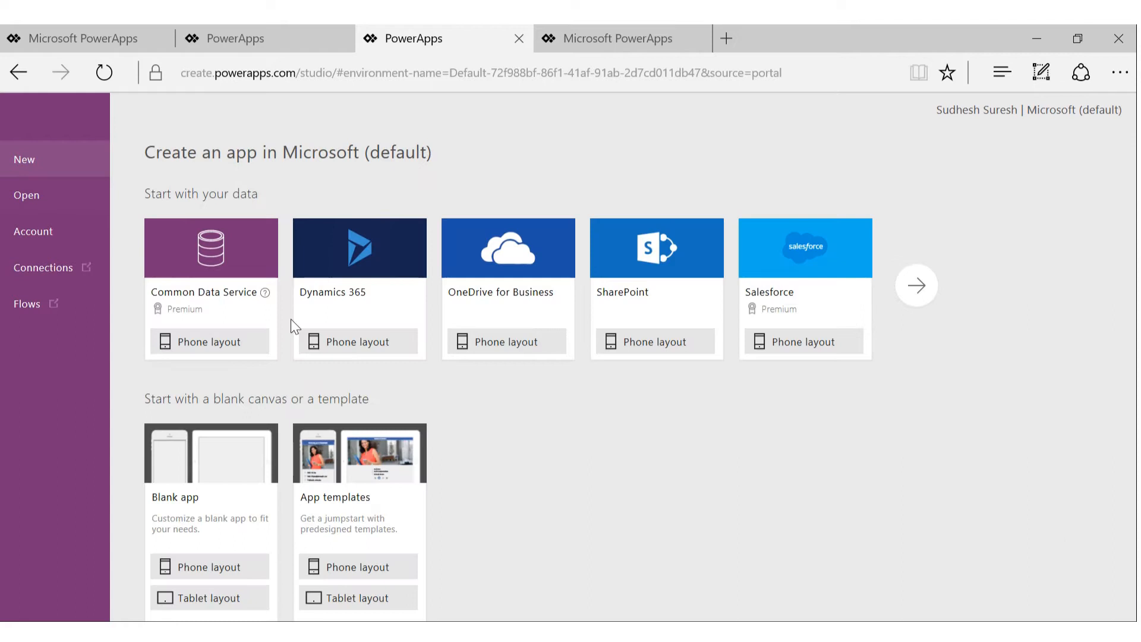
mouse_move(207, 569)
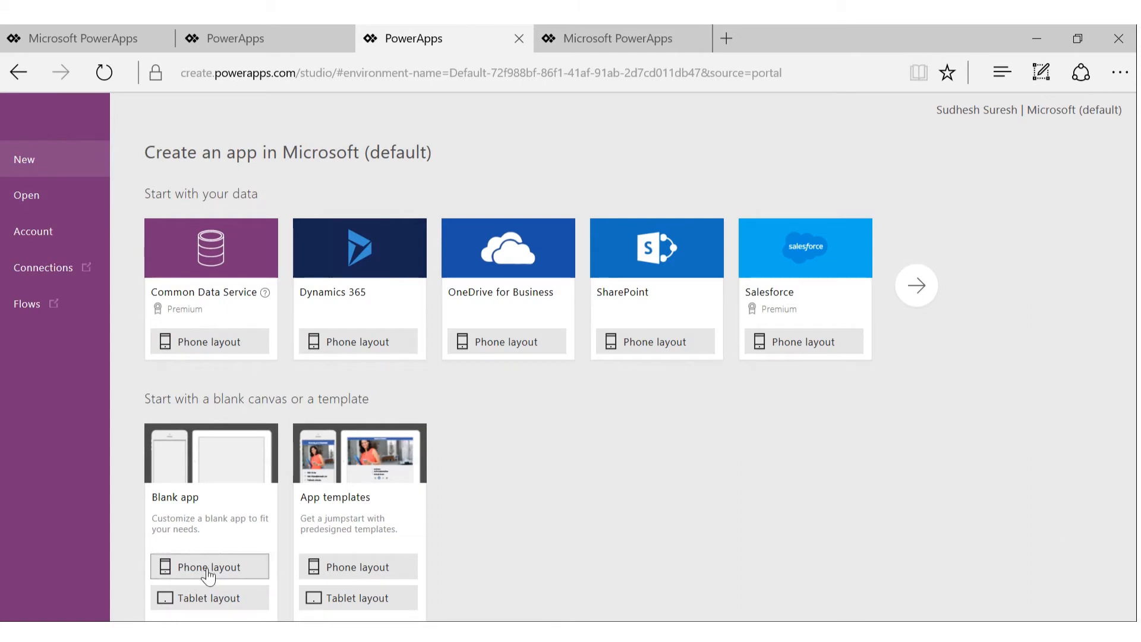
click(209, 567)
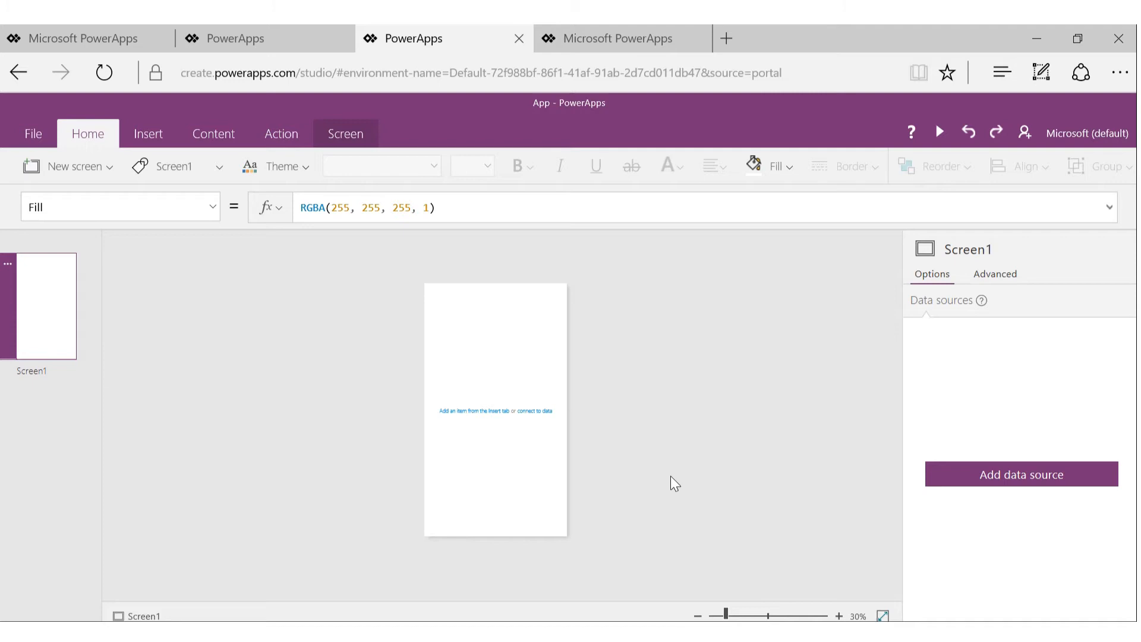
click(839, 617)
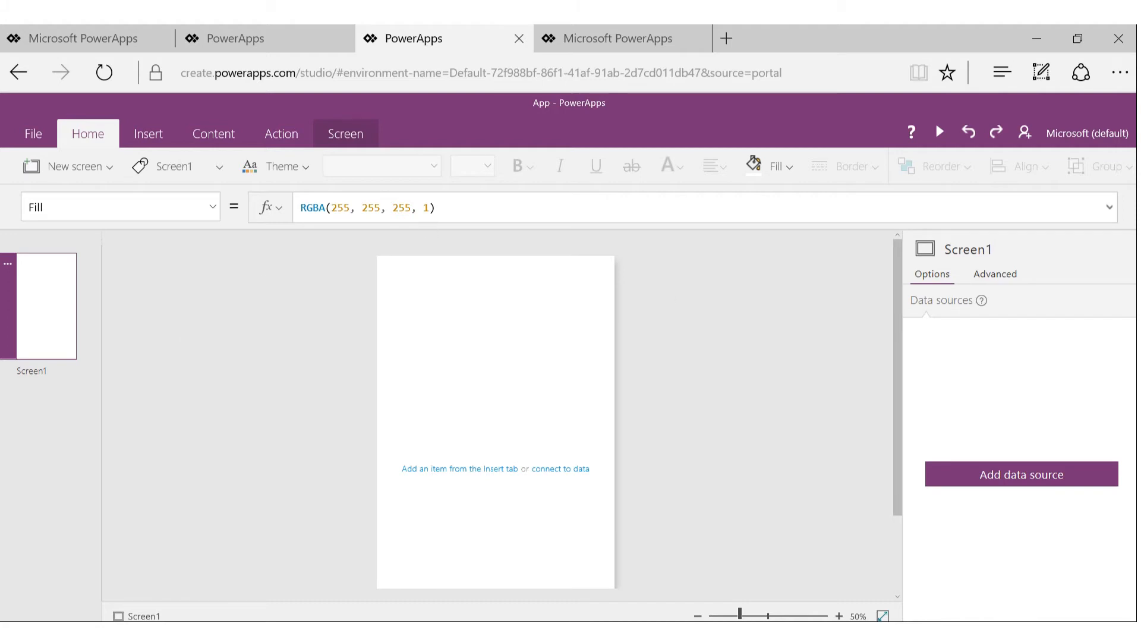
mouse_move(885, 422)
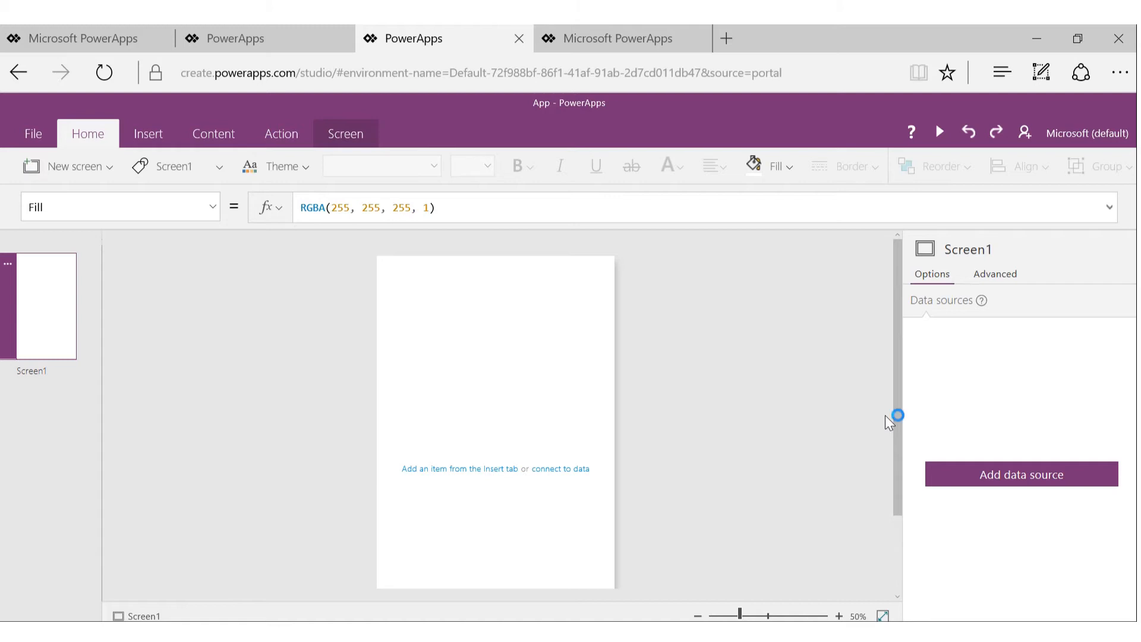
mouse_move(785, 417)
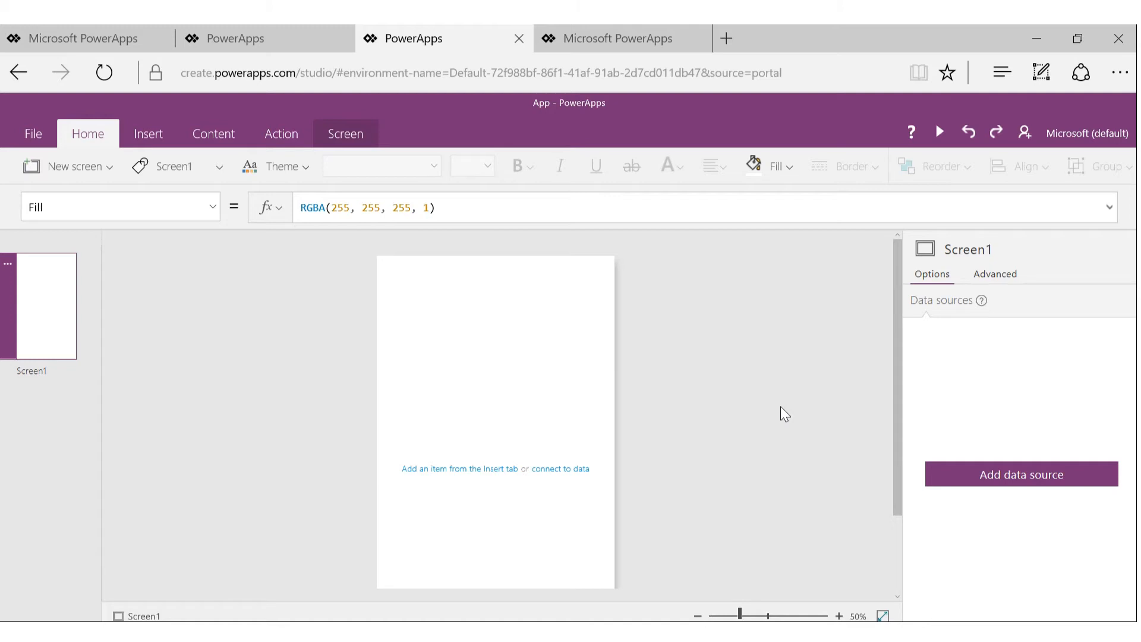
mouse_move(780, 431)
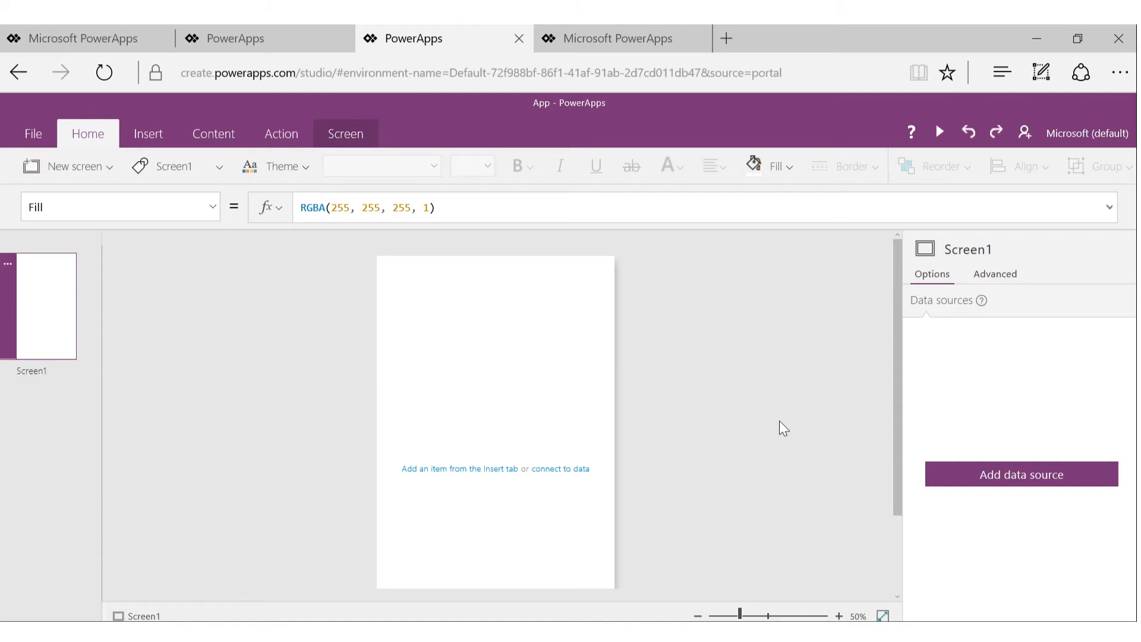
mouse_move(22, 321)
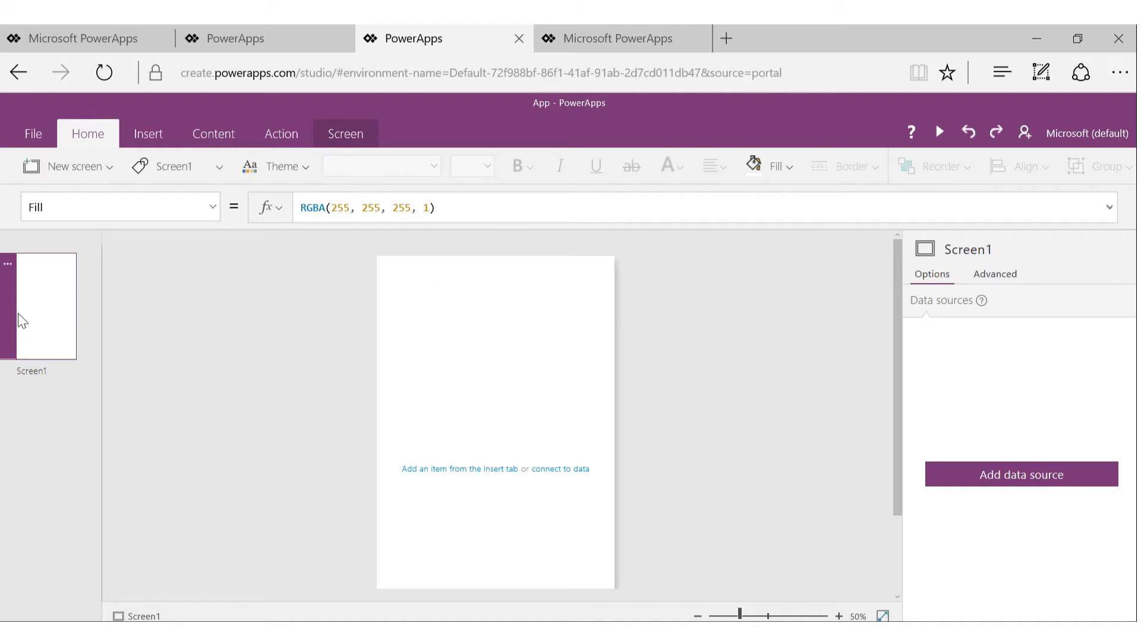
mouse_move(16, 371)
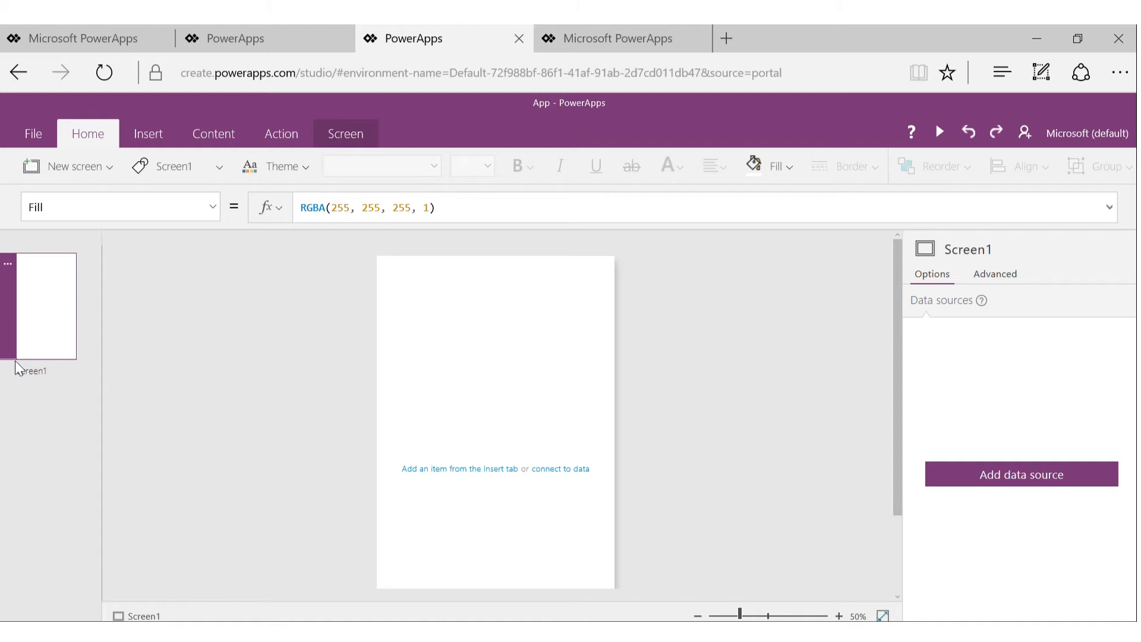
mouse_move(42, 338)
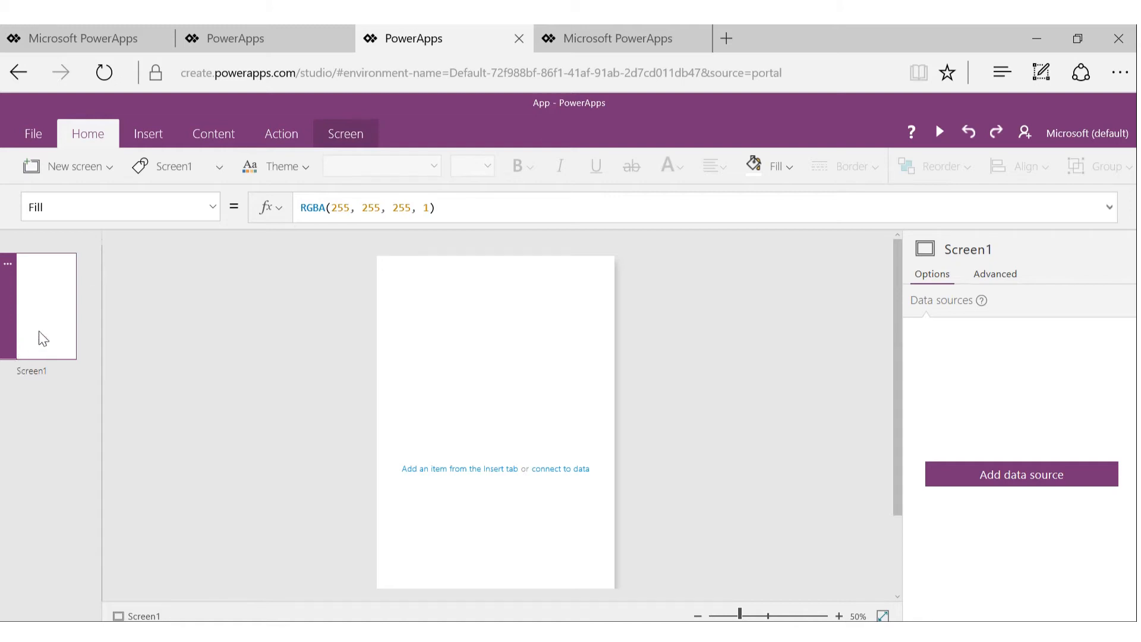
click(76, 167)
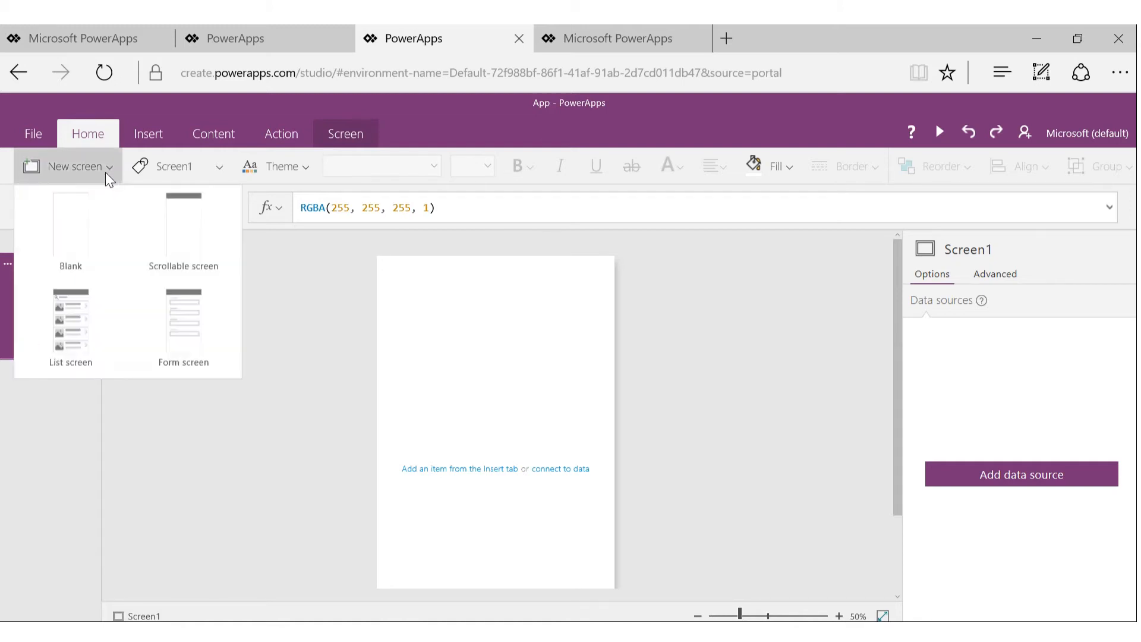
mouse_move(107, 197)
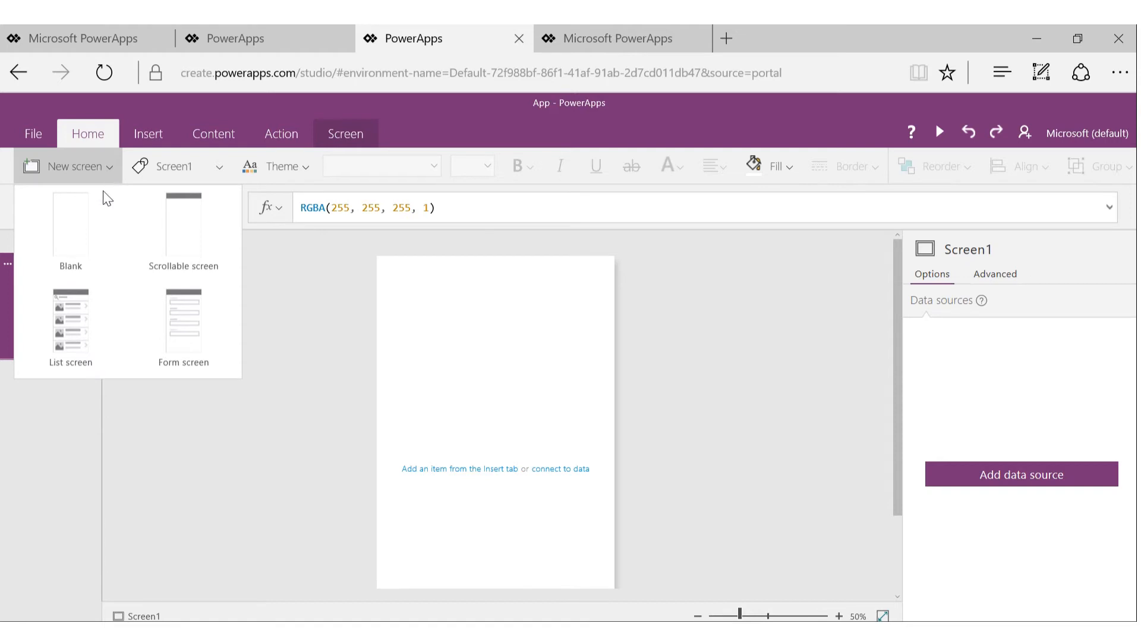
mouse_move(181, 232)
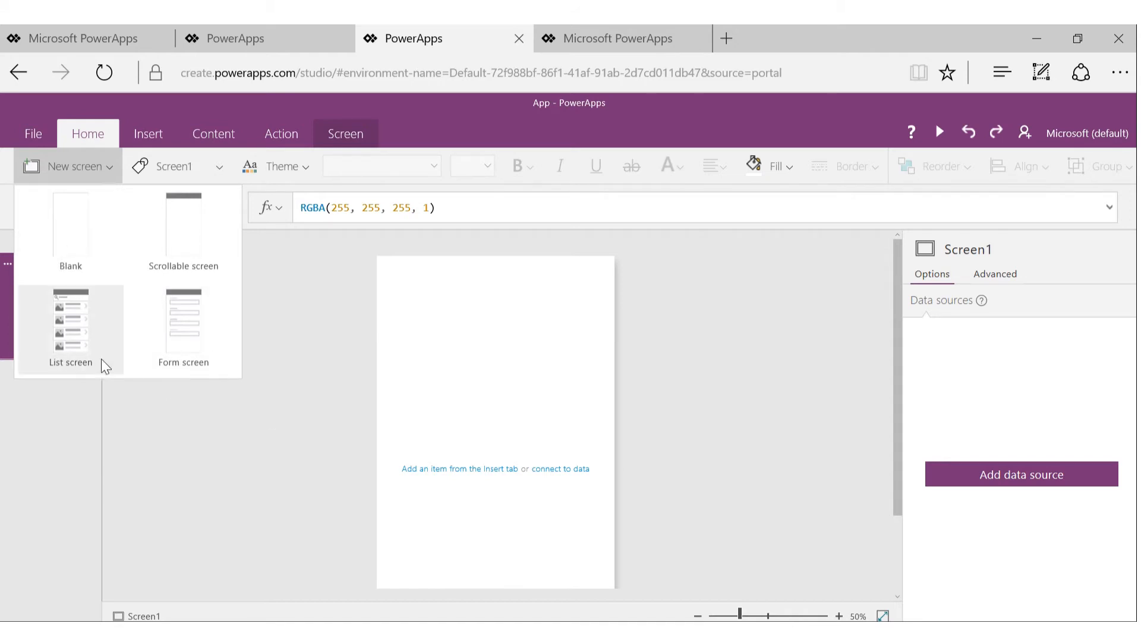
mouse_move(313, 469)
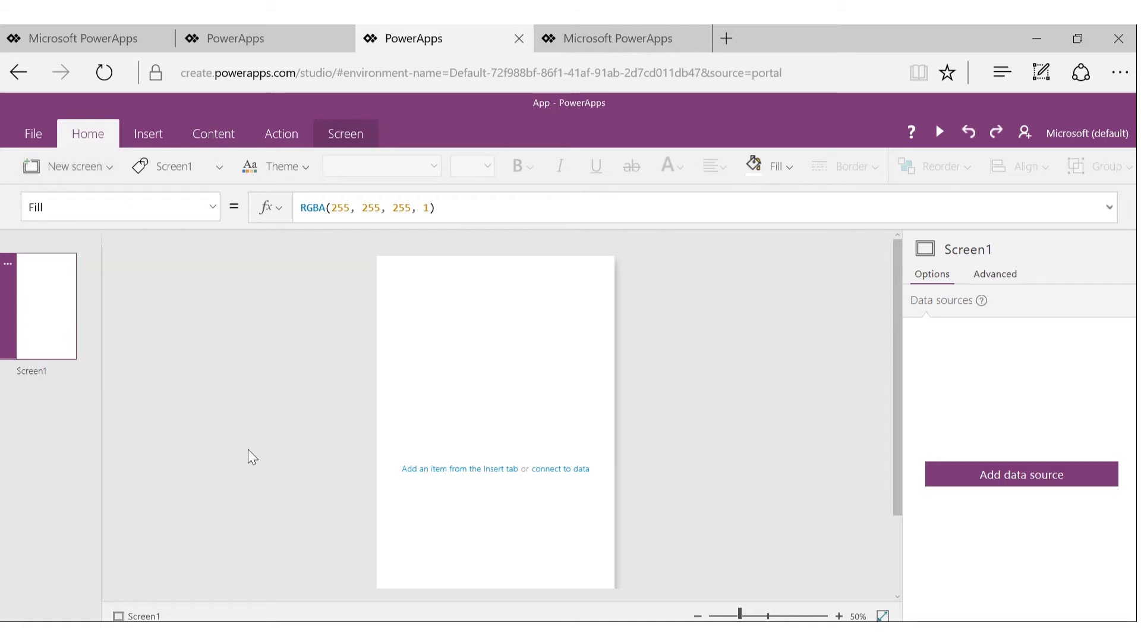
mouse_move(245, 377)
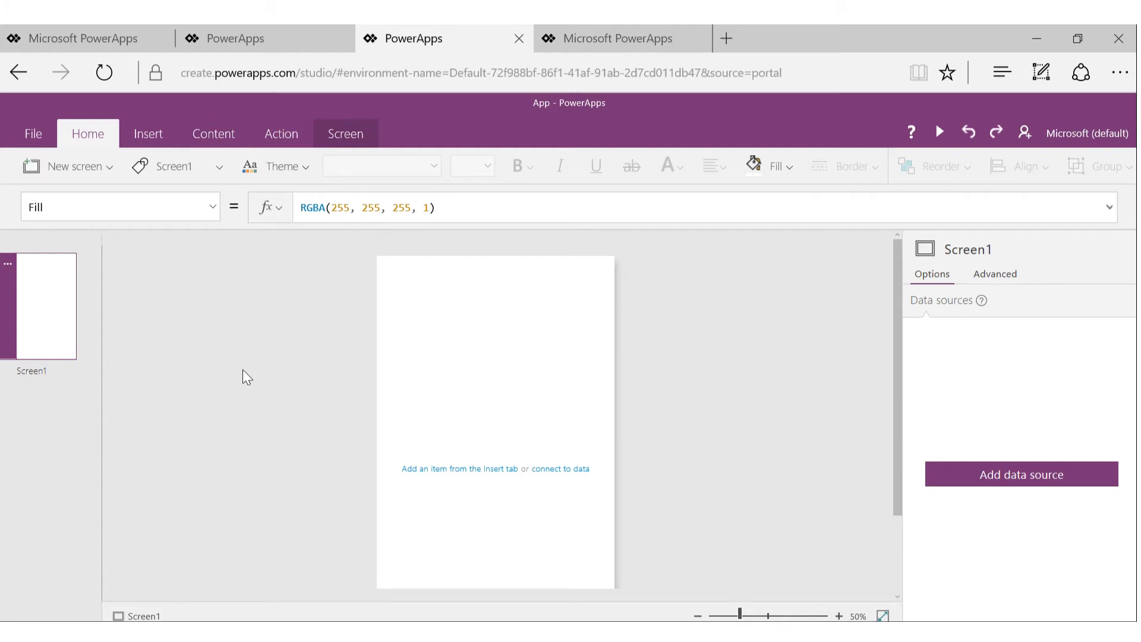
mouse_move(615, 464)
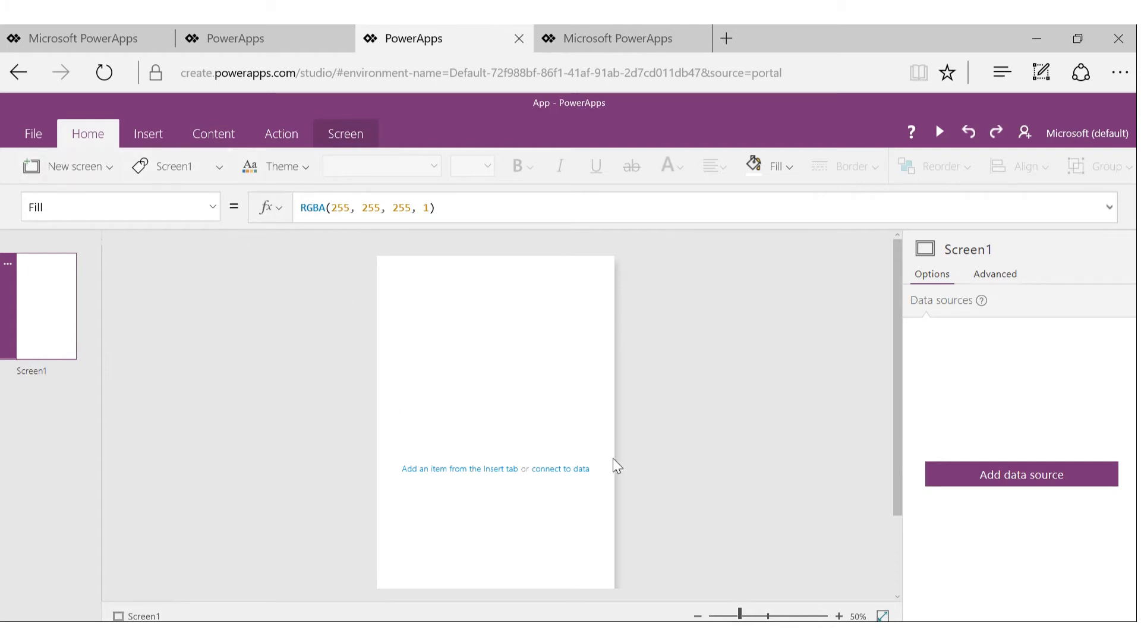
mouse_move(543, 364)
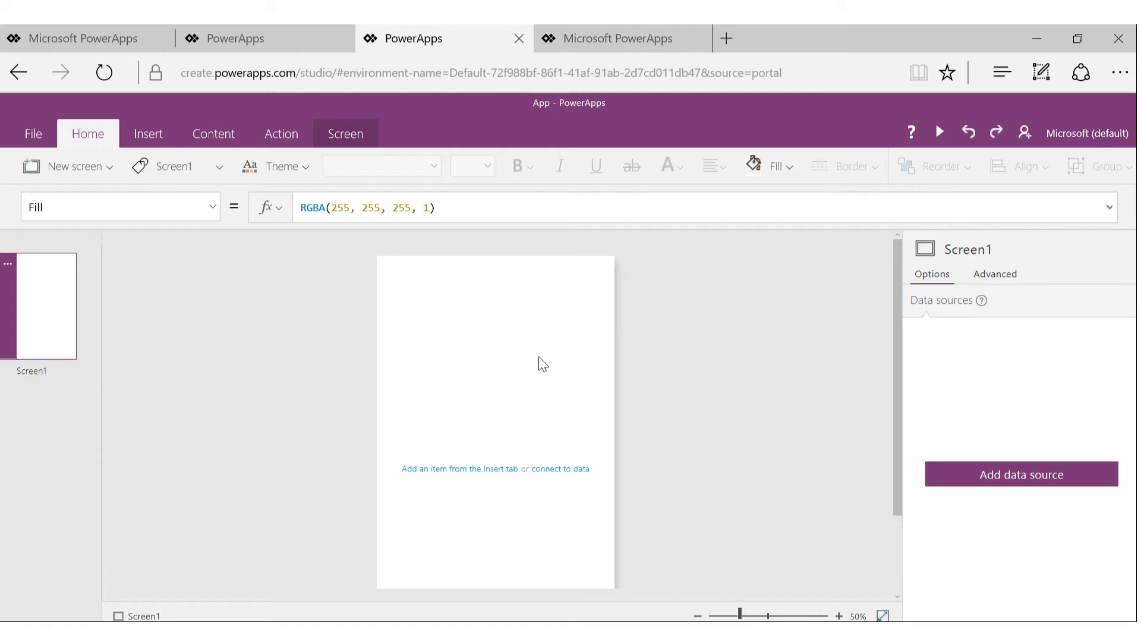
mouse_move(549, 337)
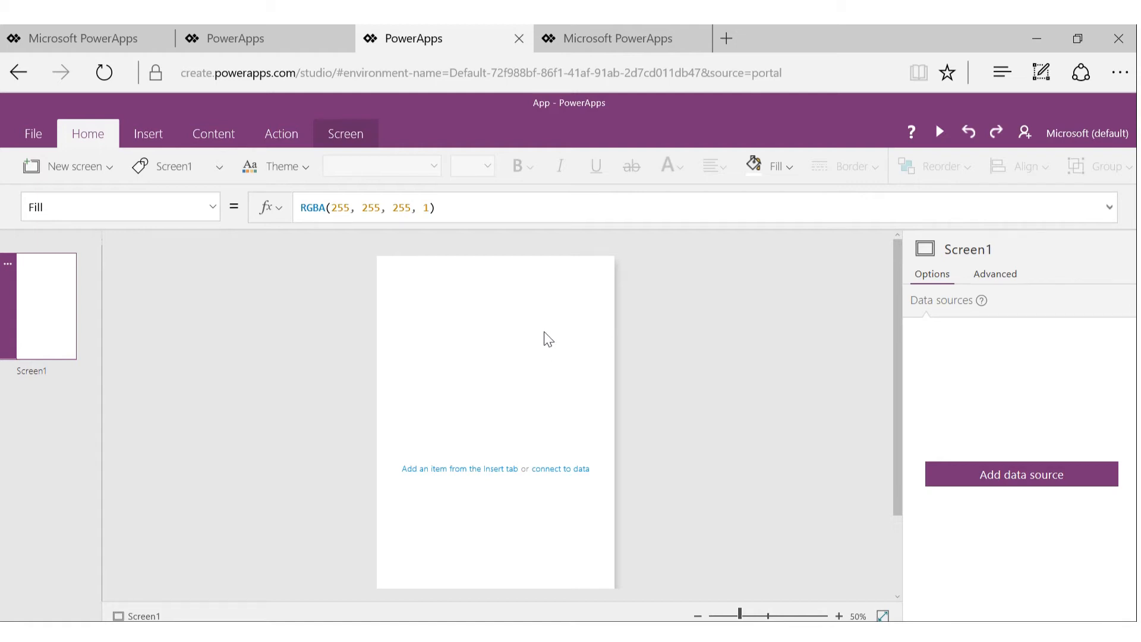
click(148, 133)
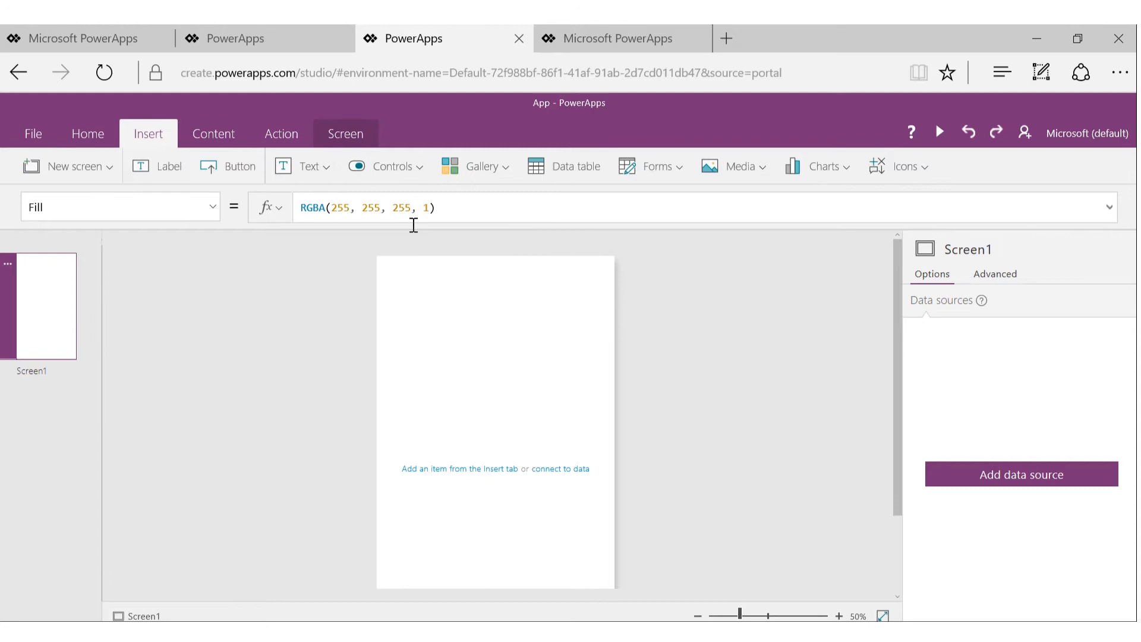
mouse_move(240, 166)
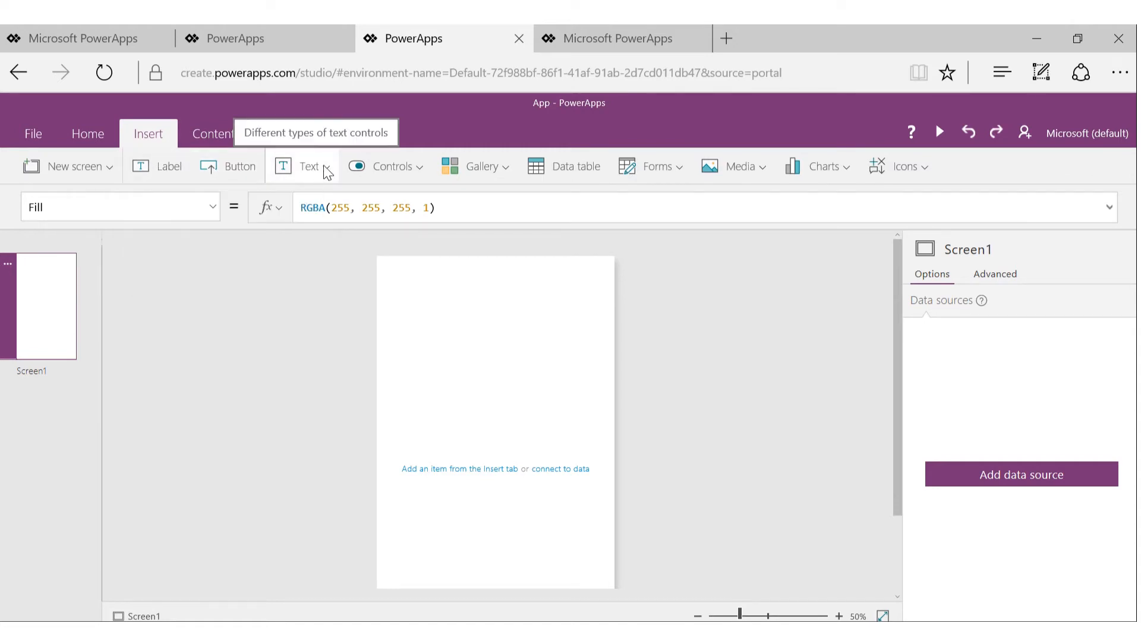
click(392, 165)
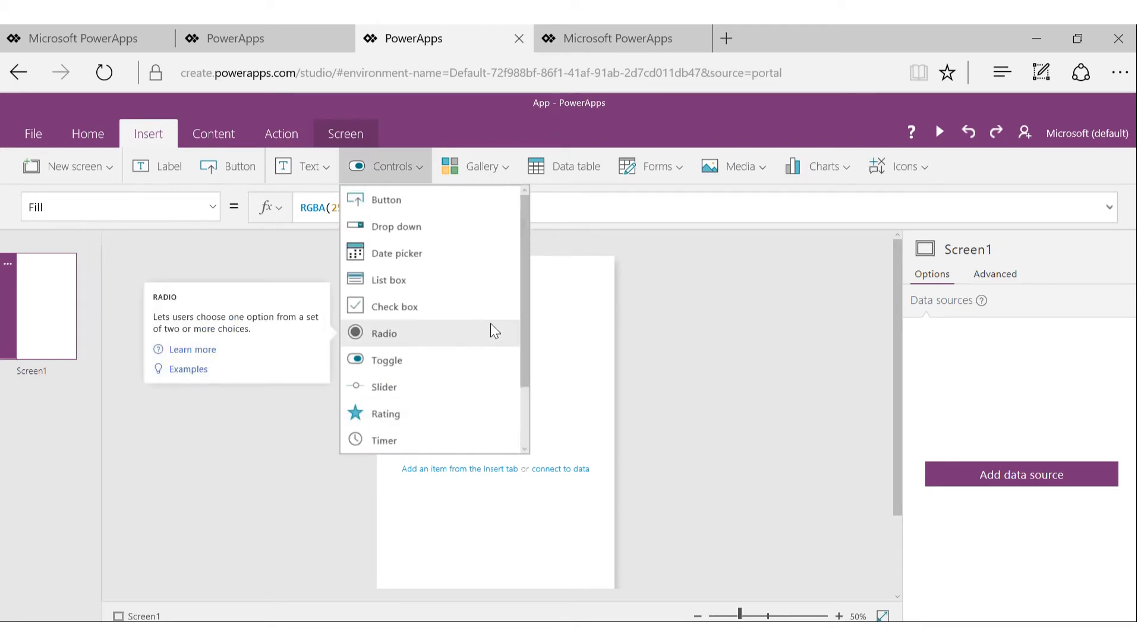
mouse_move(452, 339)
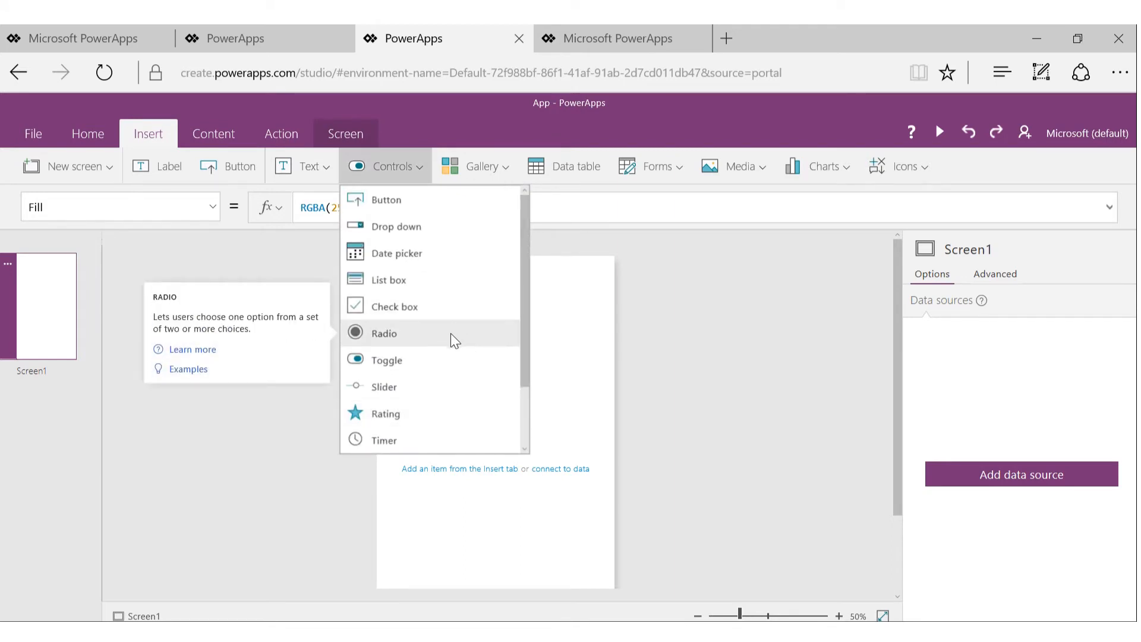
click(483, 166)
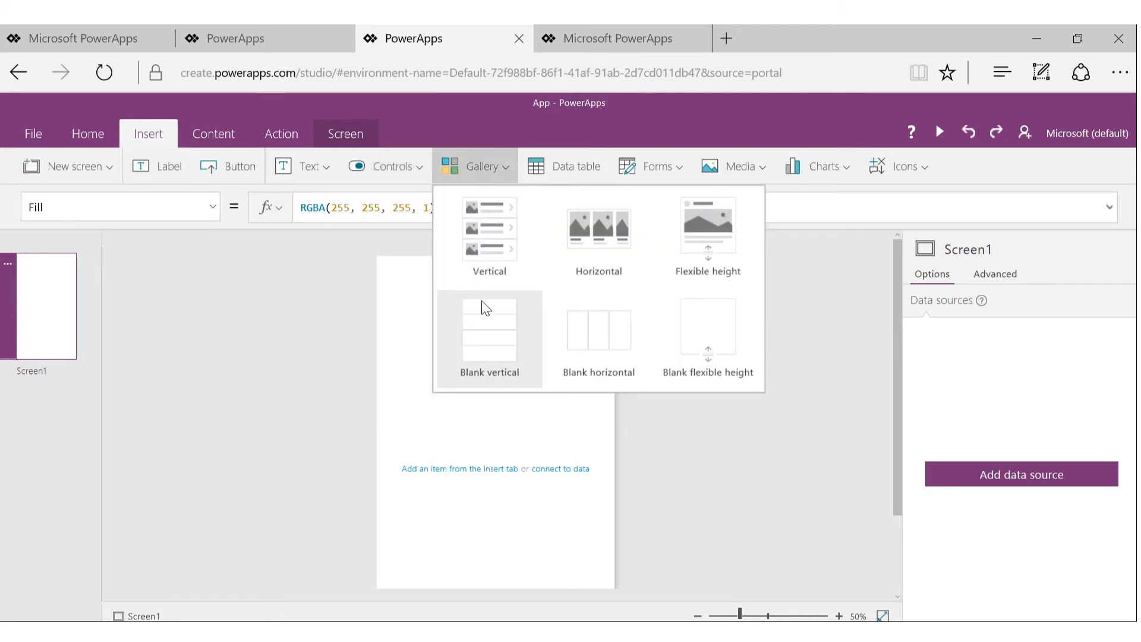
mouse_move(496, 332)
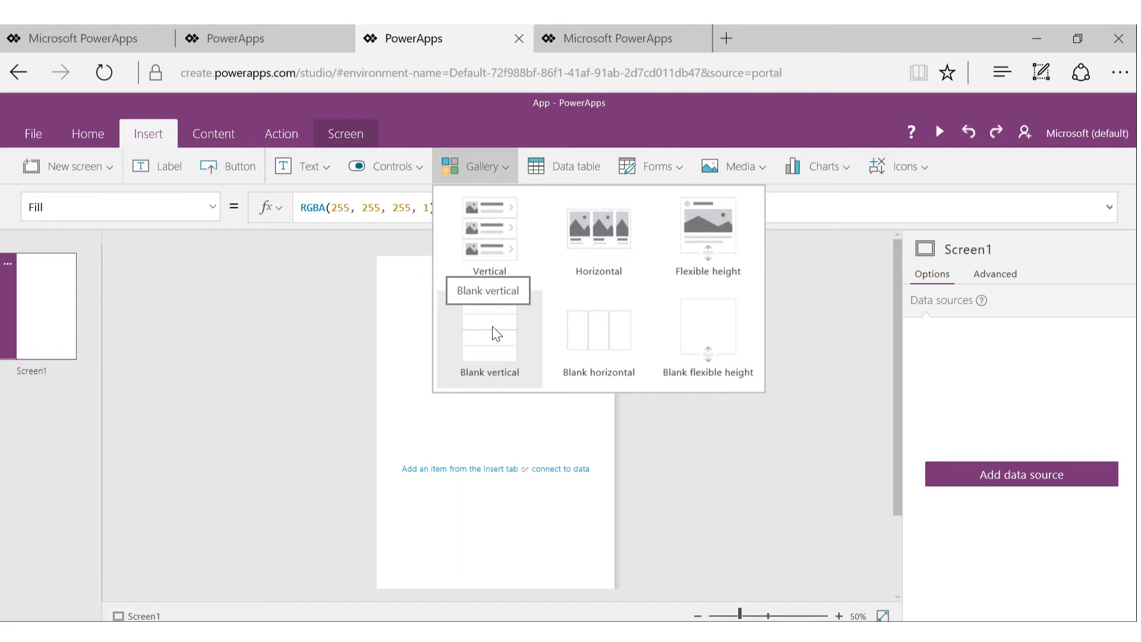
mouse_move(466, 255)
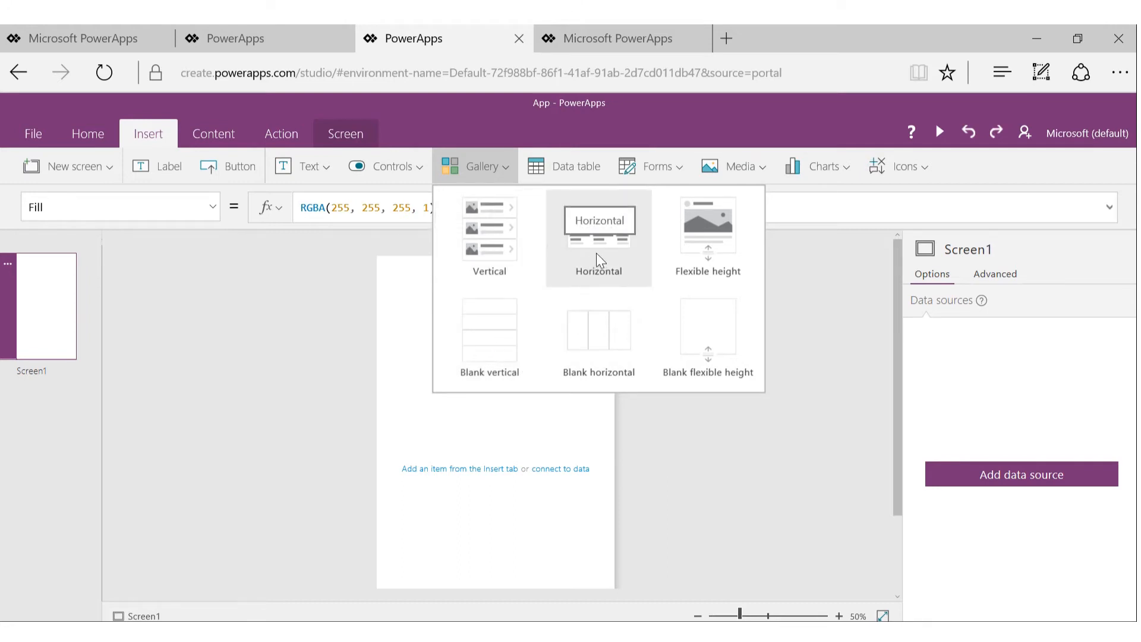
mouse_move(576, 177)
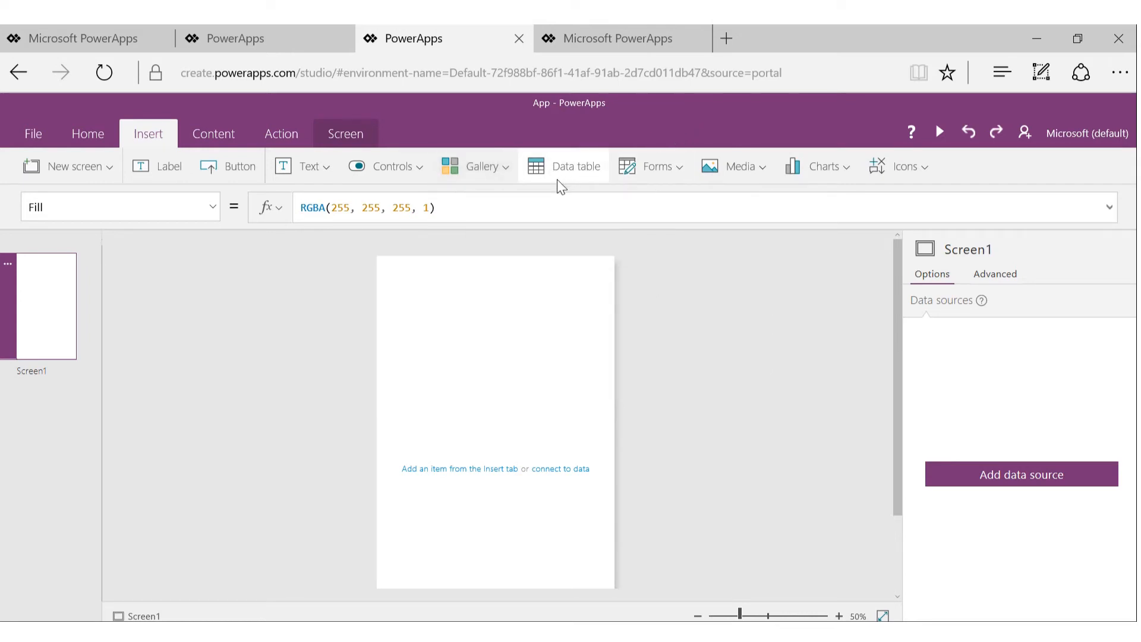
mouse_move(517, 190)
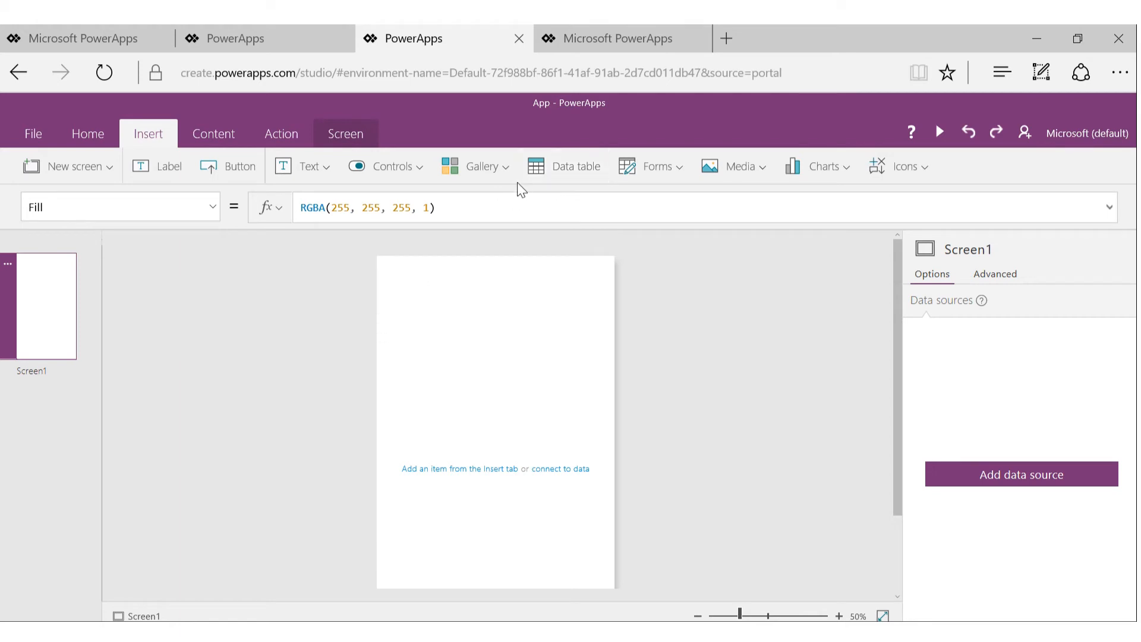
click(479, 166)
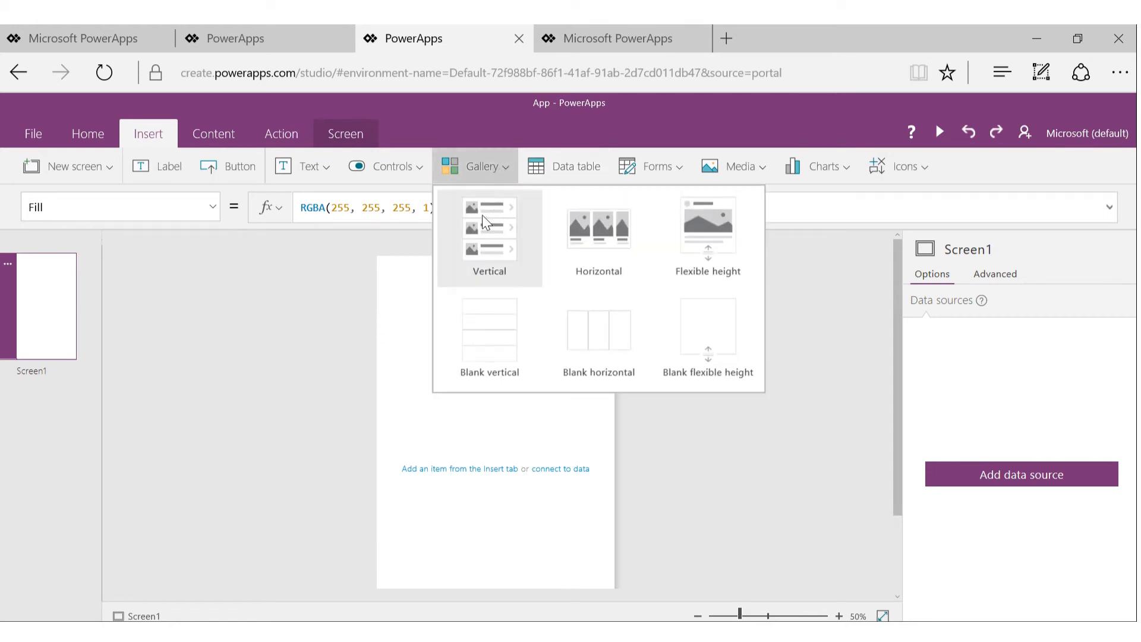
mouse_move(514, 246)
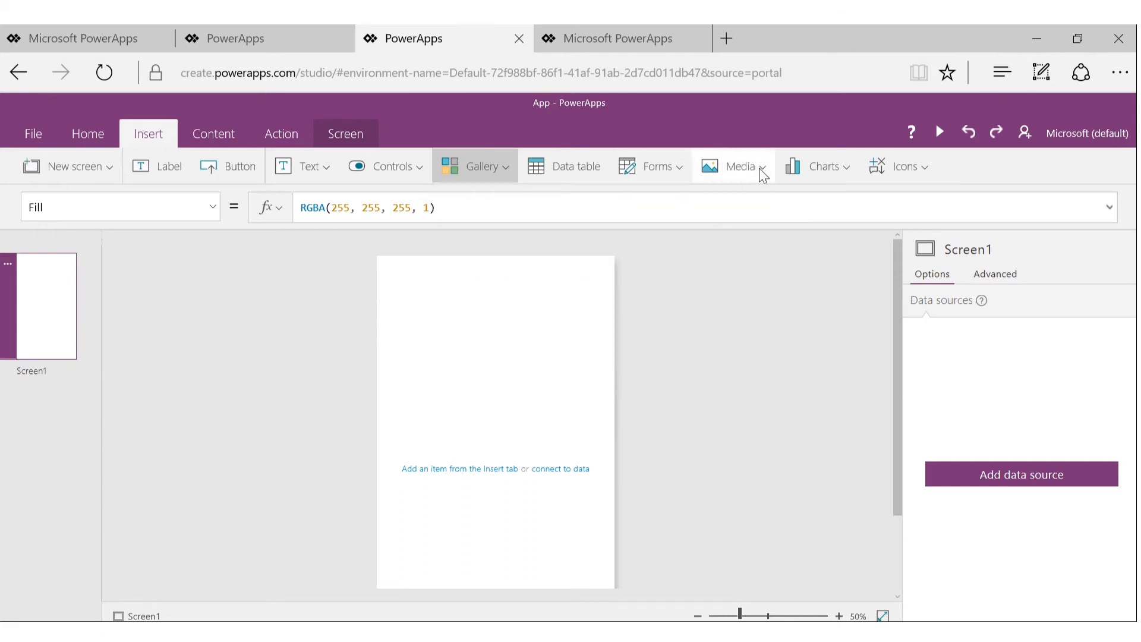
click(742, 167)
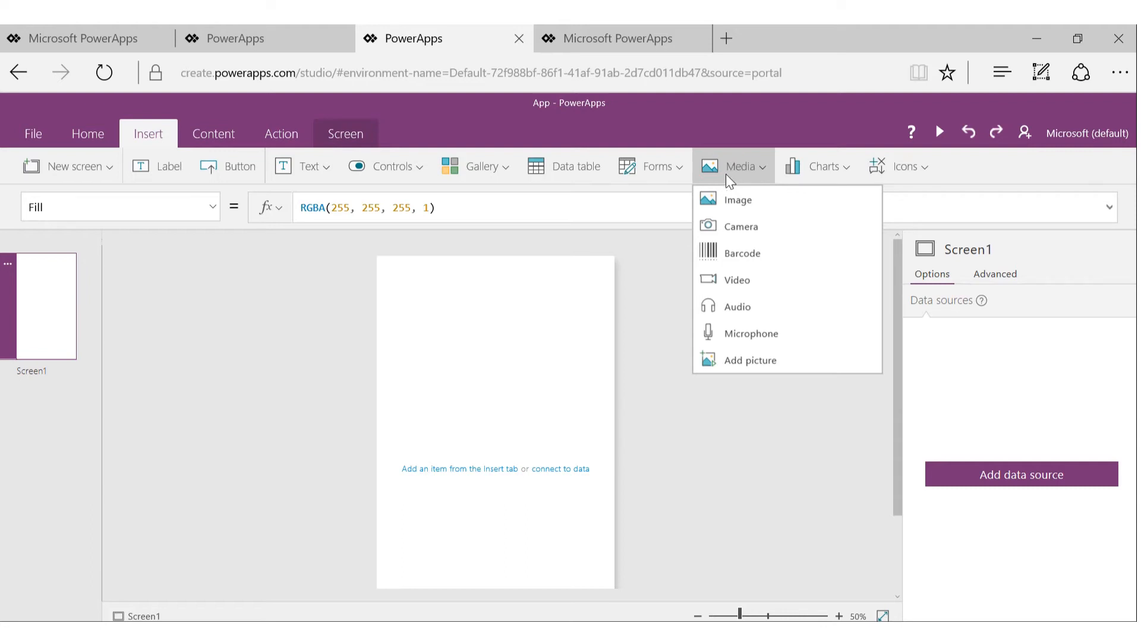
click(823, 167)
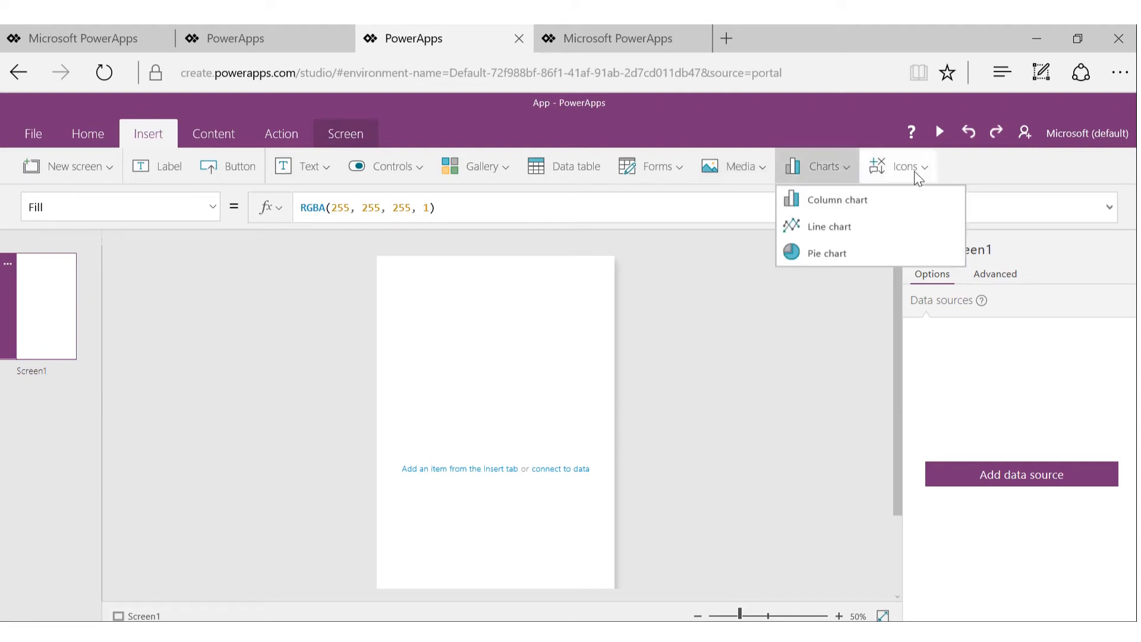
click(906, 166)
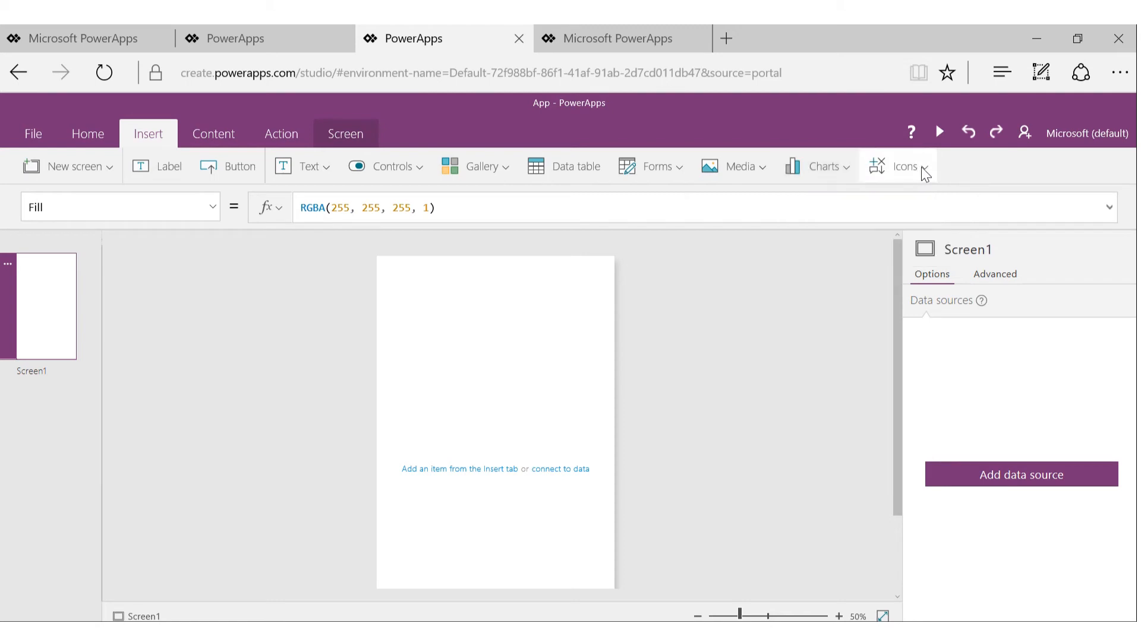
click(906, 166)
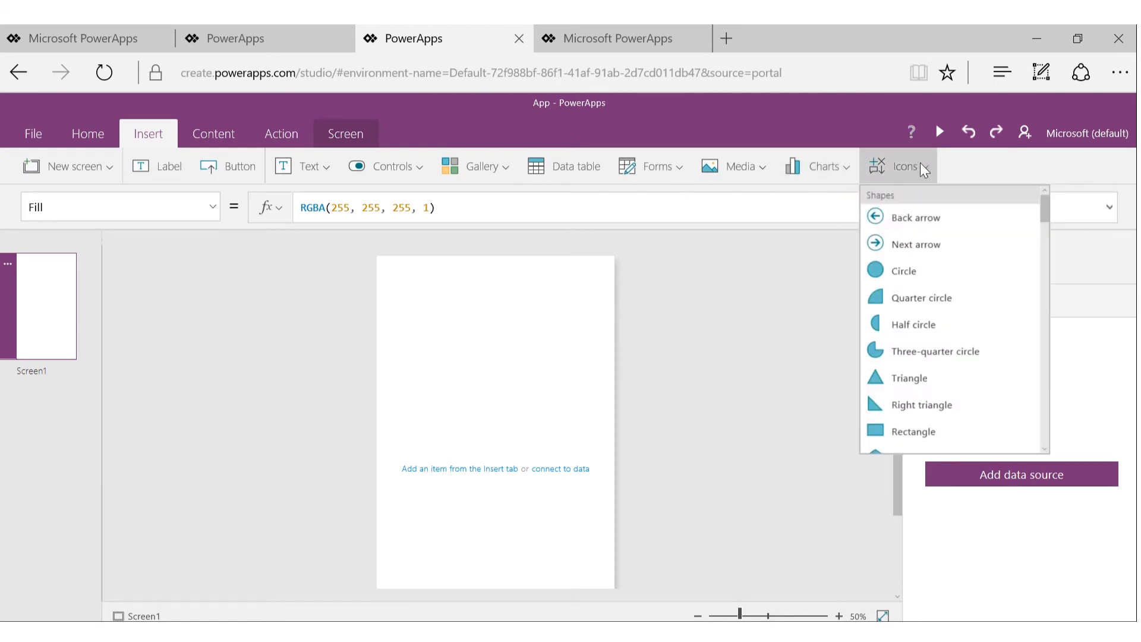
mouse_move(975, 316)
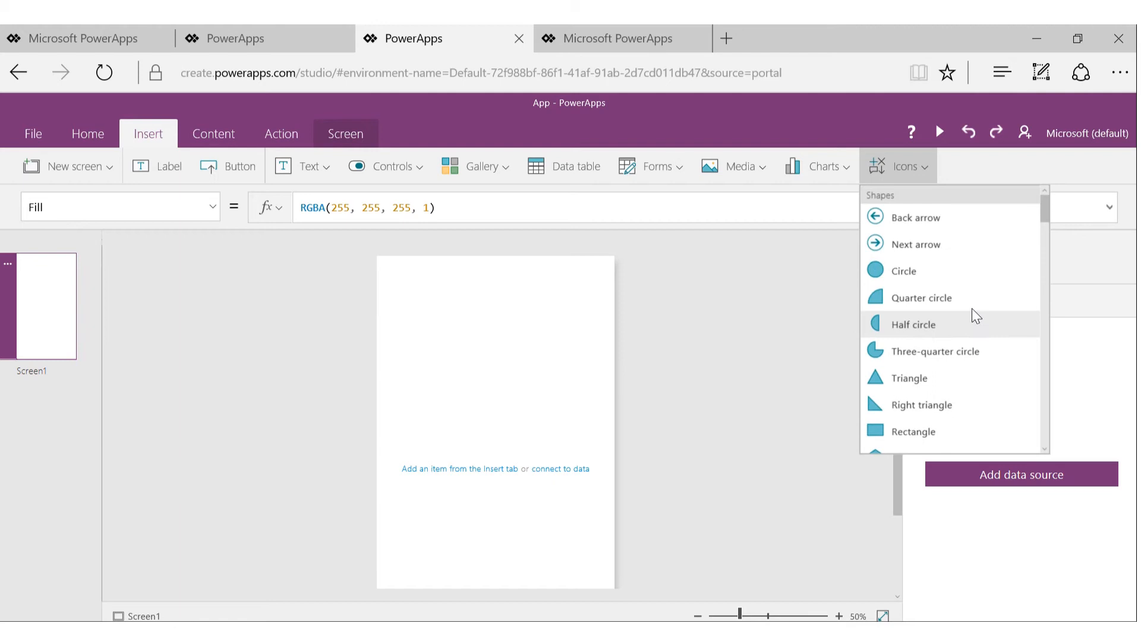
click(475, 371)
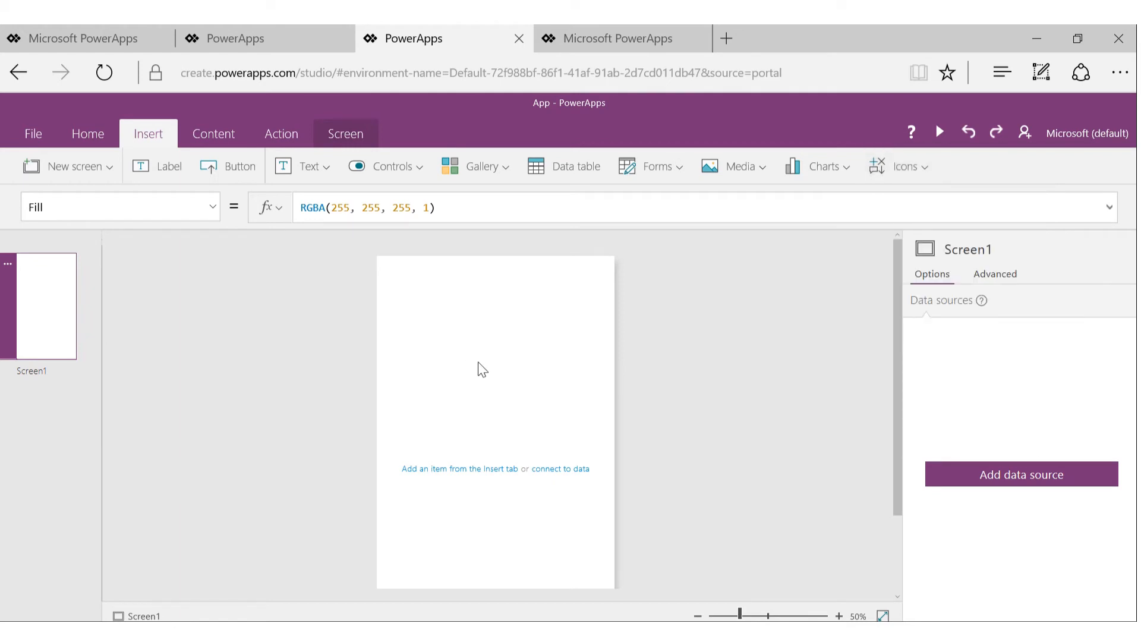
mouse_move(547, 396)
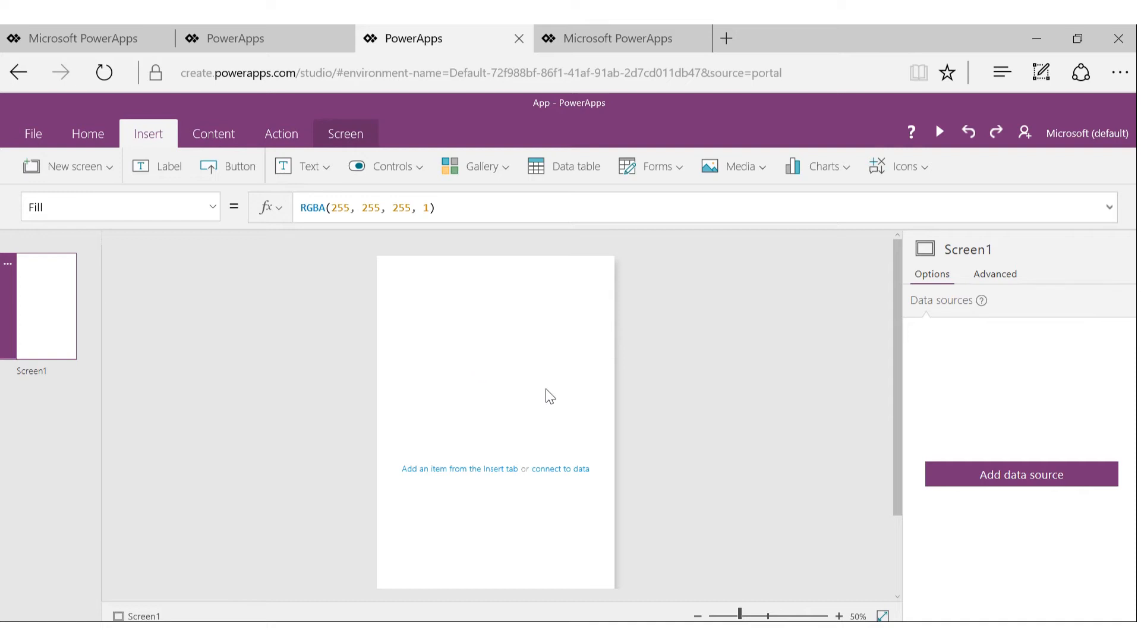
mouse_move(12, 233)
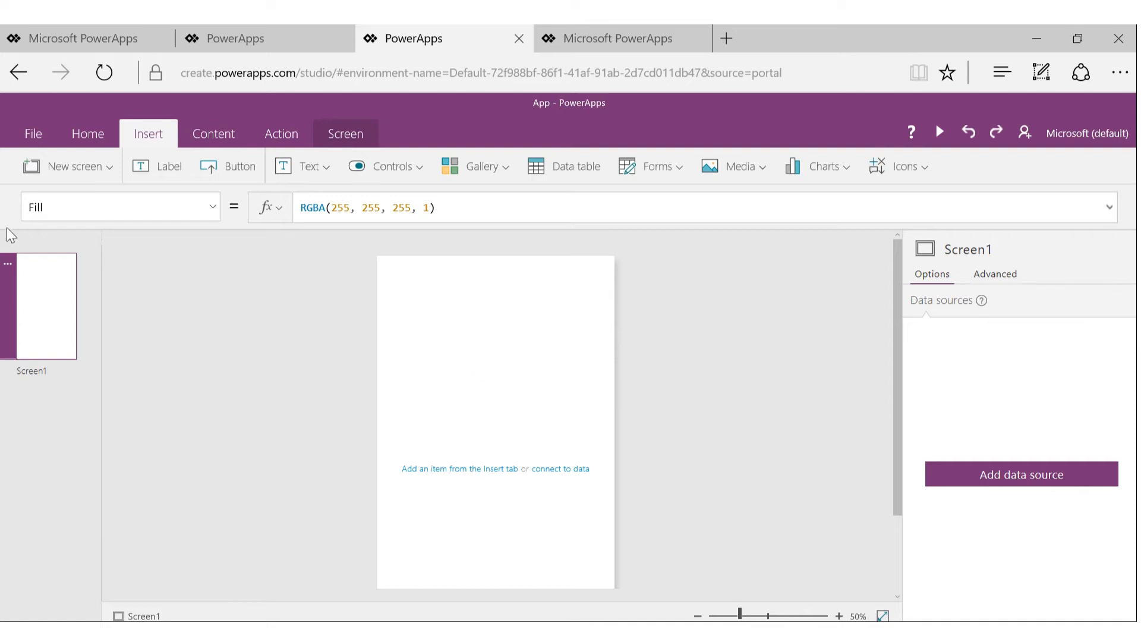
mouse_move(59, 330)
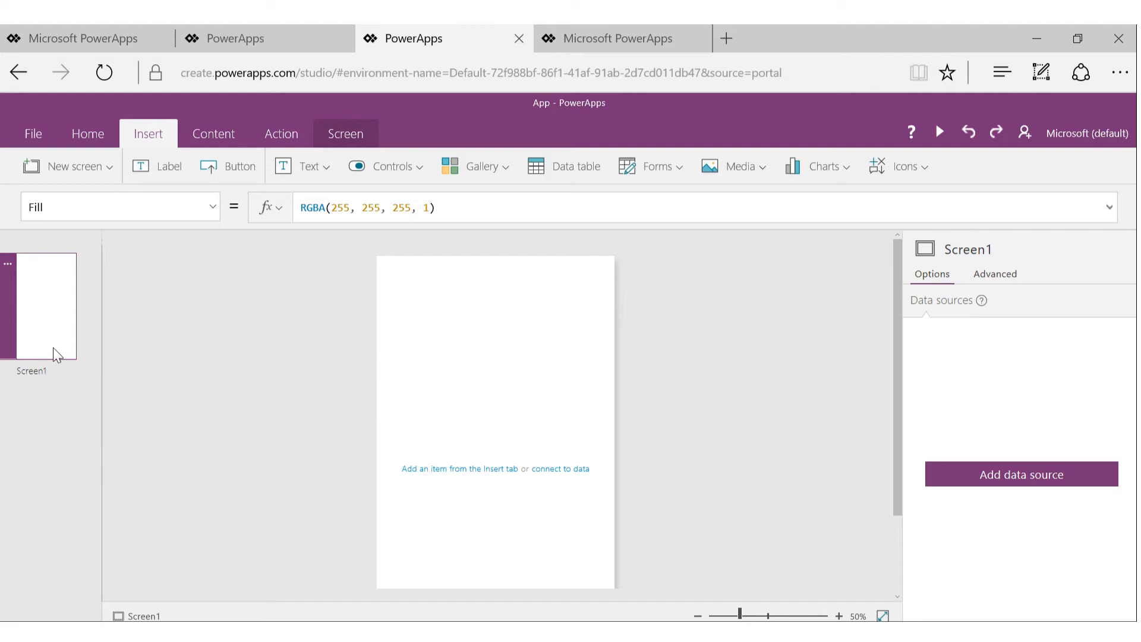
mouse_move(40, 375)
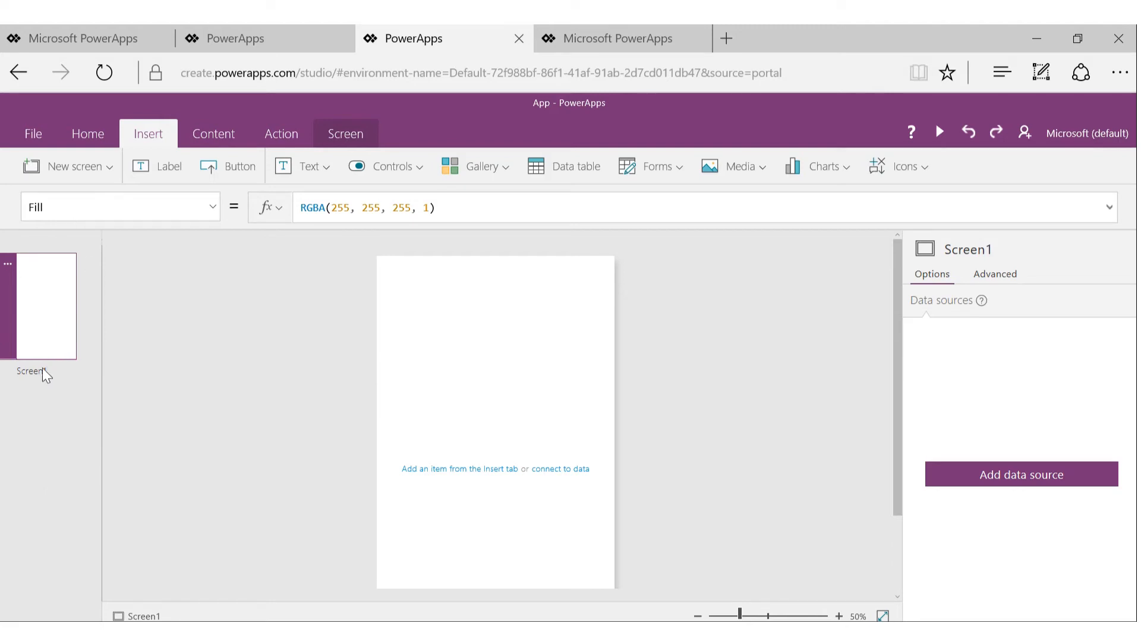
click(87, 133)
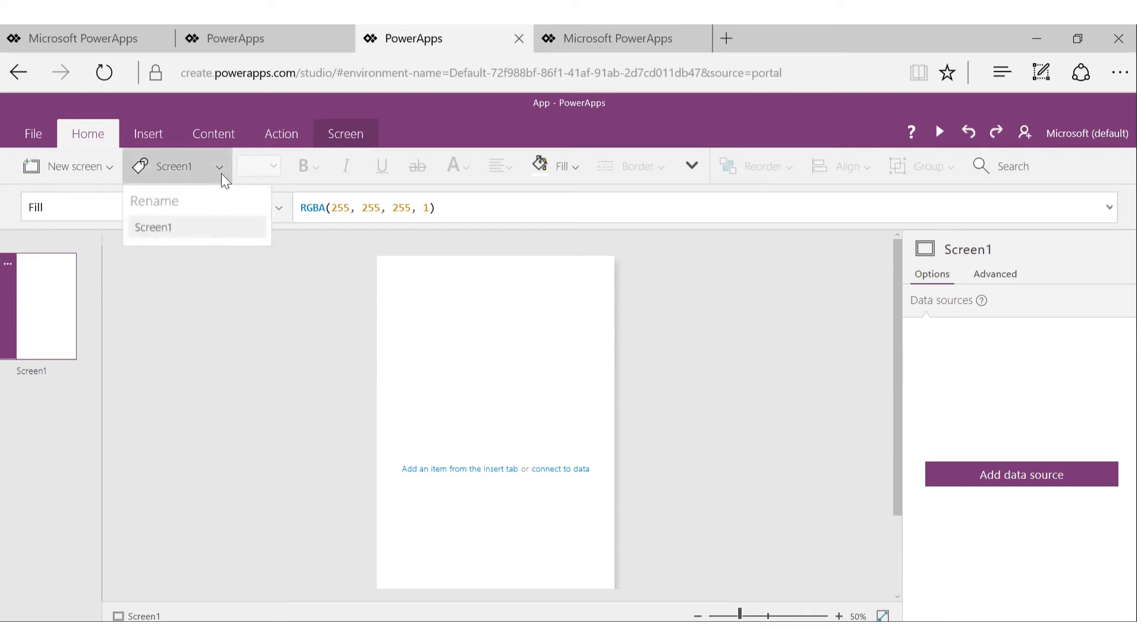
Replace the screen name Screen1 with MainScreen and confirm it
double_click(152, 227)
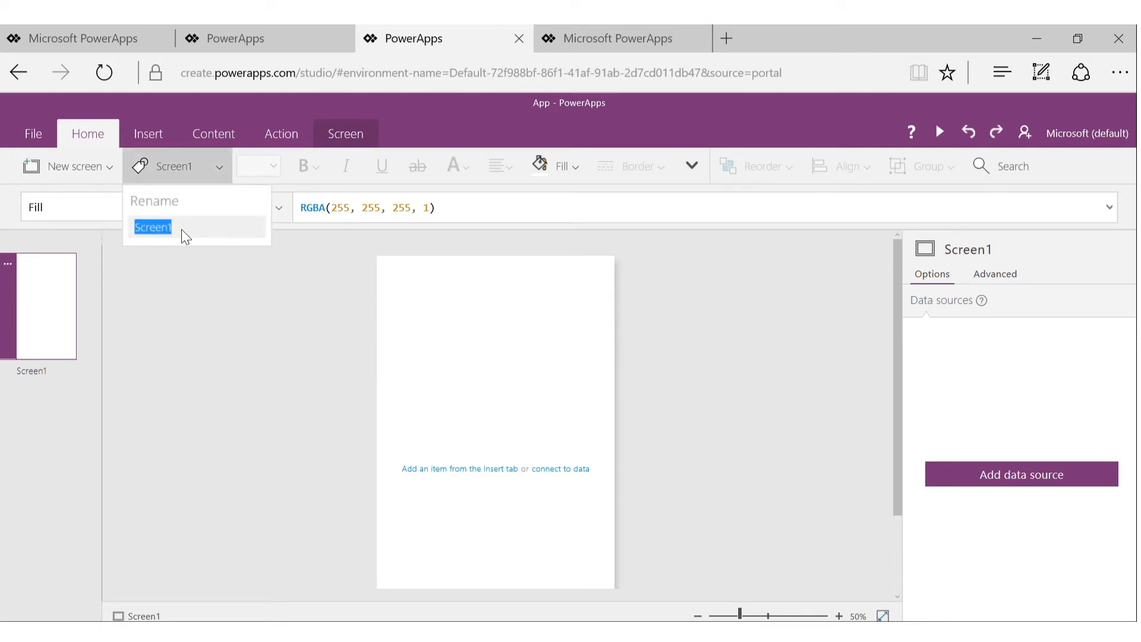
text(MainScreen)
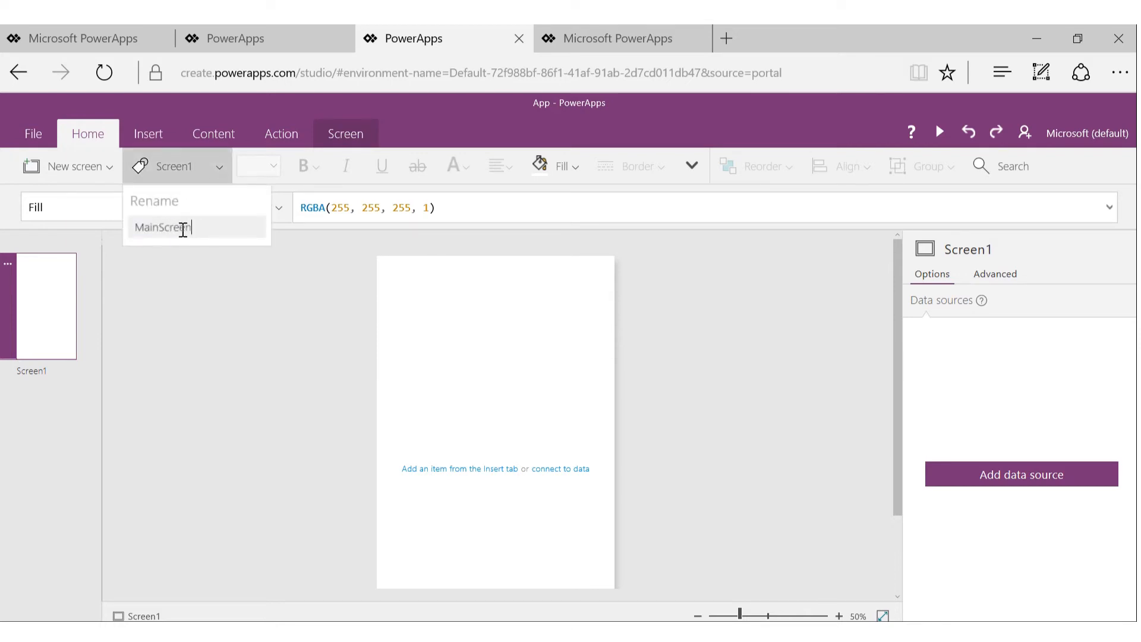
key(Enter)
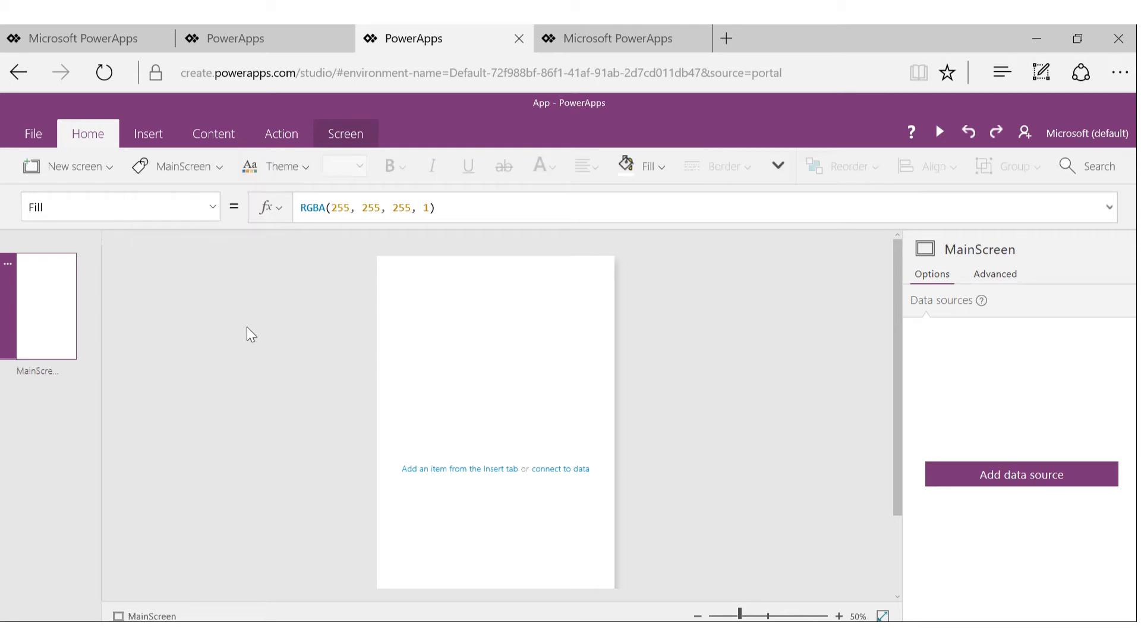
mouse_move(228, 214)
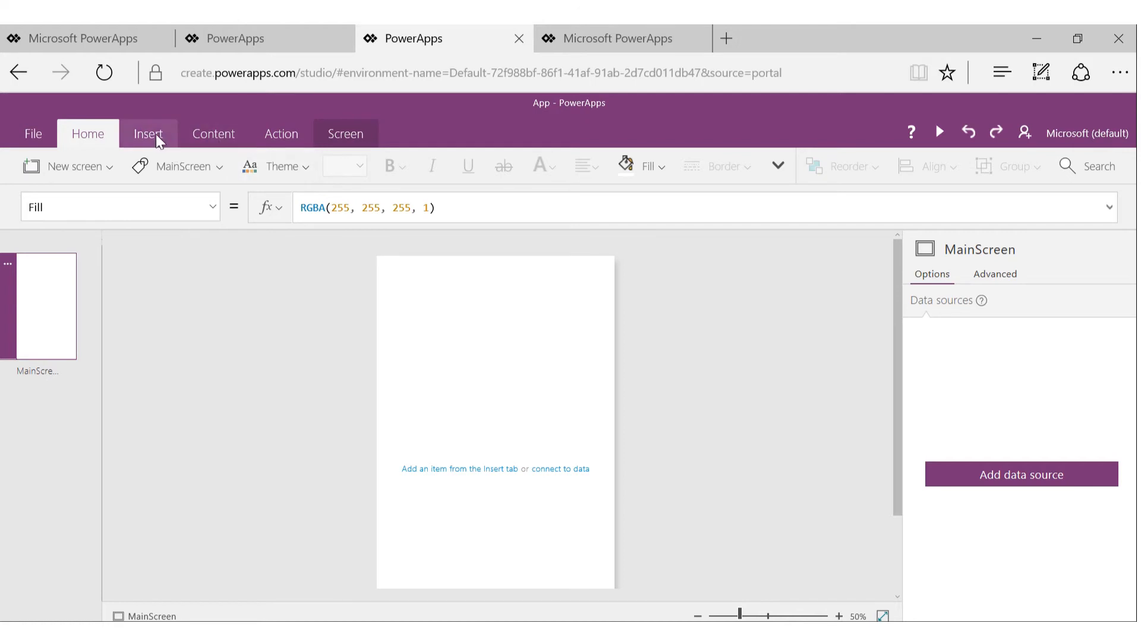
Insert a Label control and move it near the top of MainScreen
click(148, 133)
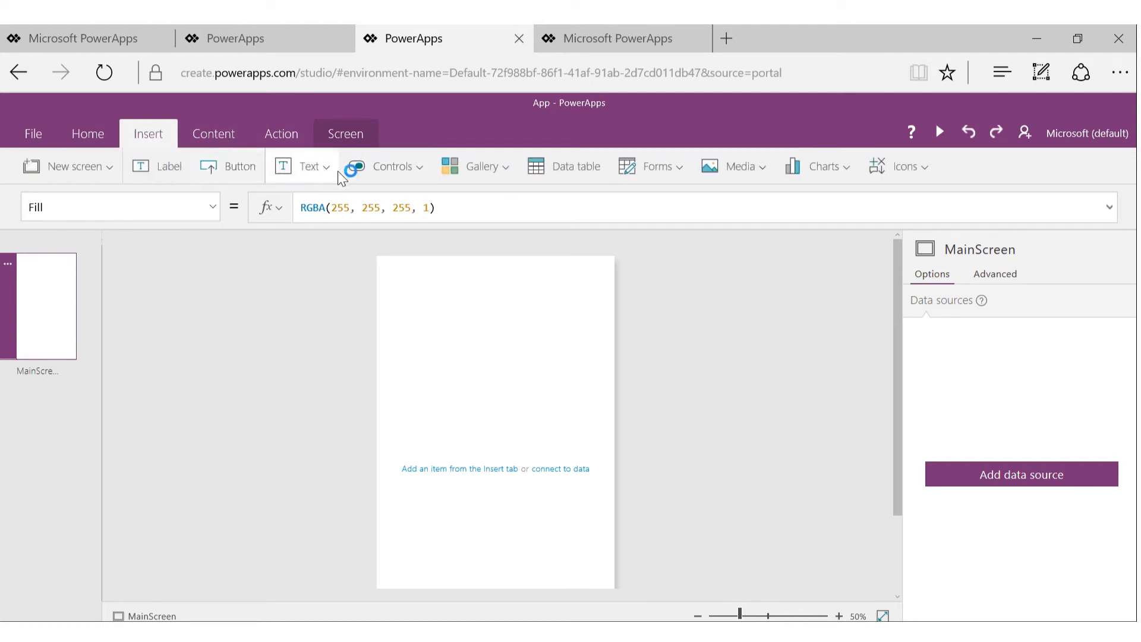
click(308, 167)
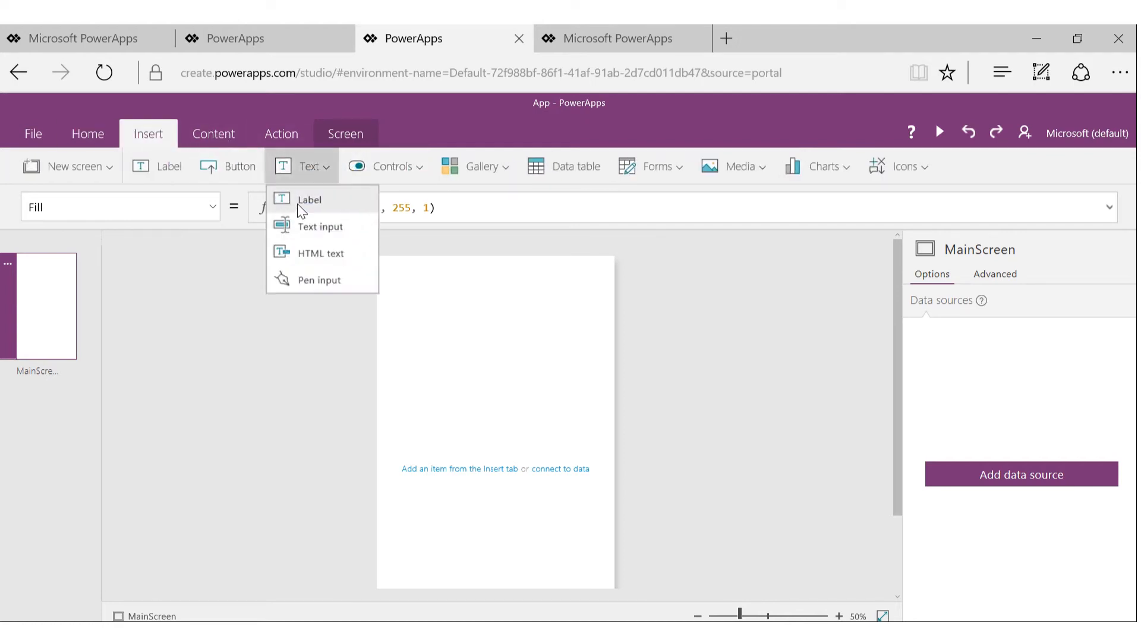
click(309, 200)
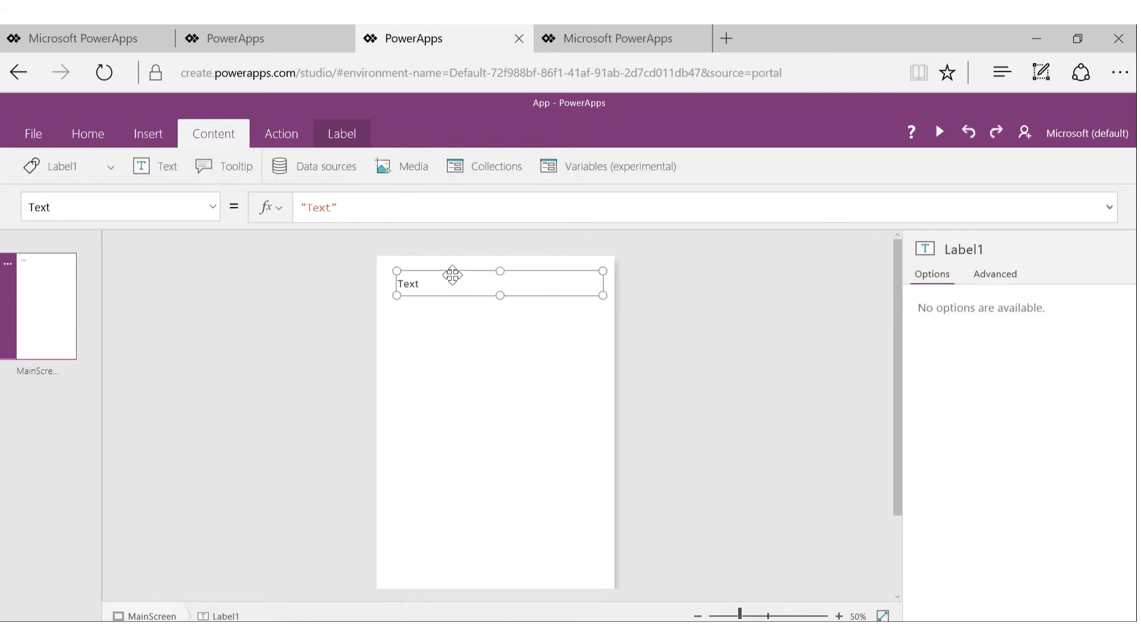
drag(451, 275, 456, 274)
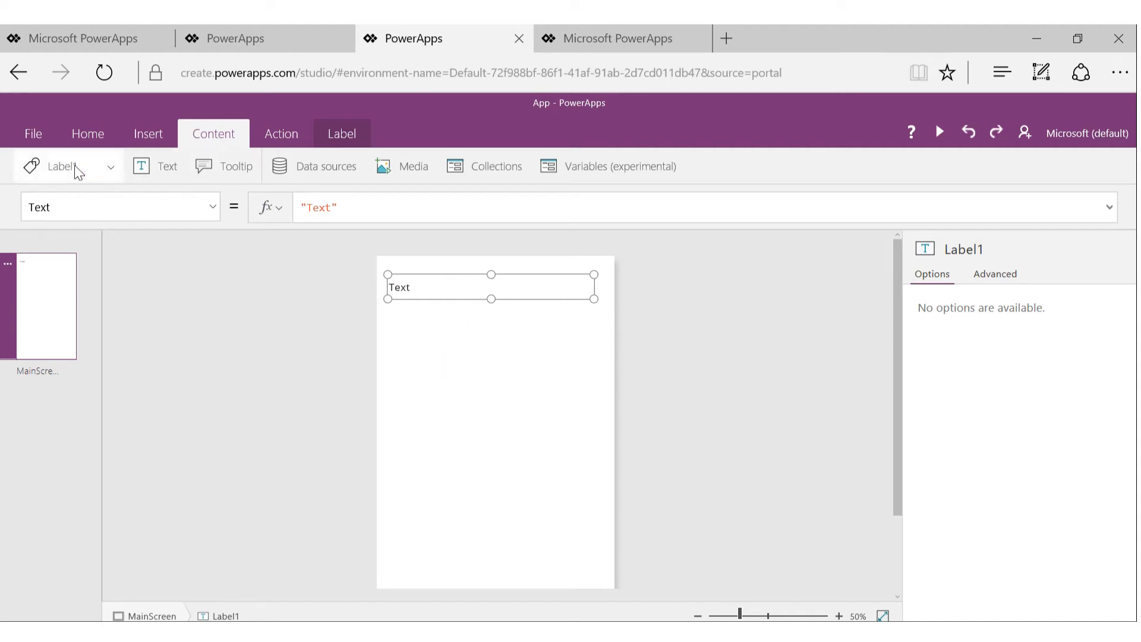
Rename the label from Label1 to lblName
click(109, 167)
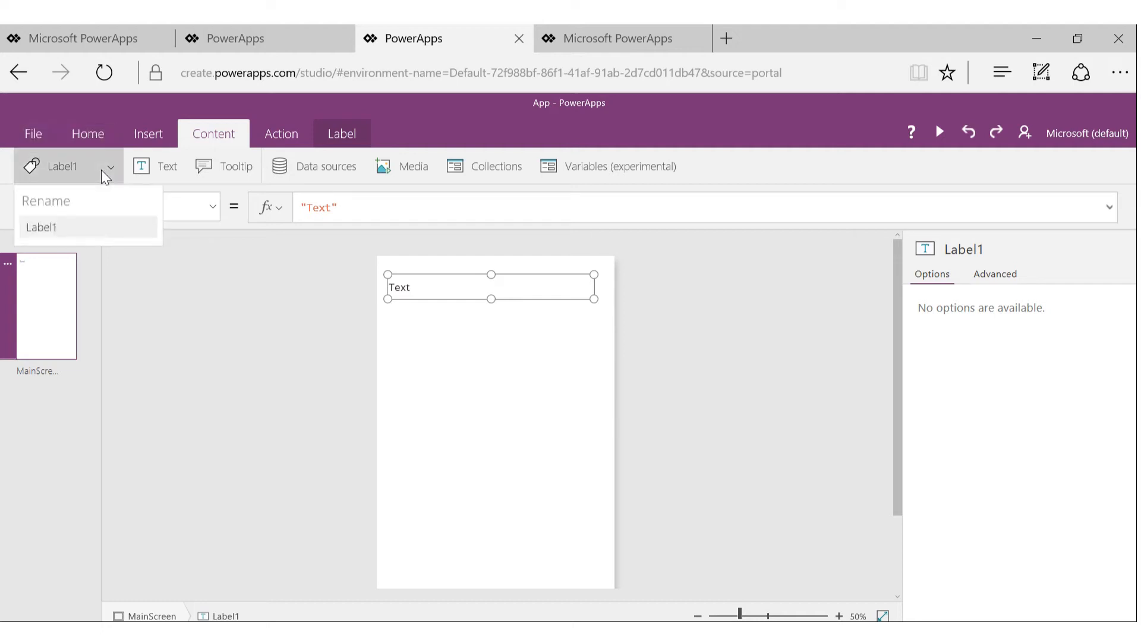
double_click(41, 228)
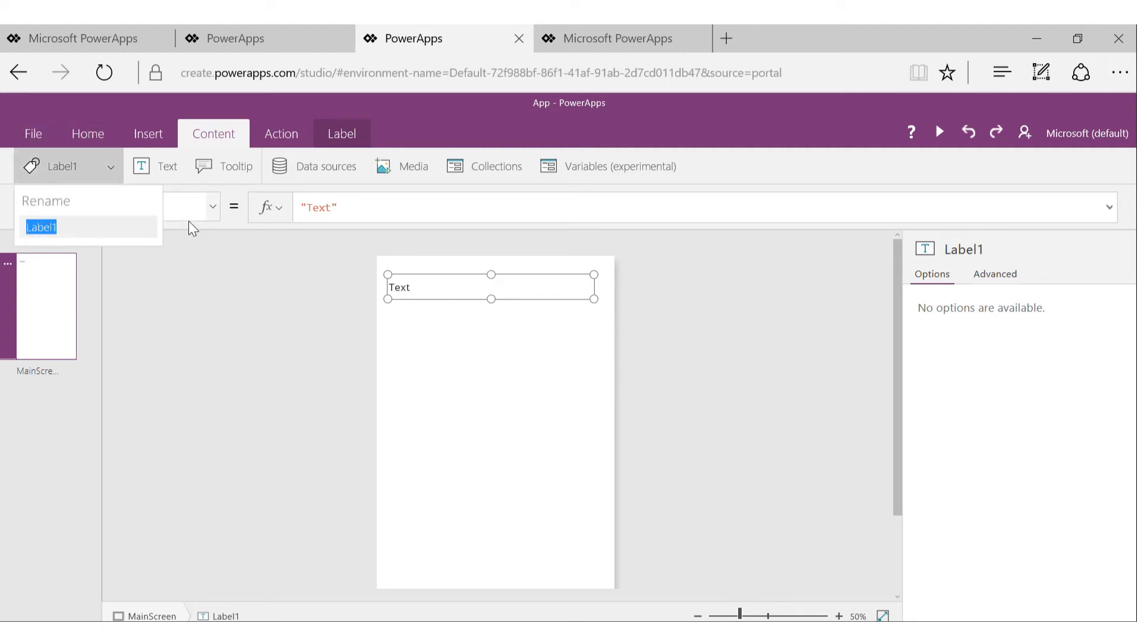
text(lb)
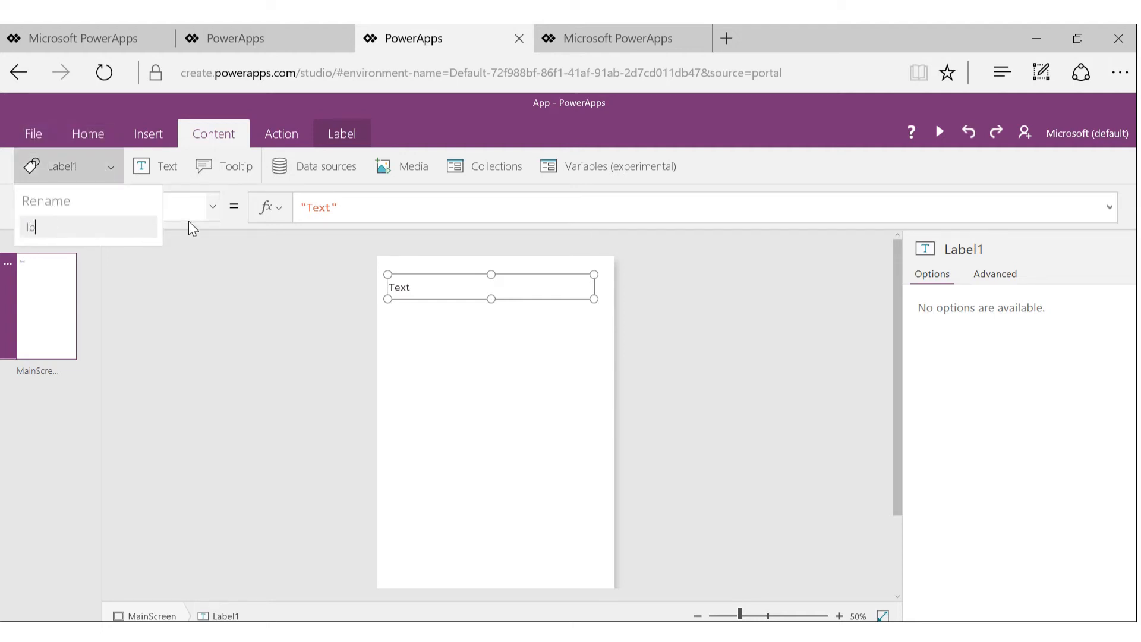
text(l)
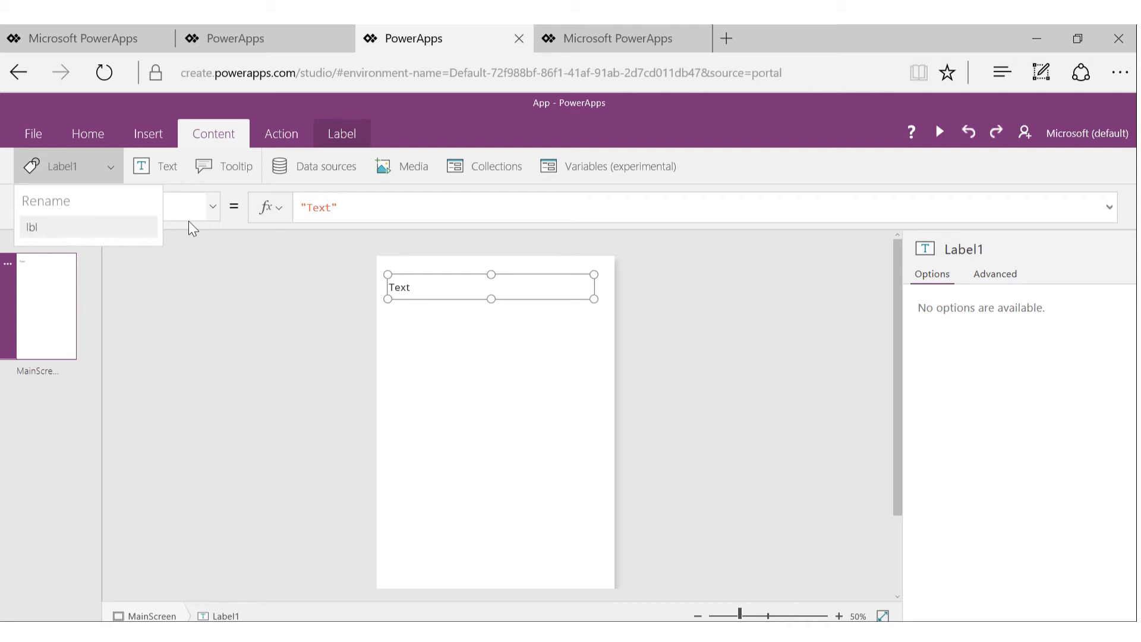
text(Name)
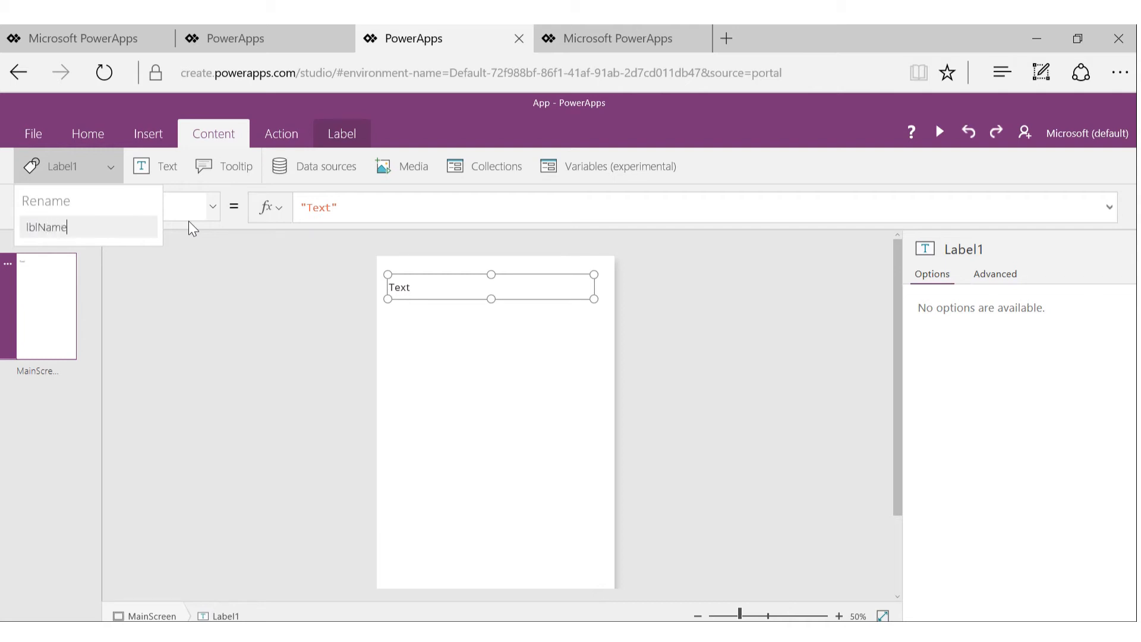
key(Enter)
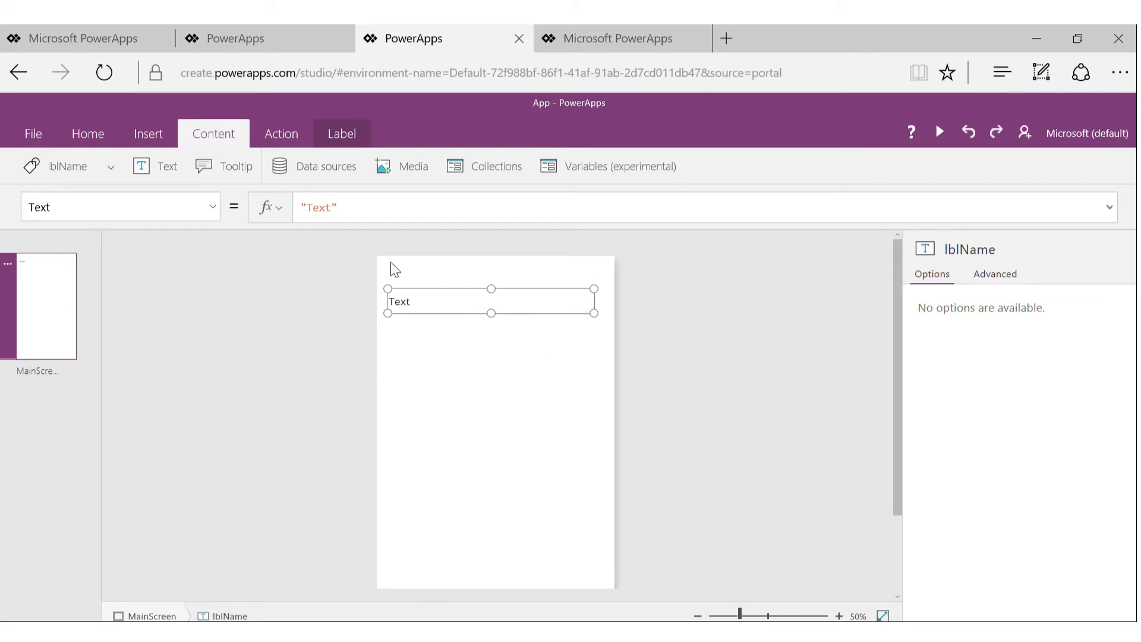
mouse_move(454, 286)
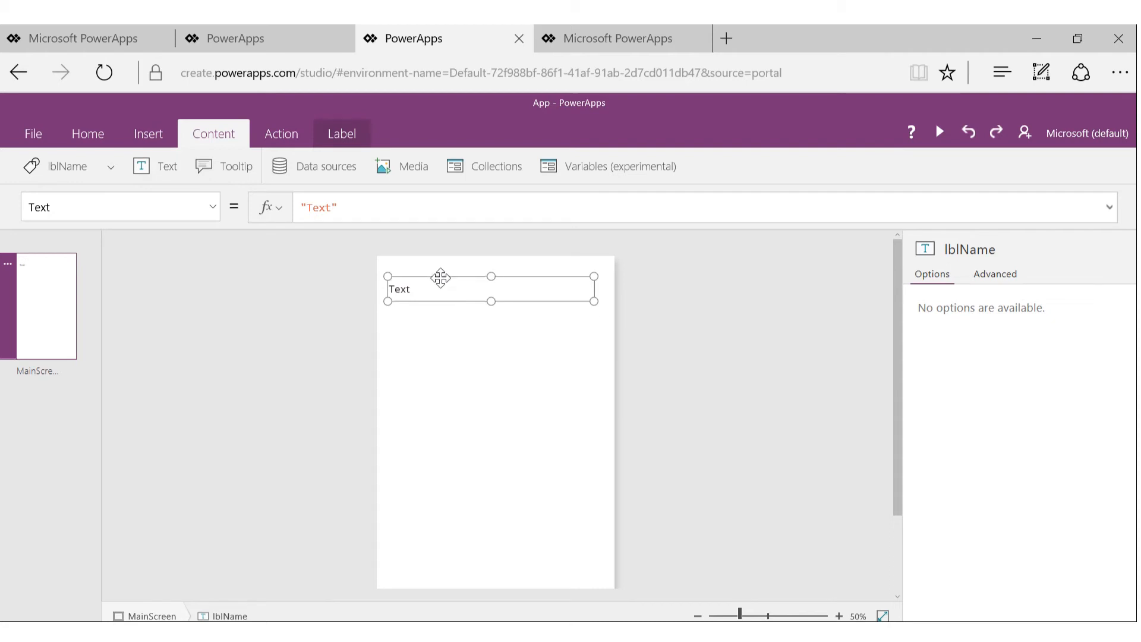
mouse_move(547, 309)
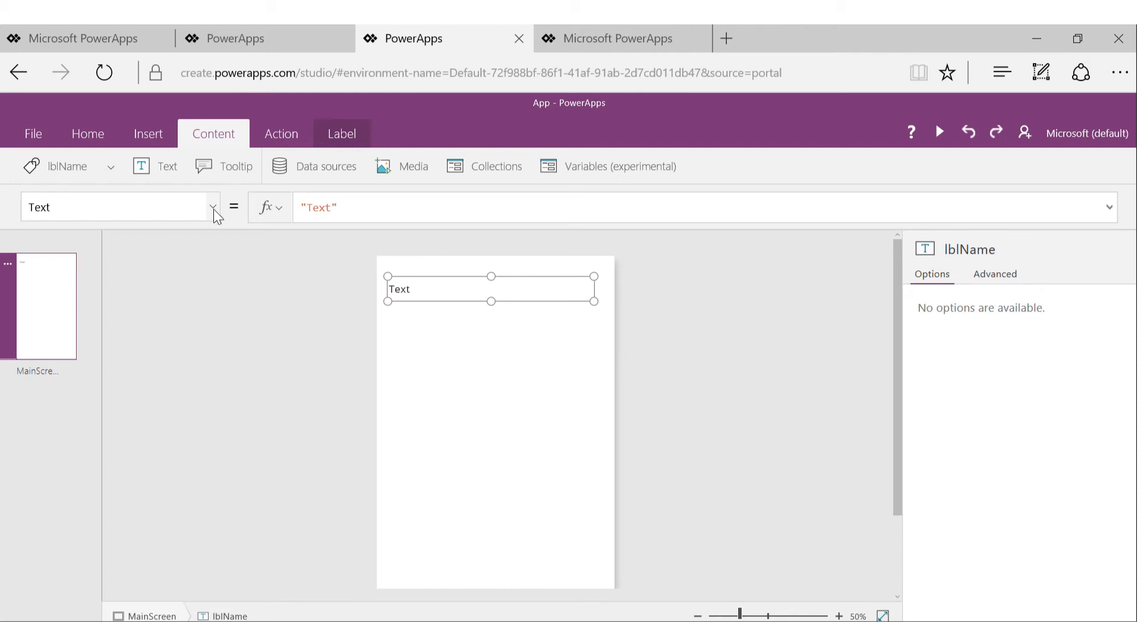
click(212, 207)
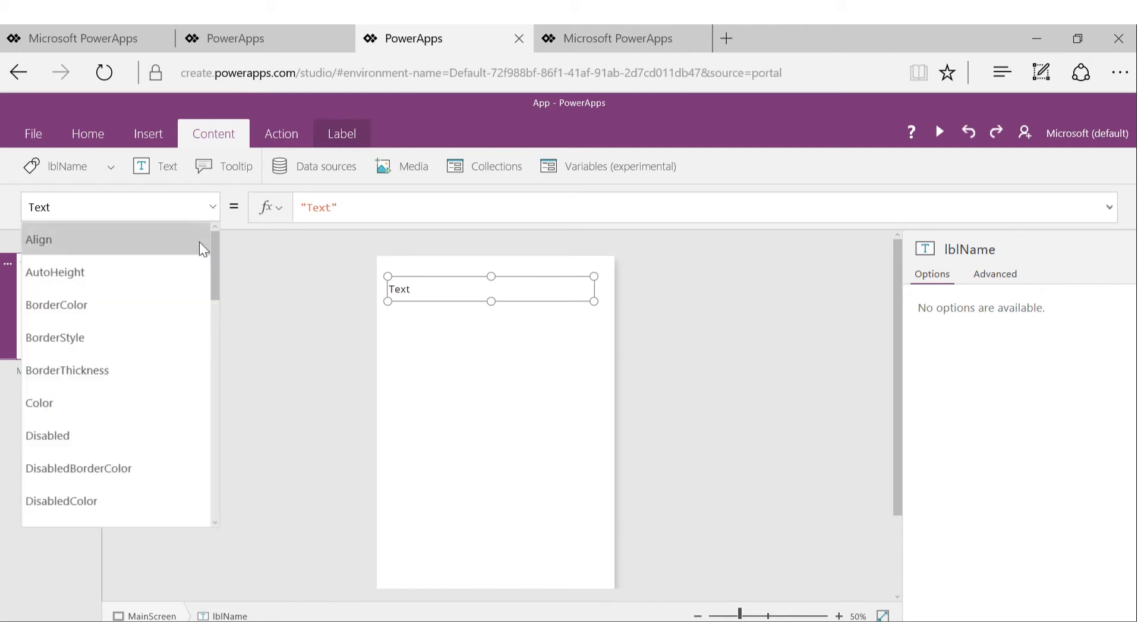
scroll(down, 3)
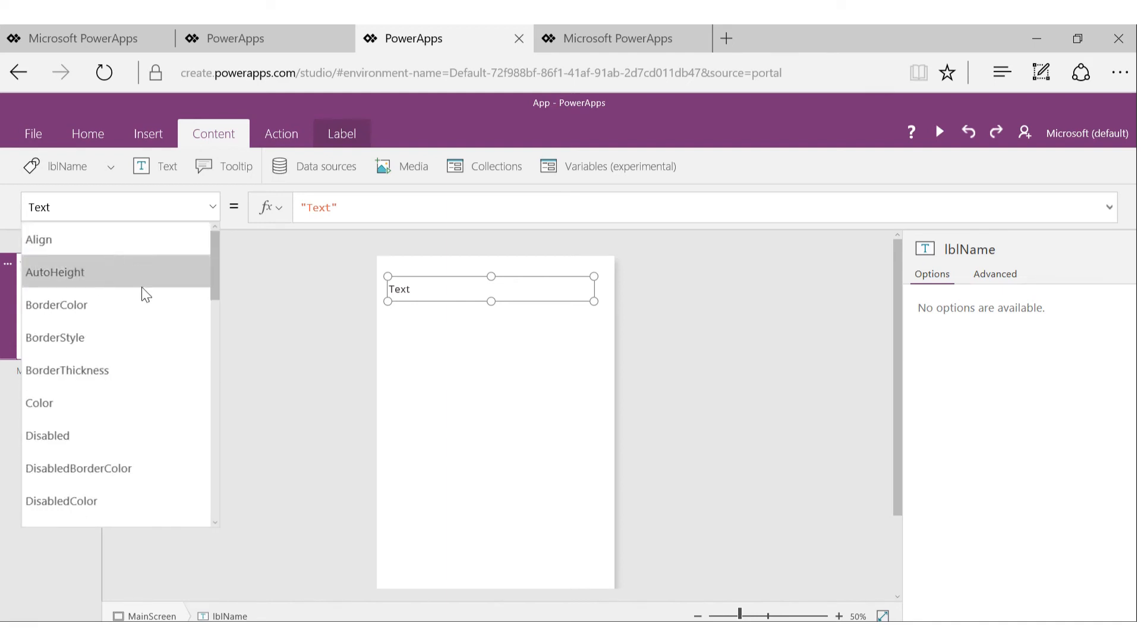
scroll(down, 3)
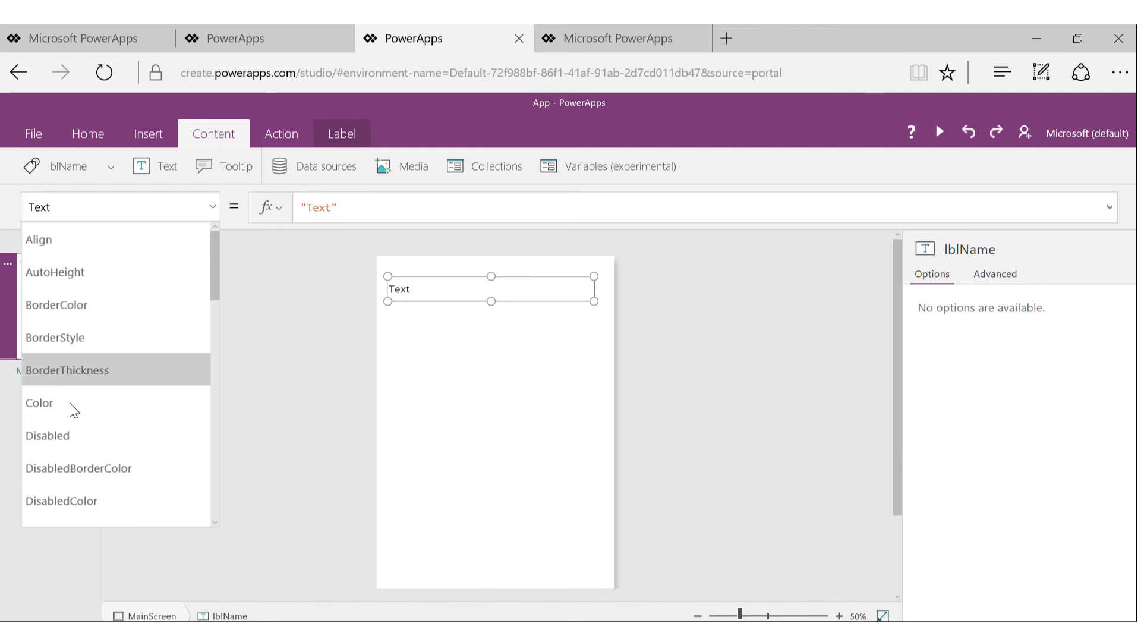
mouse_move(98, 315)
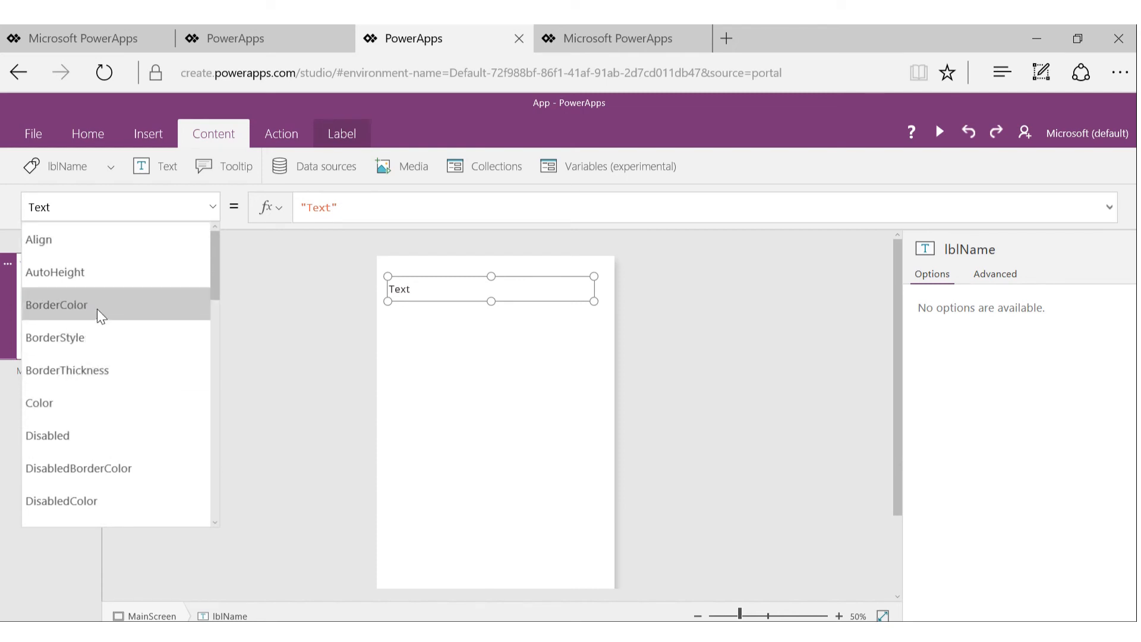
scroll(down, 3)
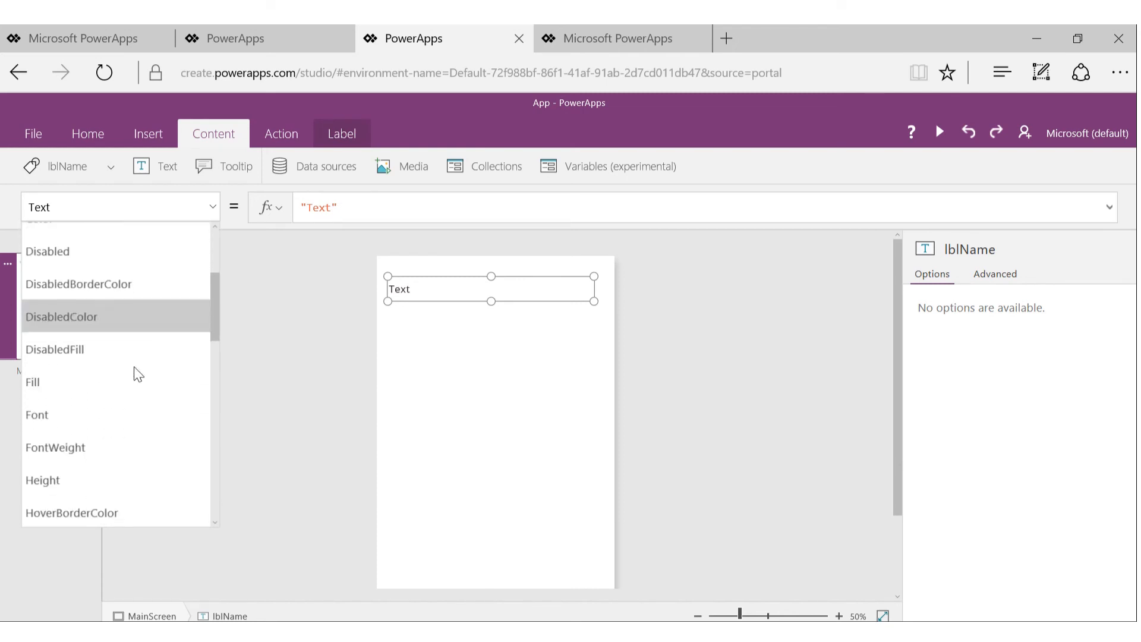
scroll(down, 3)
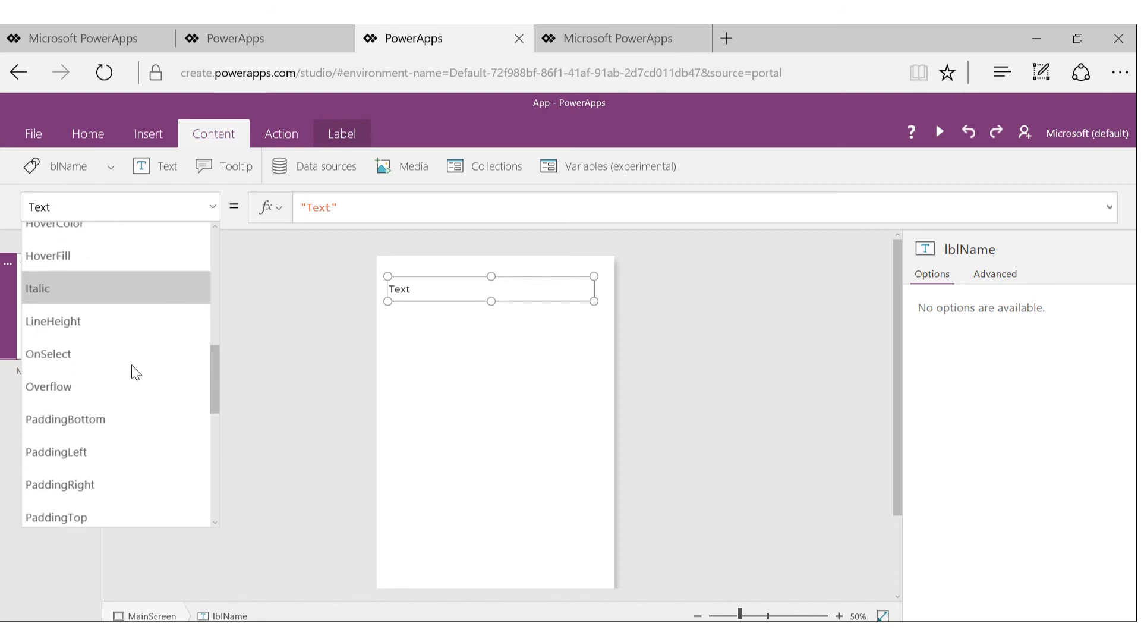
mouse_move(43, 362)
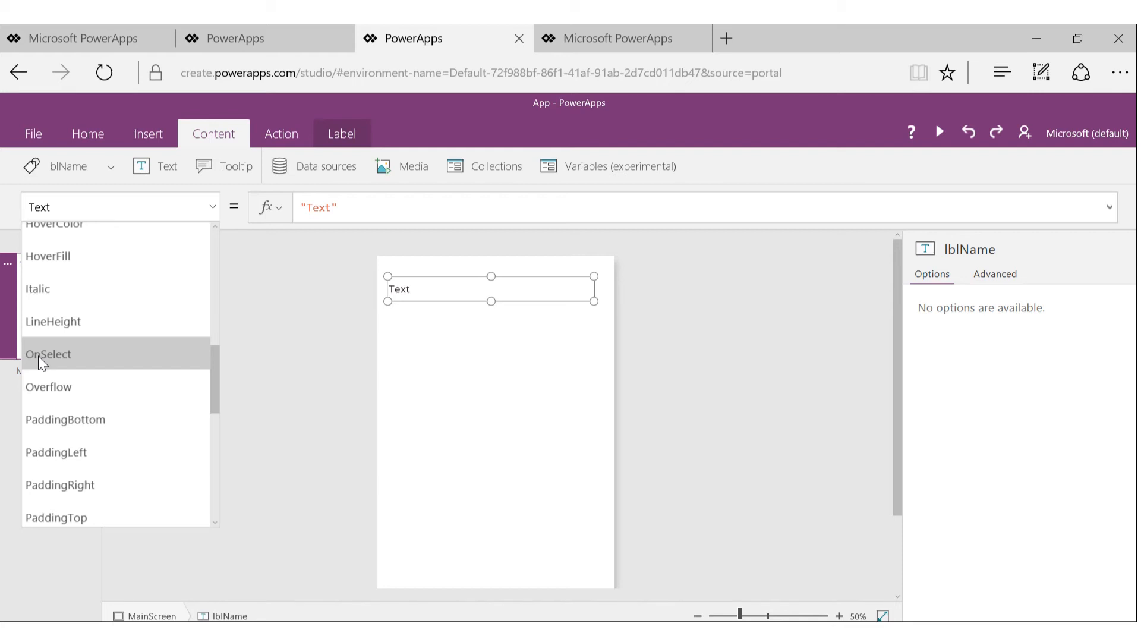
mouse_move(46, 361)
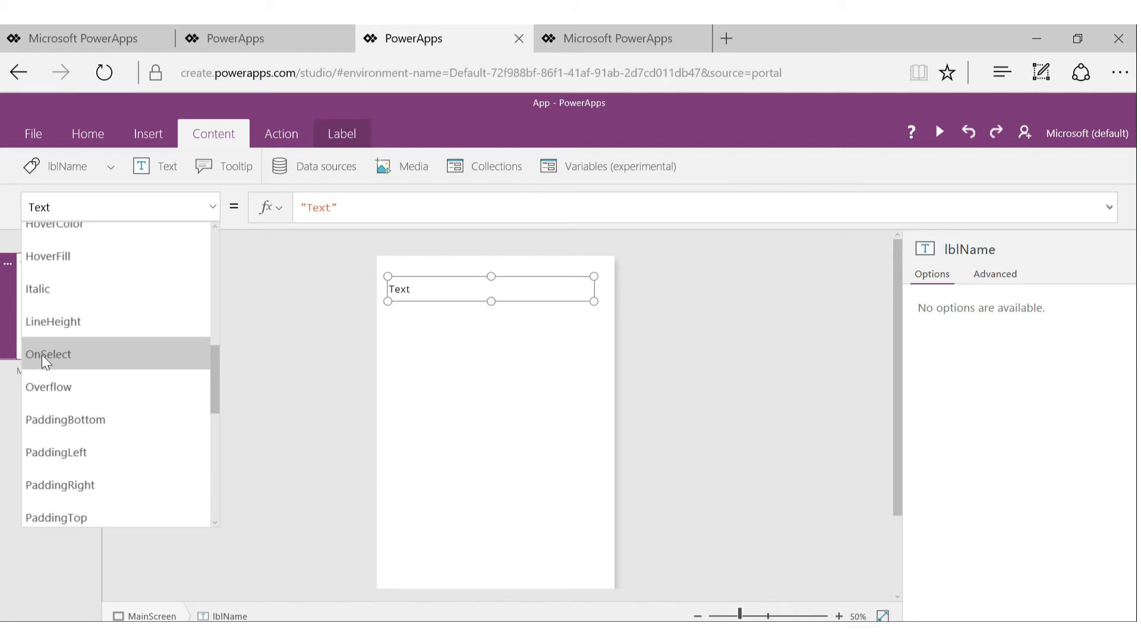
click(52, 354)
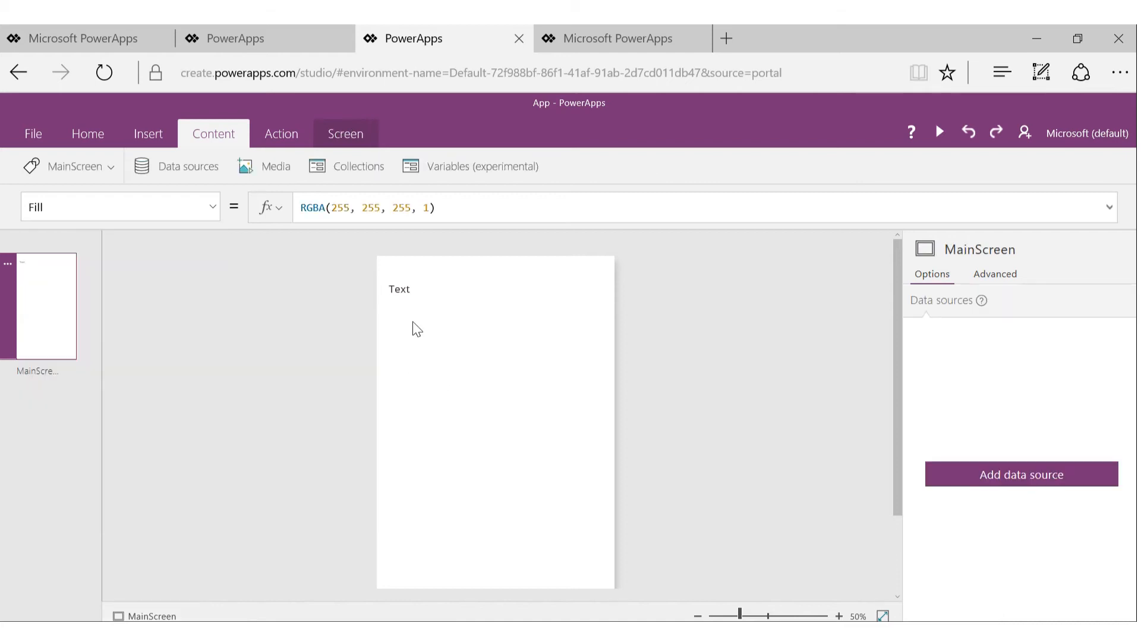
Insert a Button, move it toward the screen middle and name it btnSave
click(148, 133)
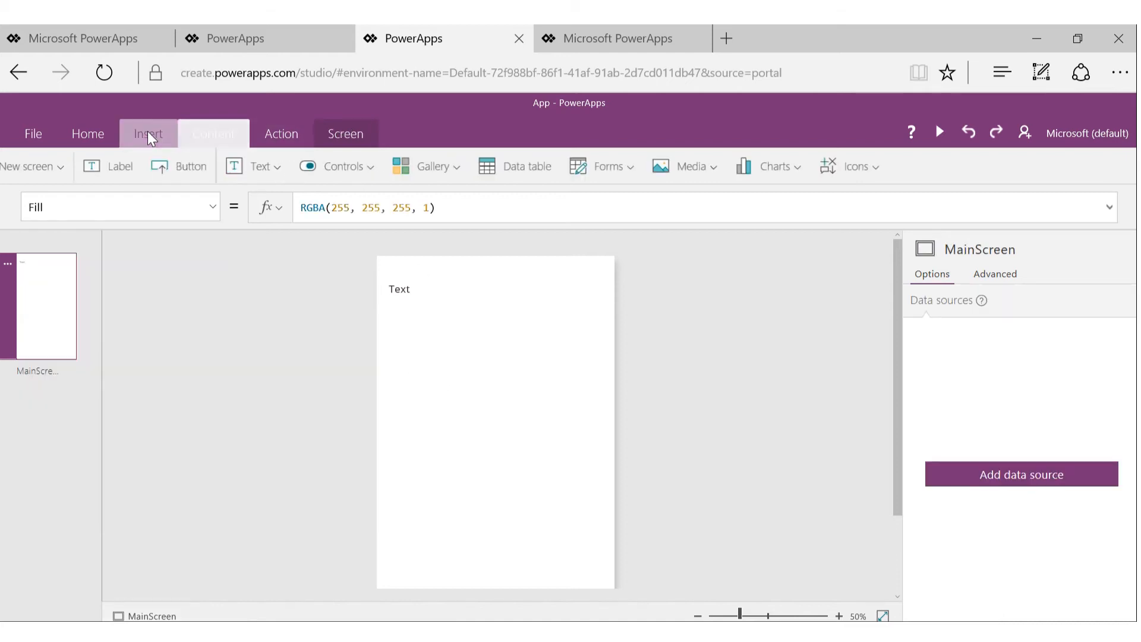
click(147, 133)
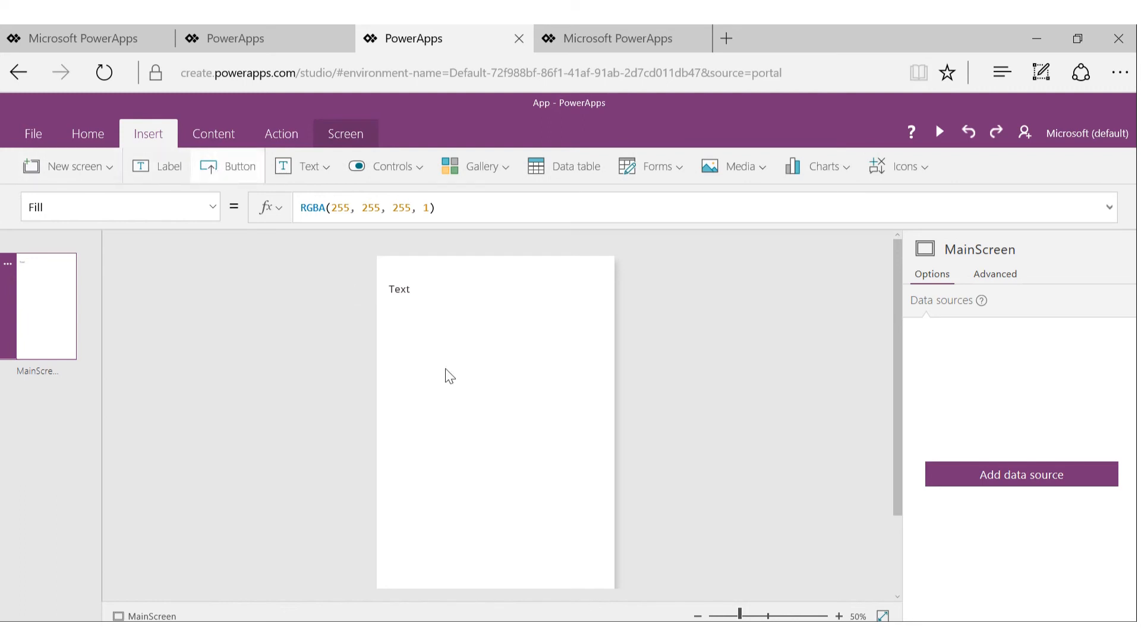
click(238, 167)
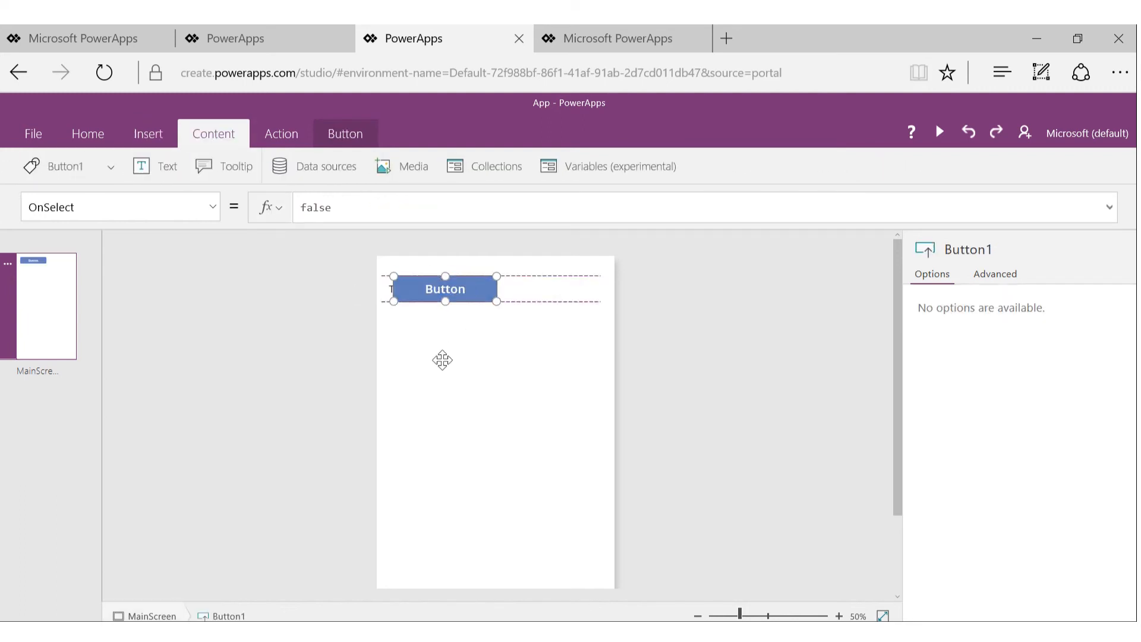
drag(443, 289, 473, 442)
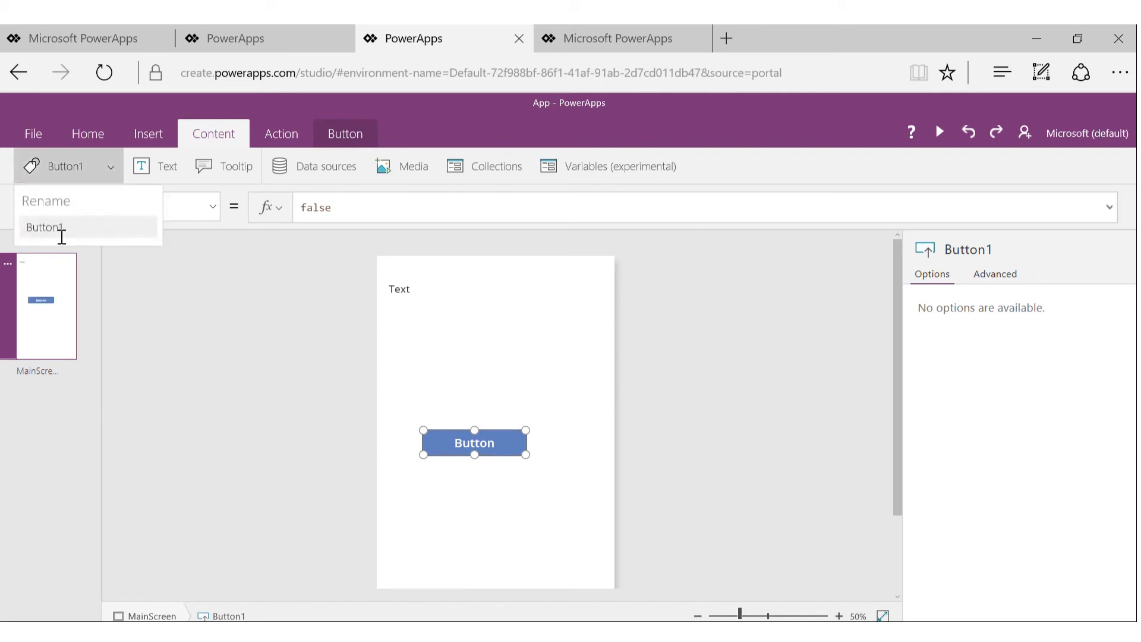
text(btnSave)
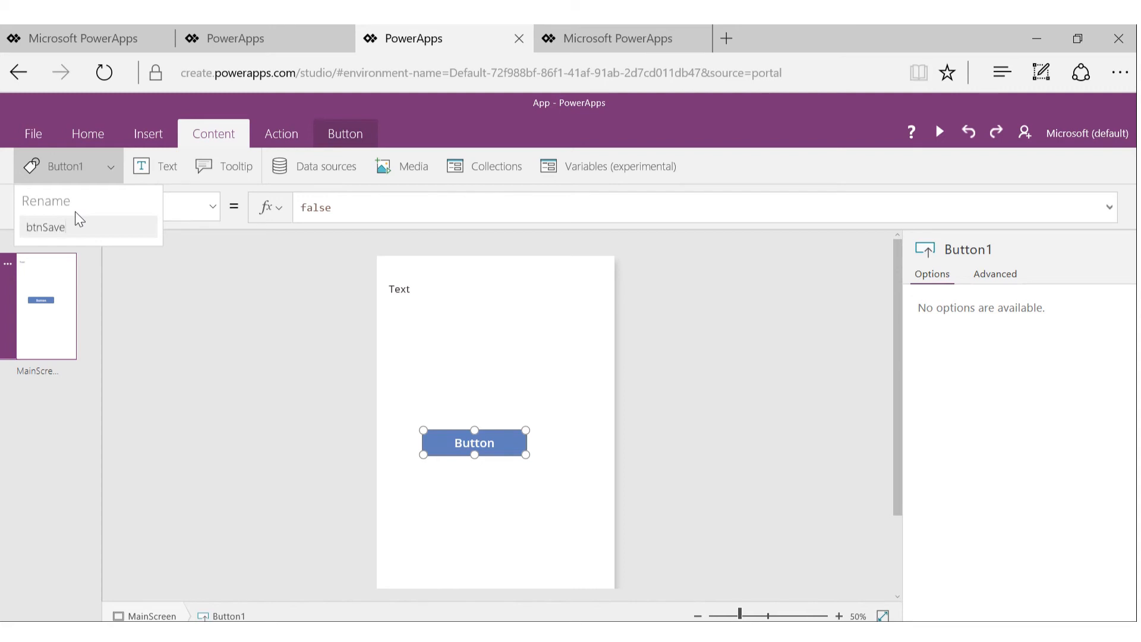
key(Enter)
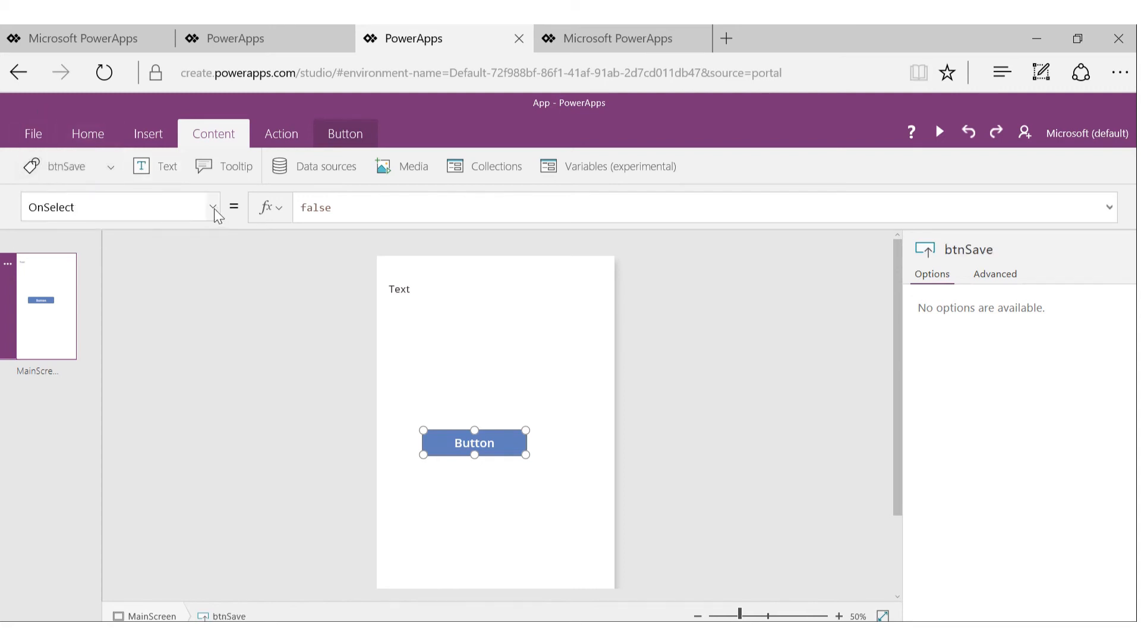
Set the button's Text to Save and leave its OnSelect formula as false
click(213, 207)
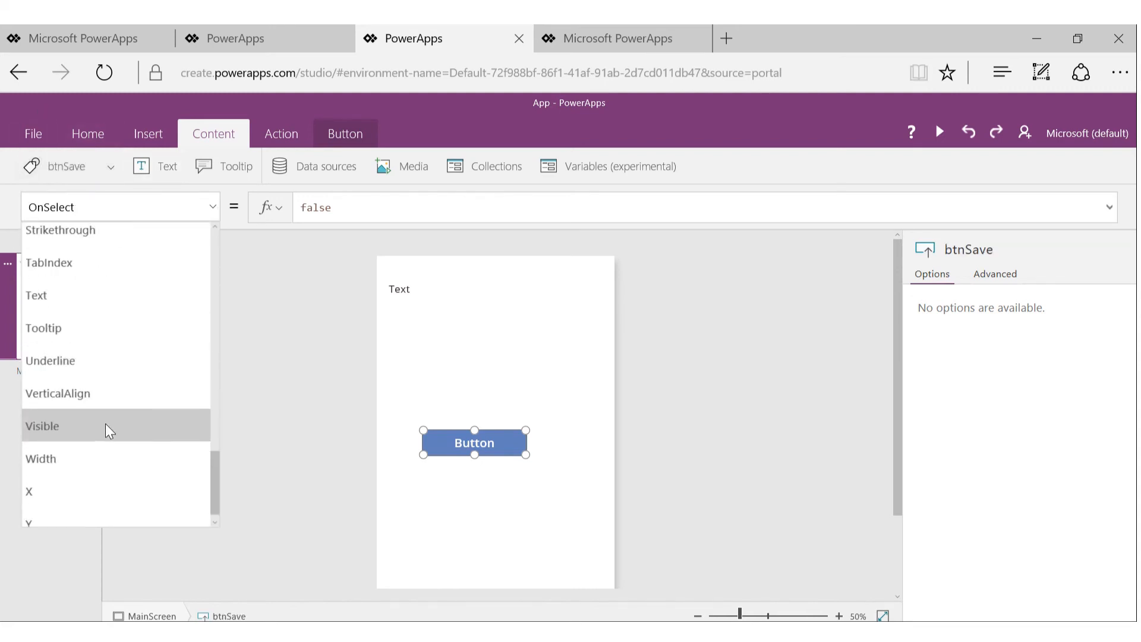
click(36, 295)
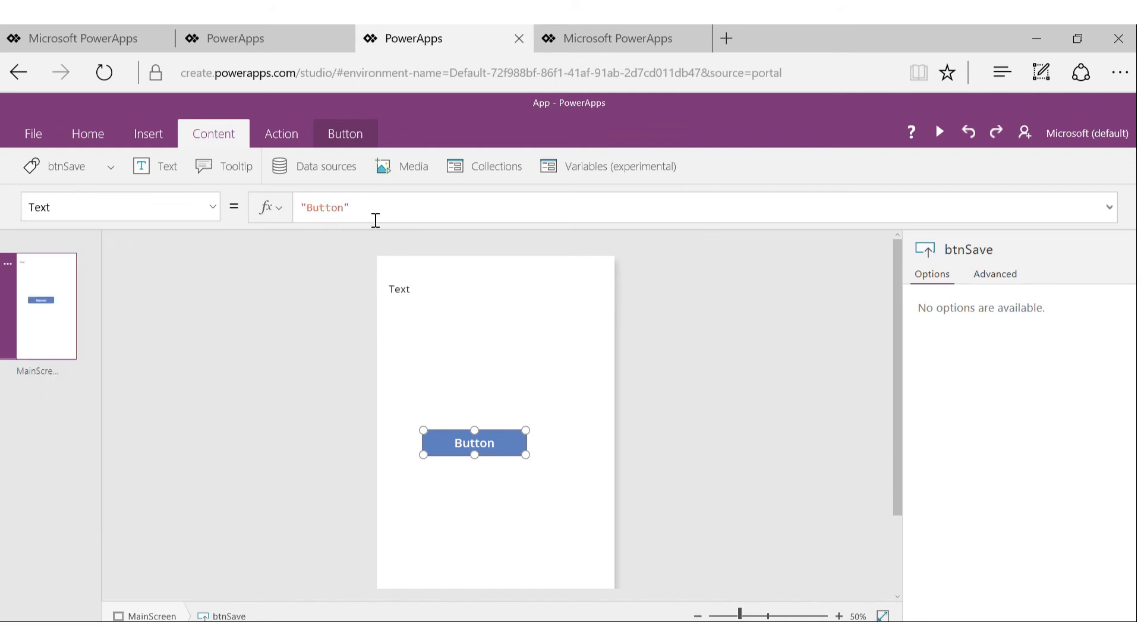
double_click(324, 207)
text("Save)
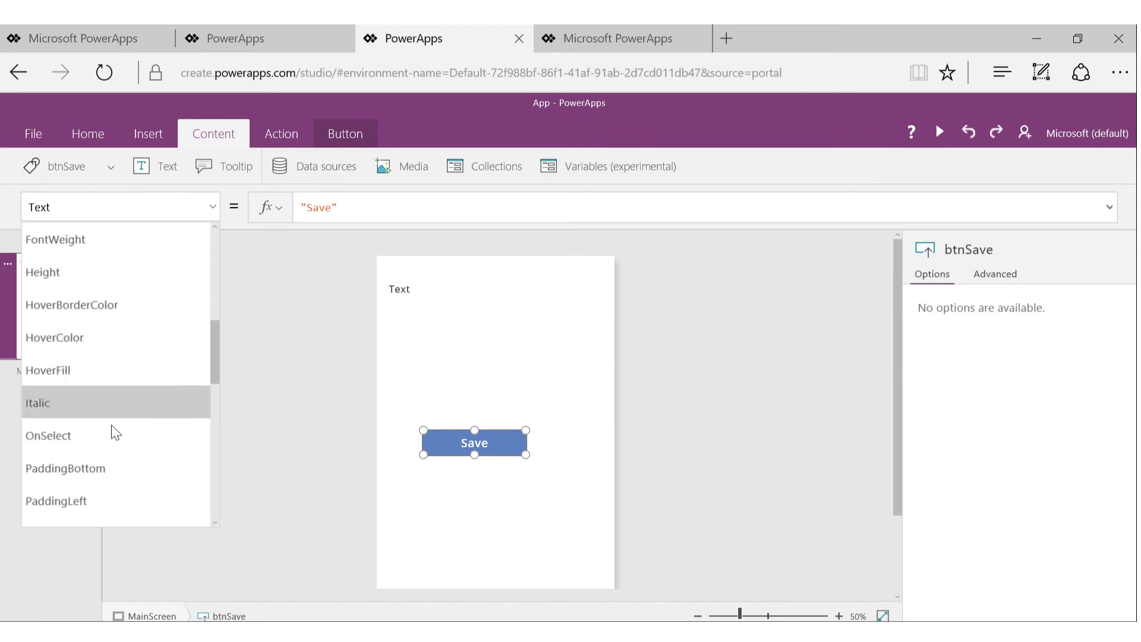
click(49, 435)
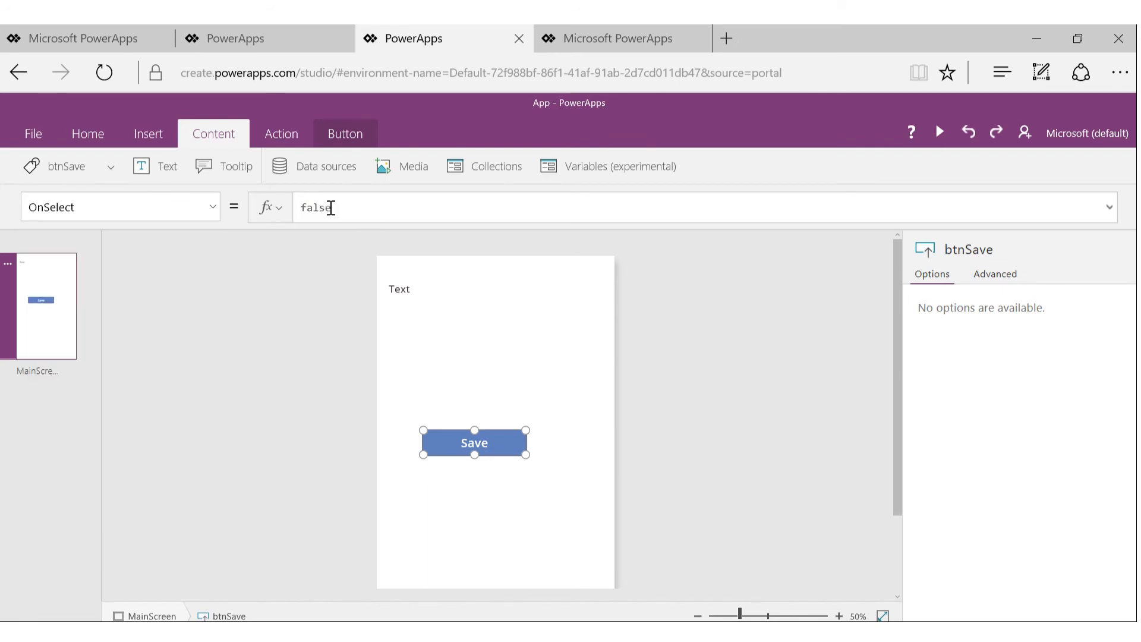
click(332, 206)
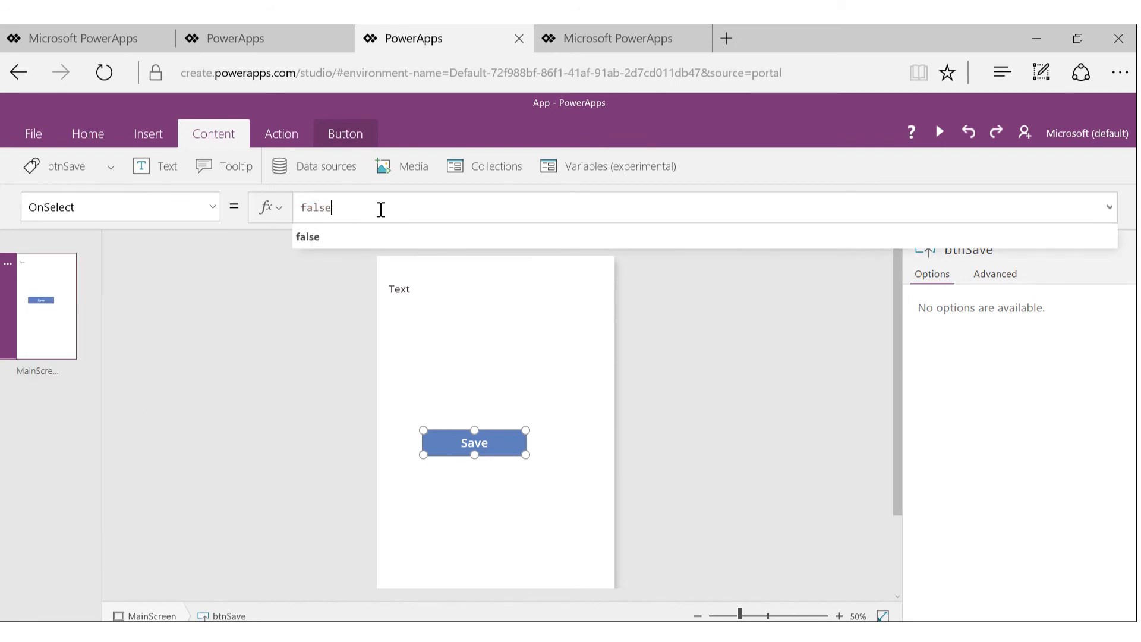
double_click(315, 206)
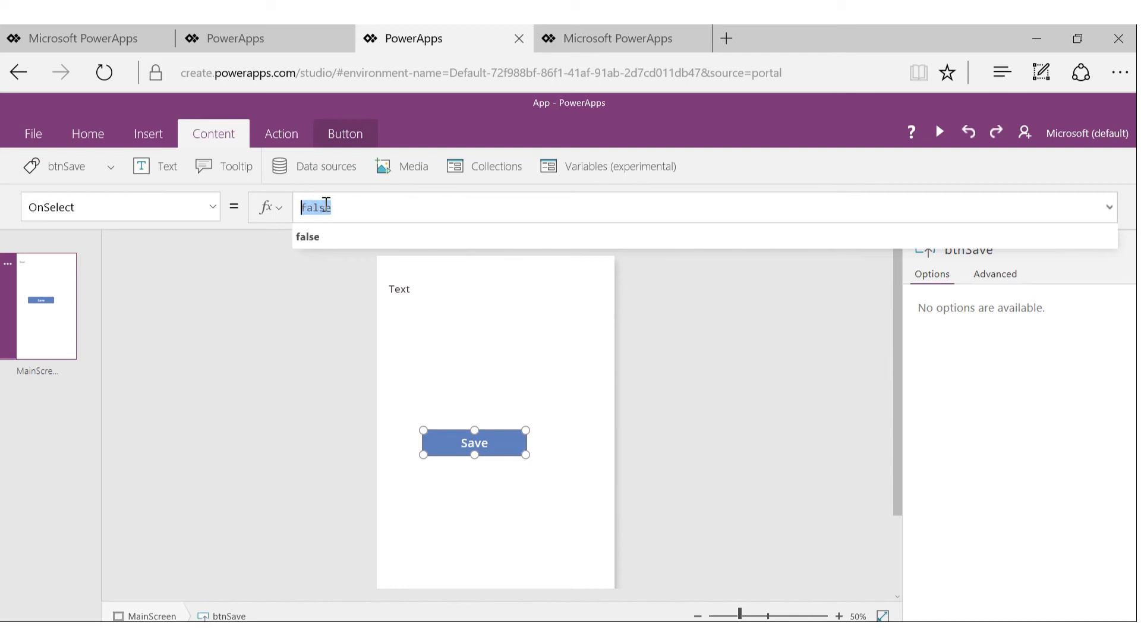
text(fa)
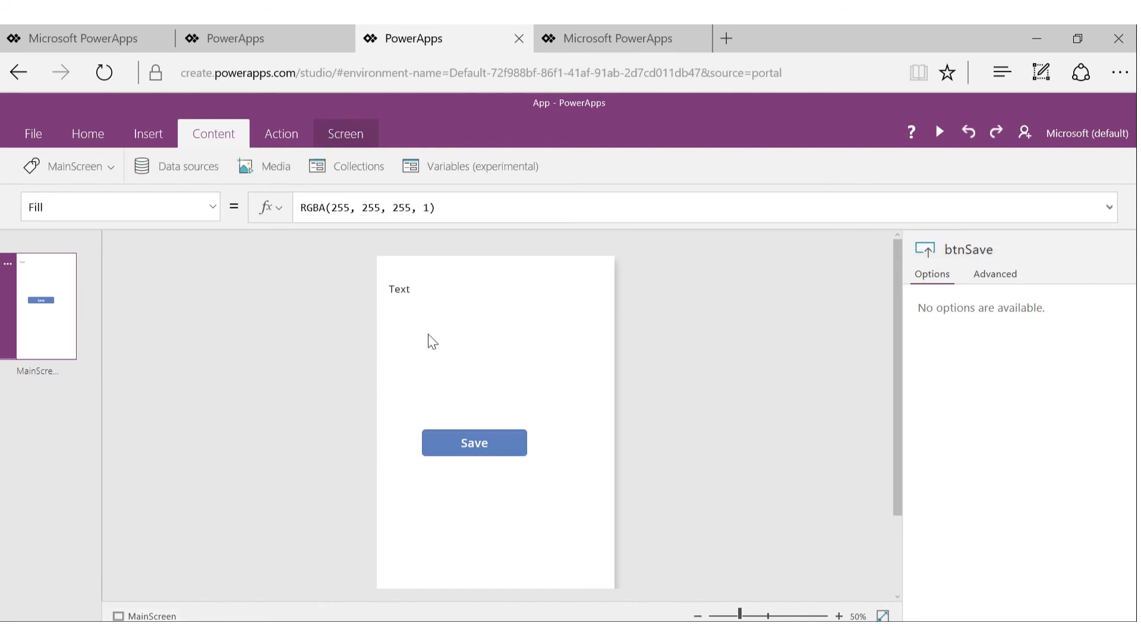
Nudge the Save button left to center it on the screen
click(474, 443)
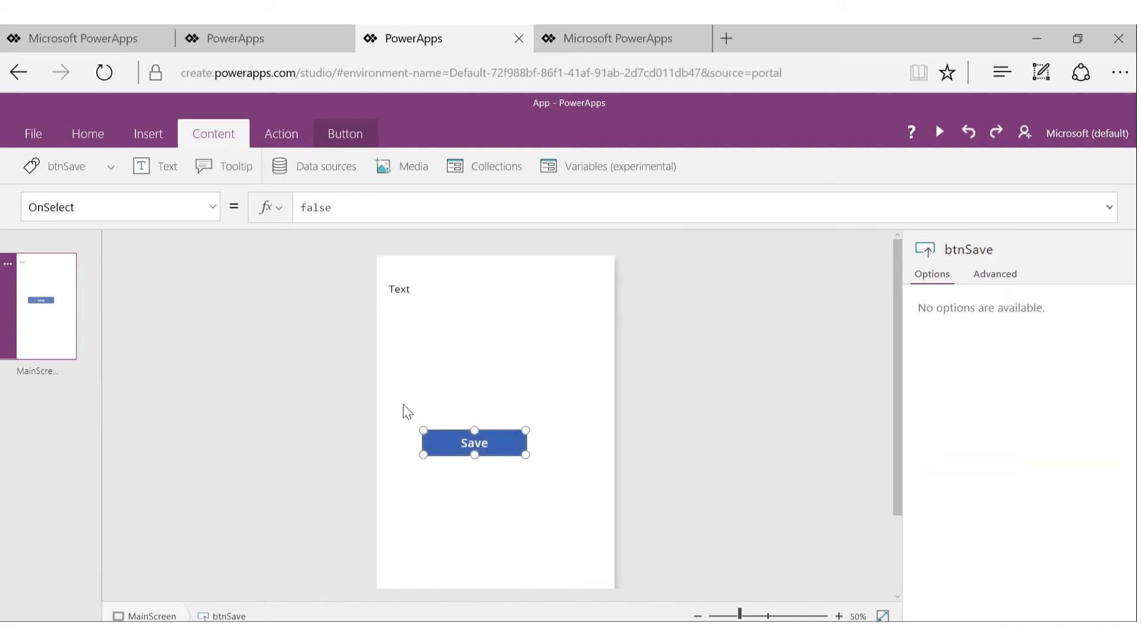
mouse_move(473, 430)
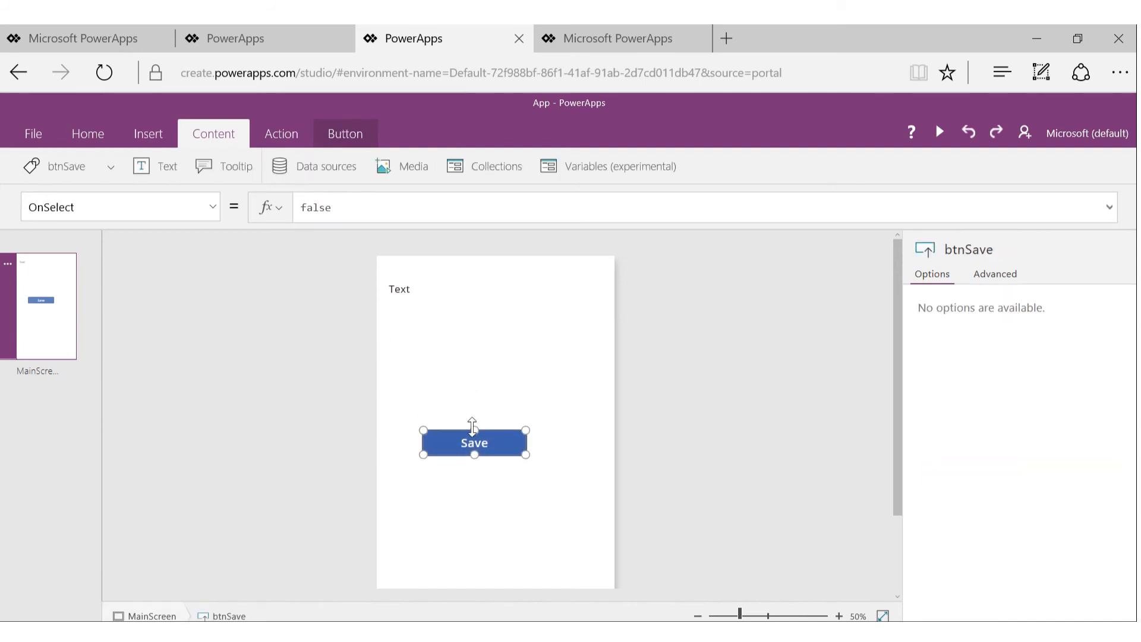
mouse_move(450, 447)
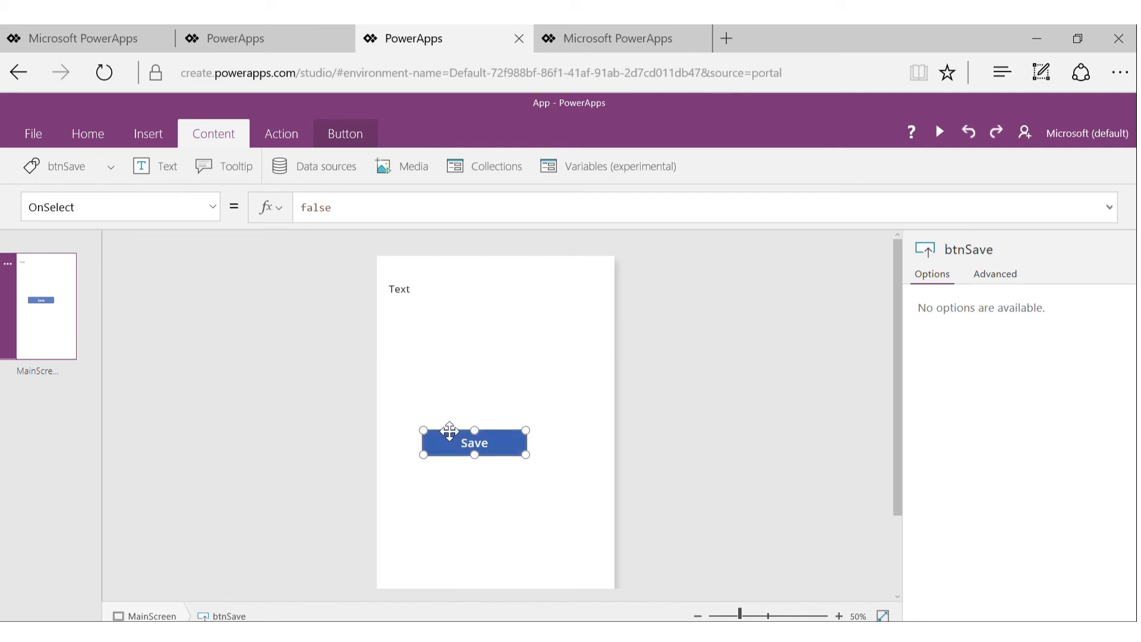
drag(449, 442, 430, 436)
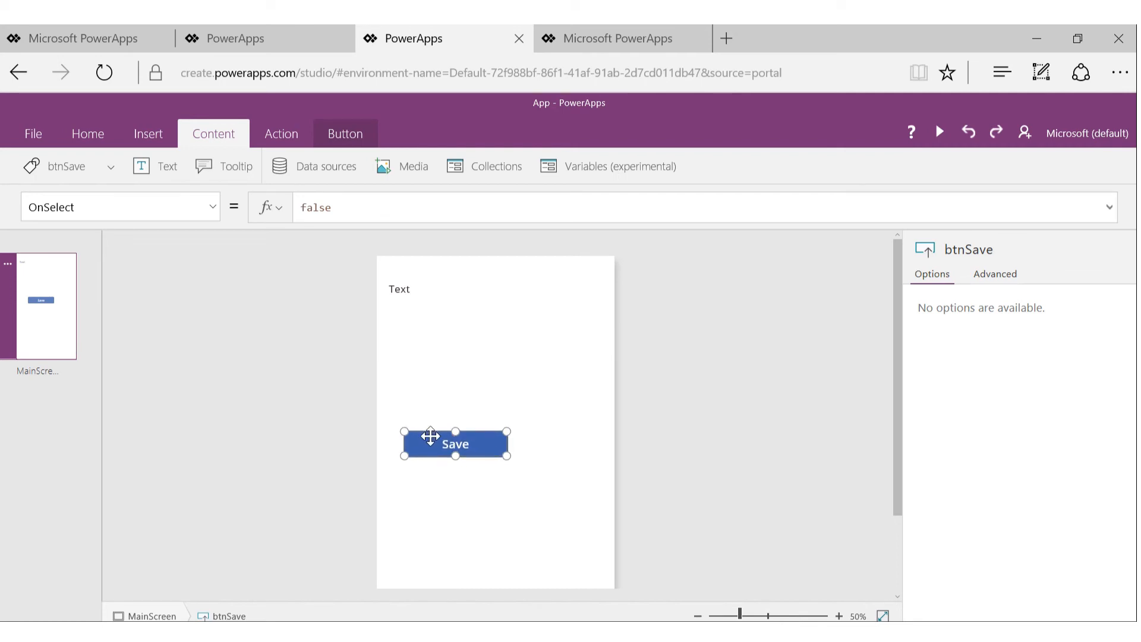
mouse_move(465, 383)
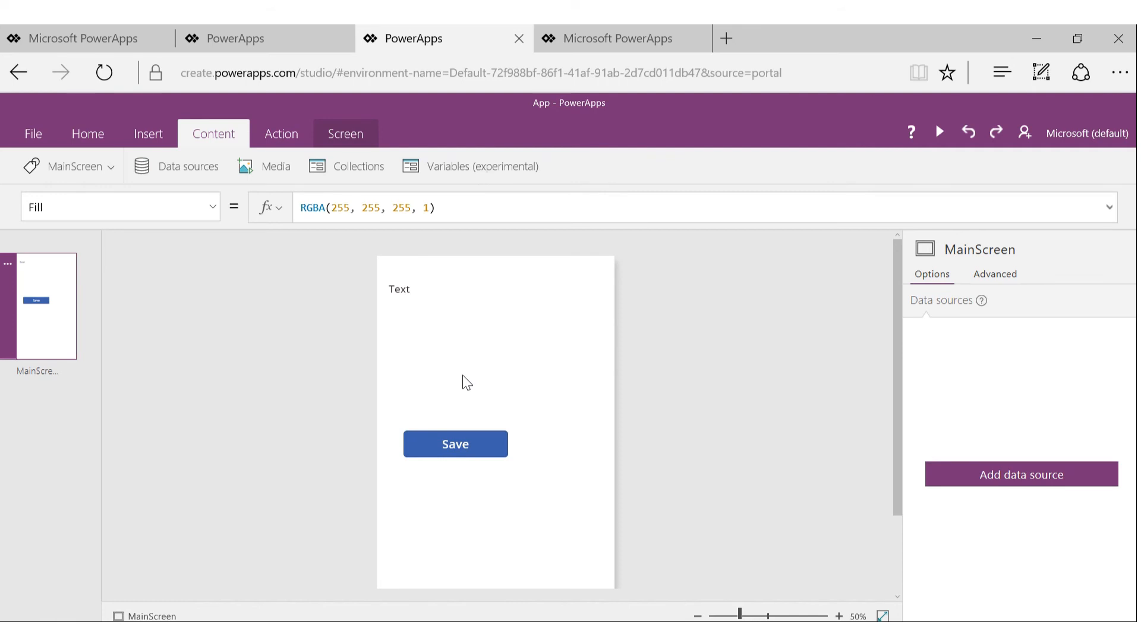
mouse_move(239, 407)
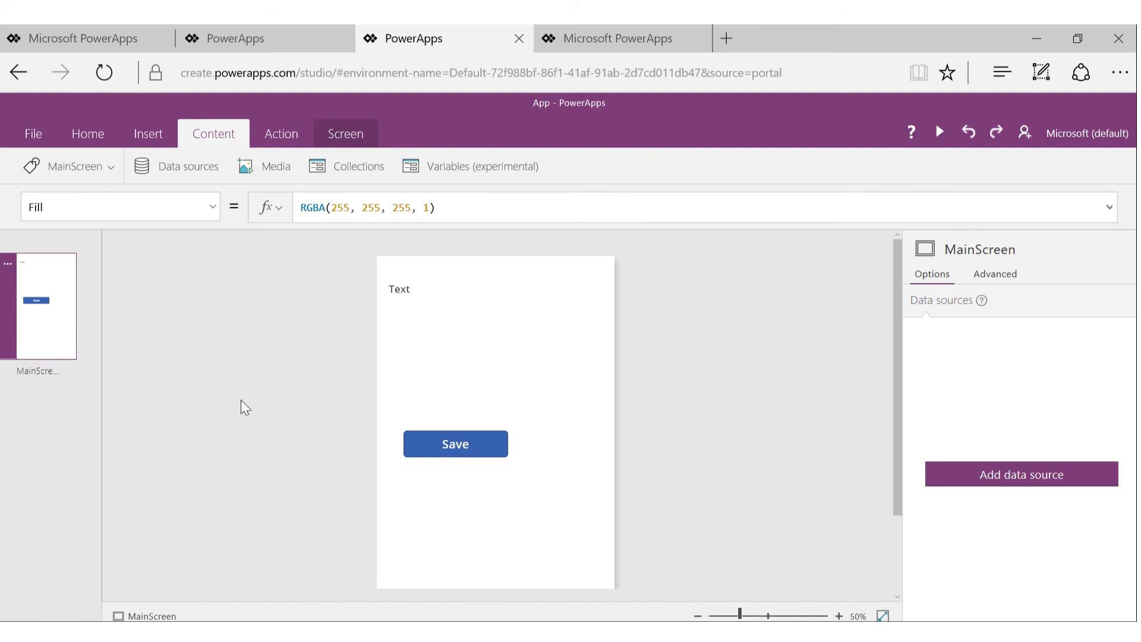
mouse_move(161, 275)
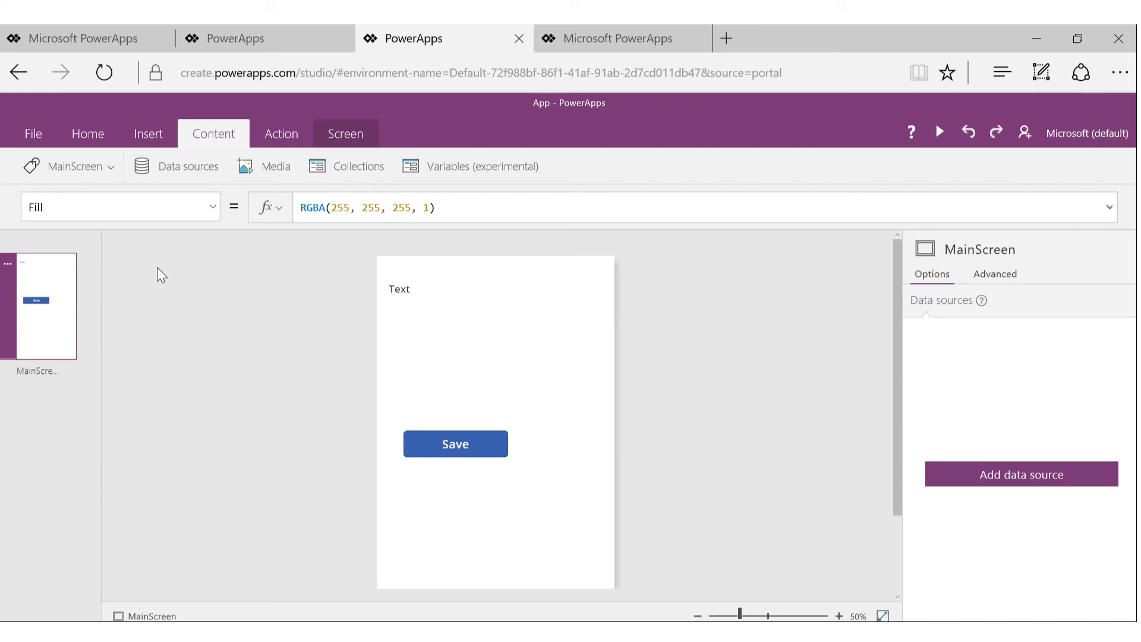
Select lblName and choose its Height property for editing
click(400, 289)
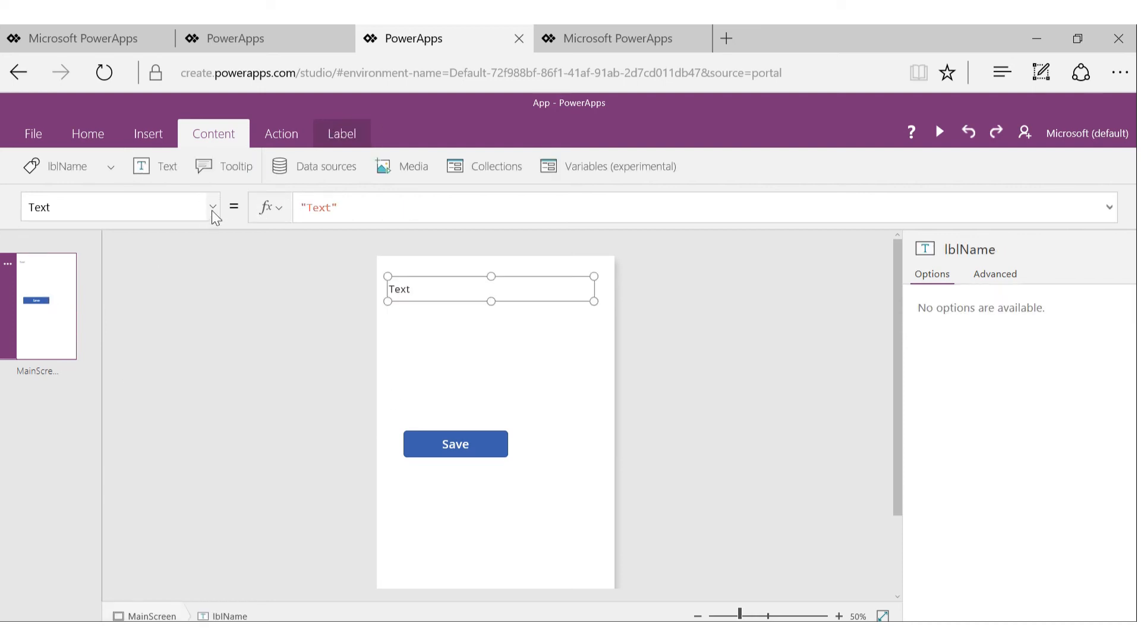
click(212, 207)
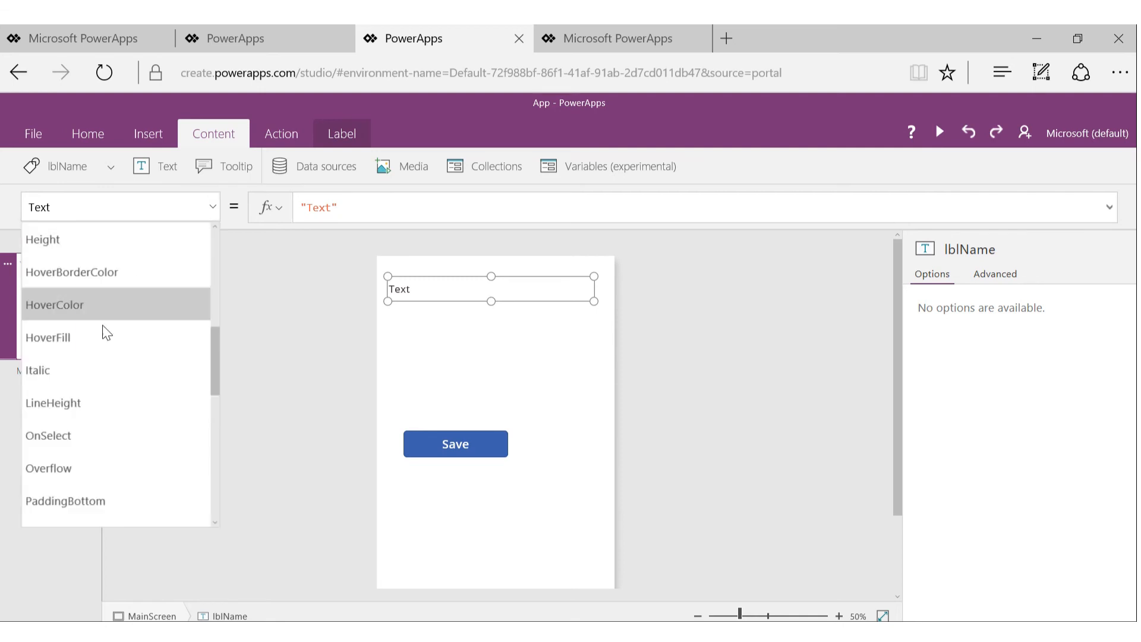
mouse_move(124, 264)
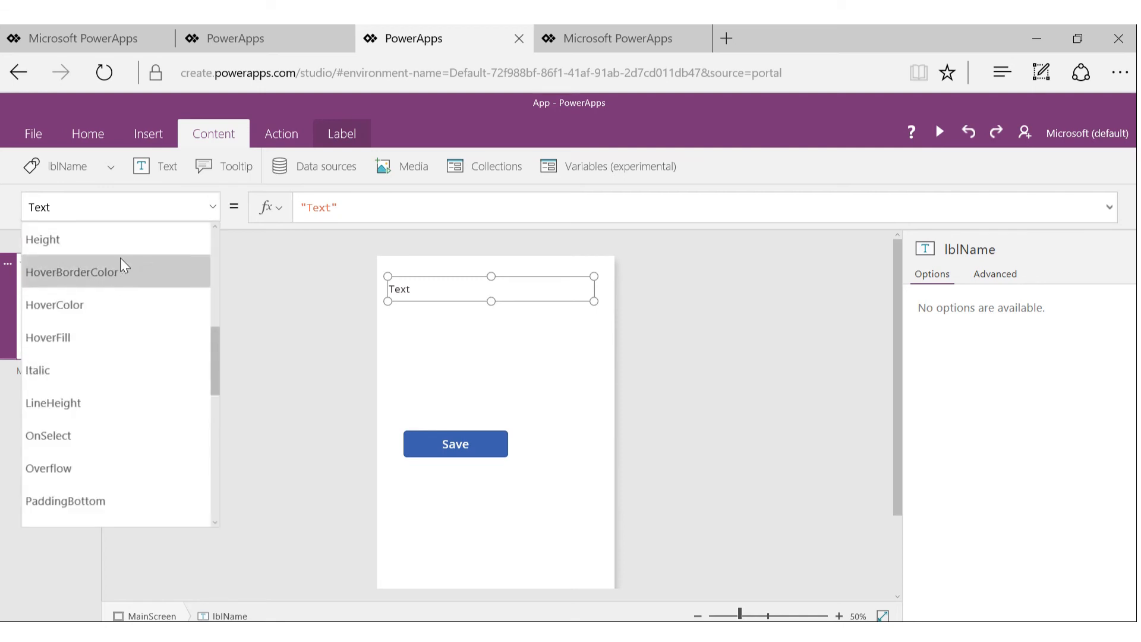
click(42, 239)
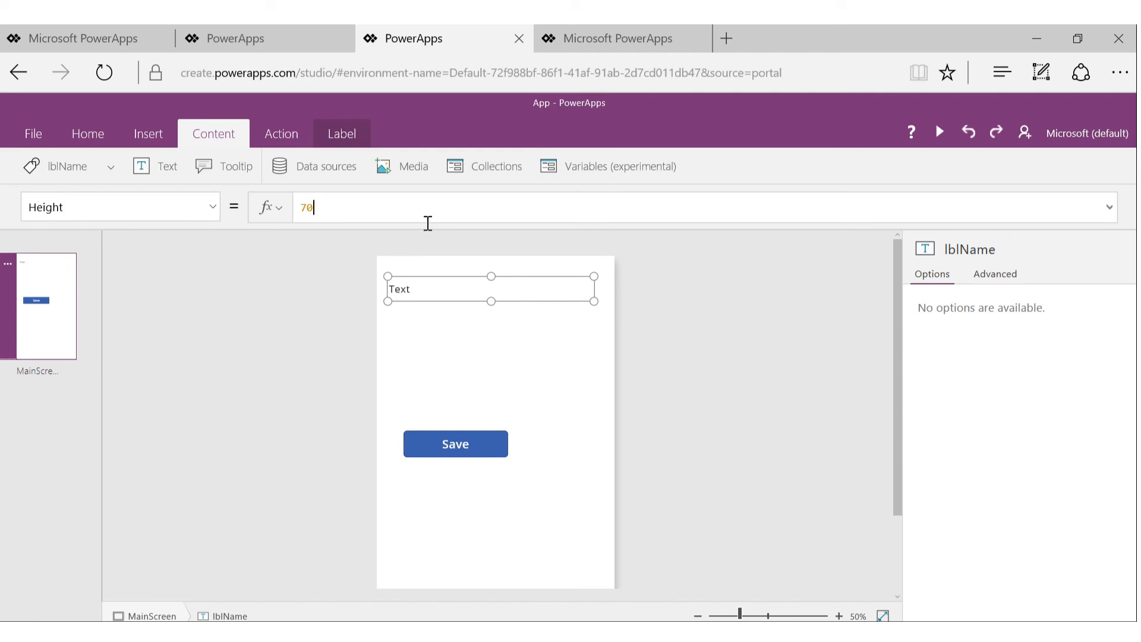
mouse_move(427, 397)
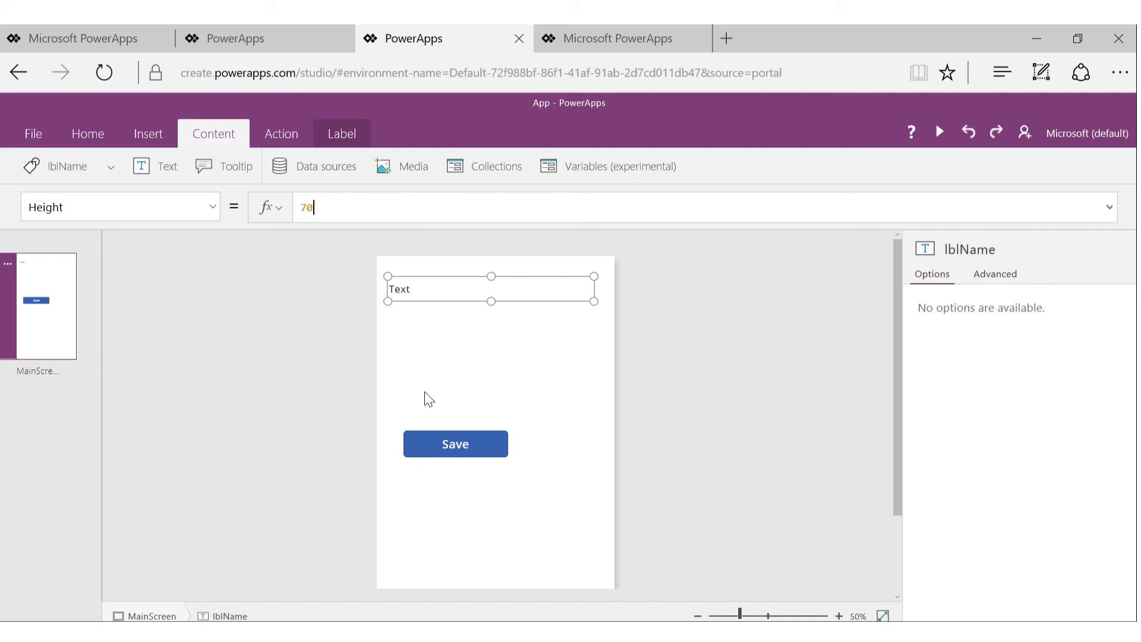
mouse_move(423, 349)
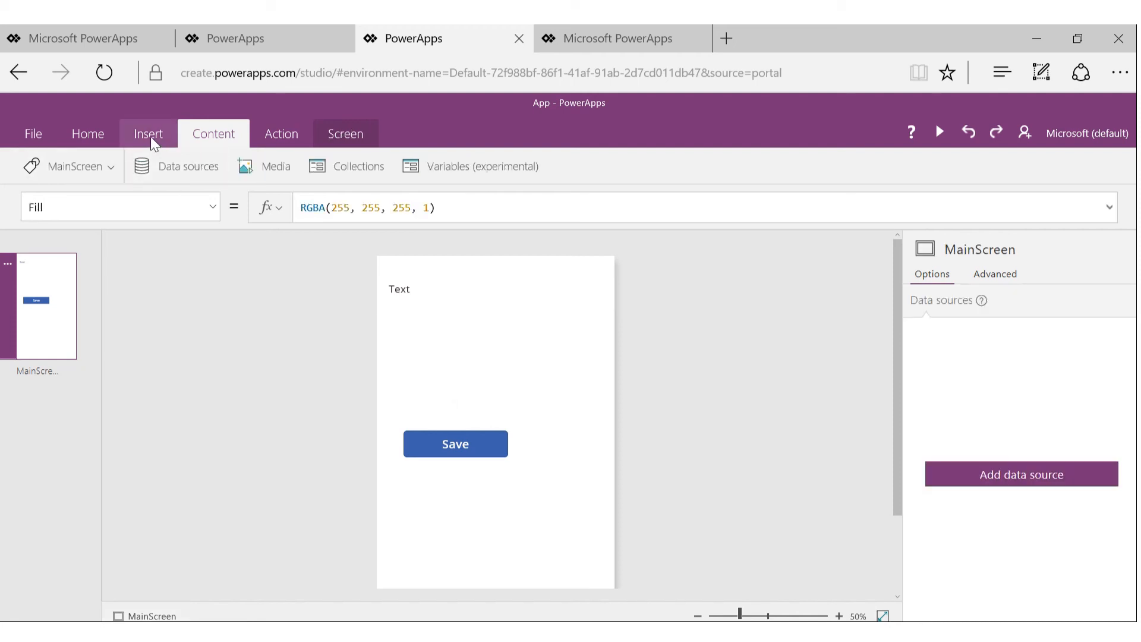
Insert a Slider control (Slider1) between the label and the Save button
click(148, 133)
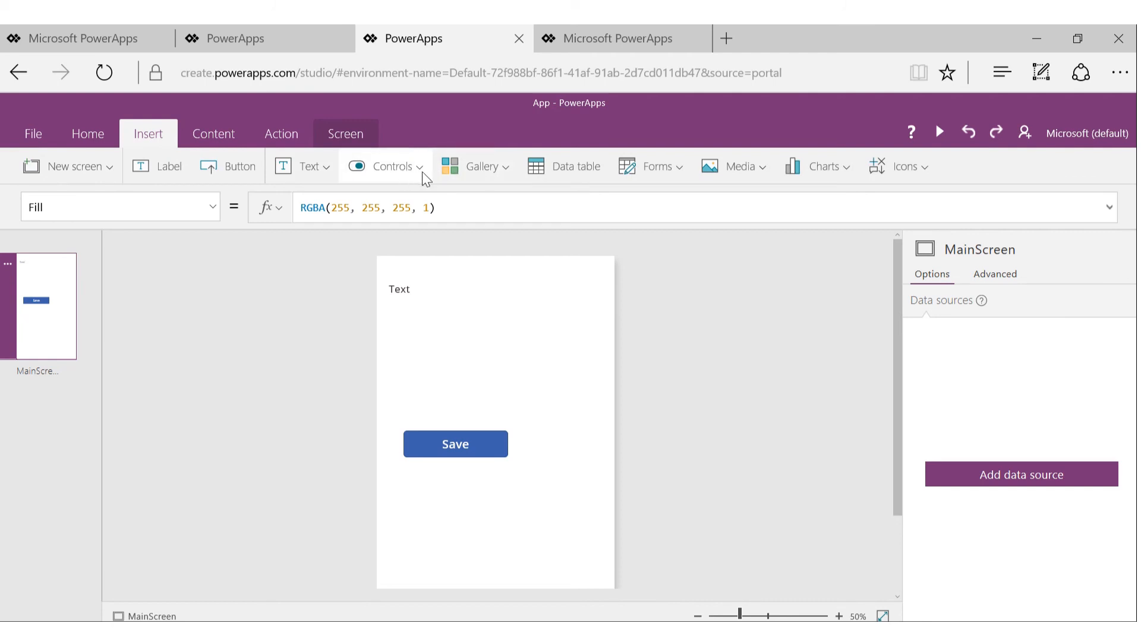
click(388, 166)
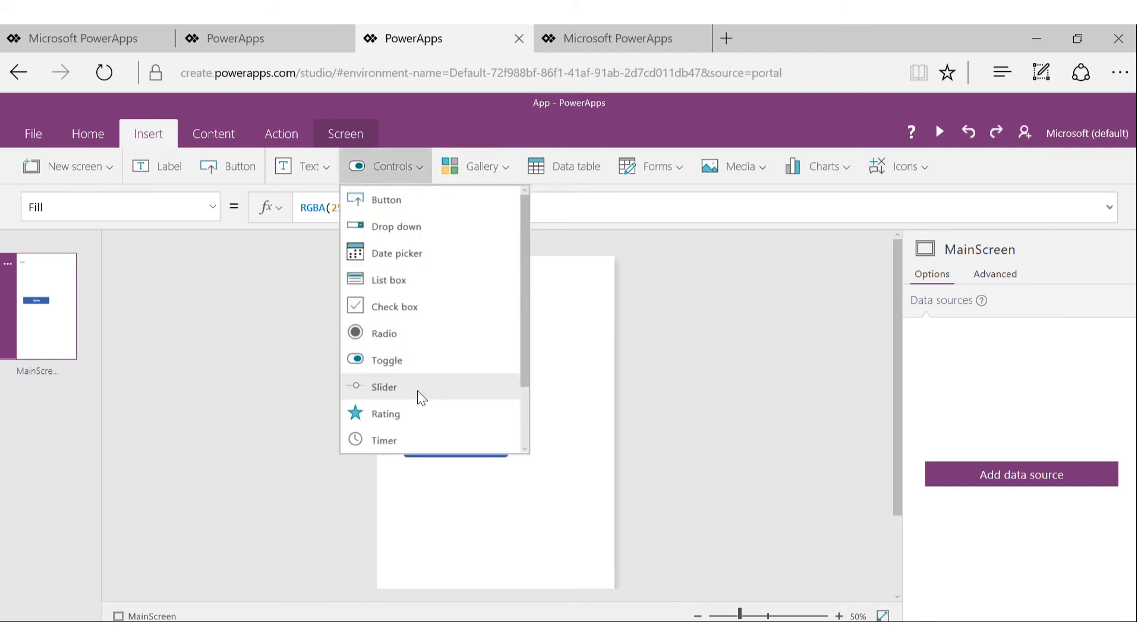
click(384, 388)
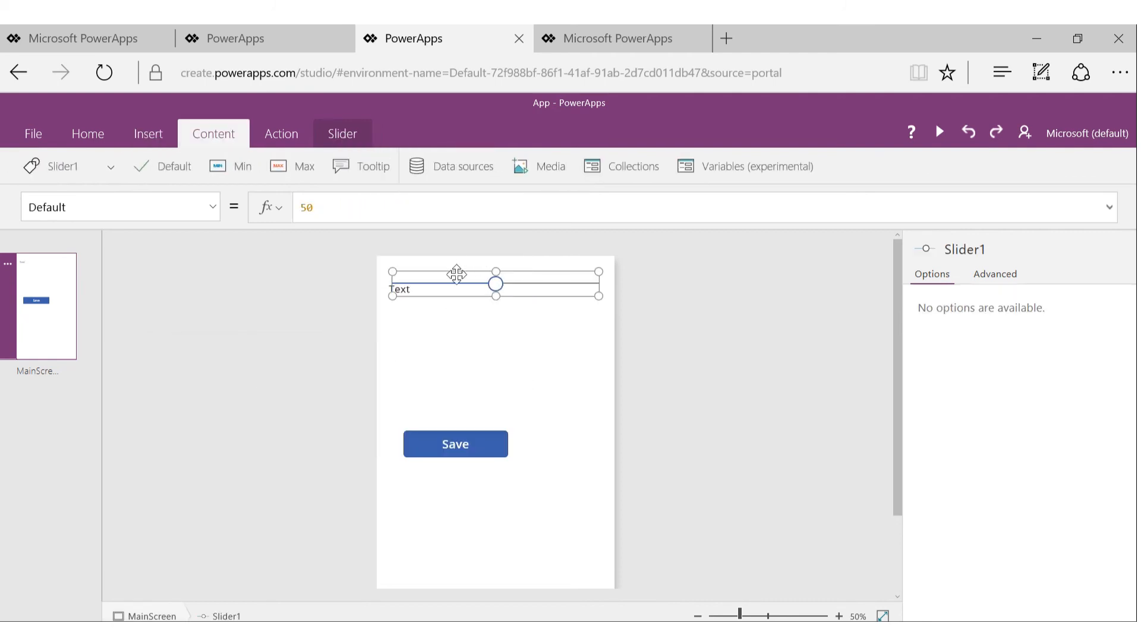
click(400, 289)
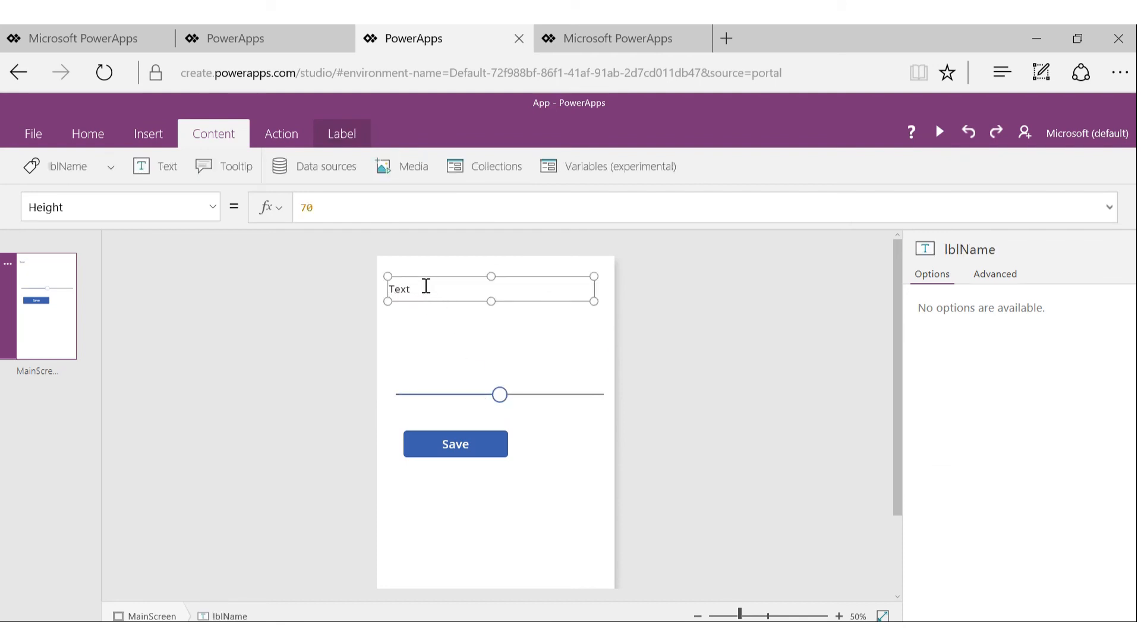
mouse_move(422, 278)
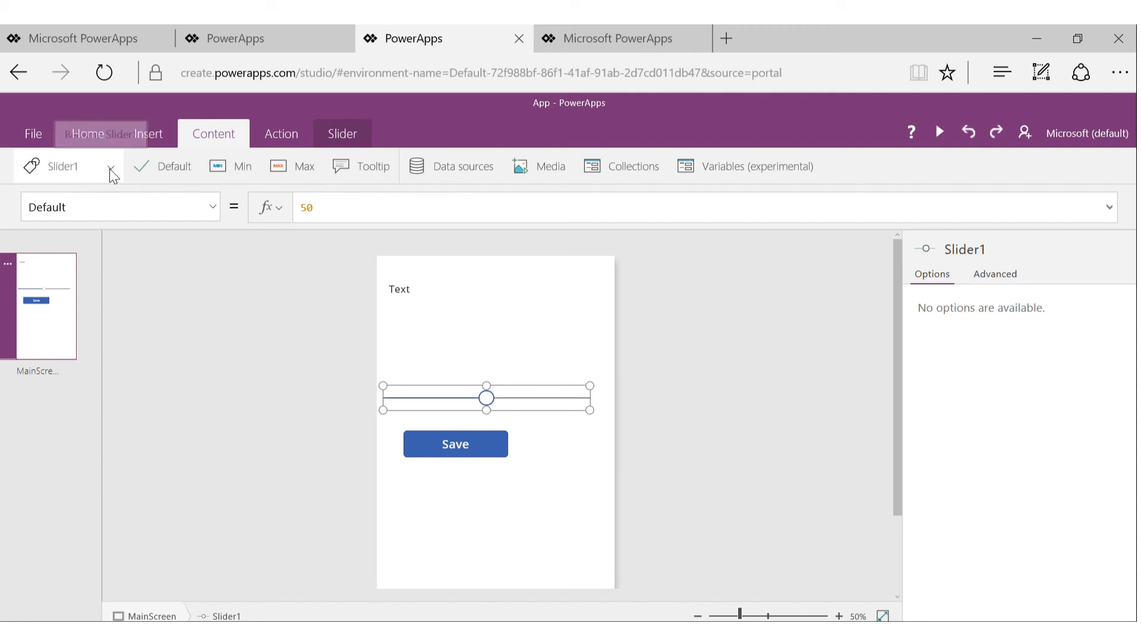
click(110, 170)
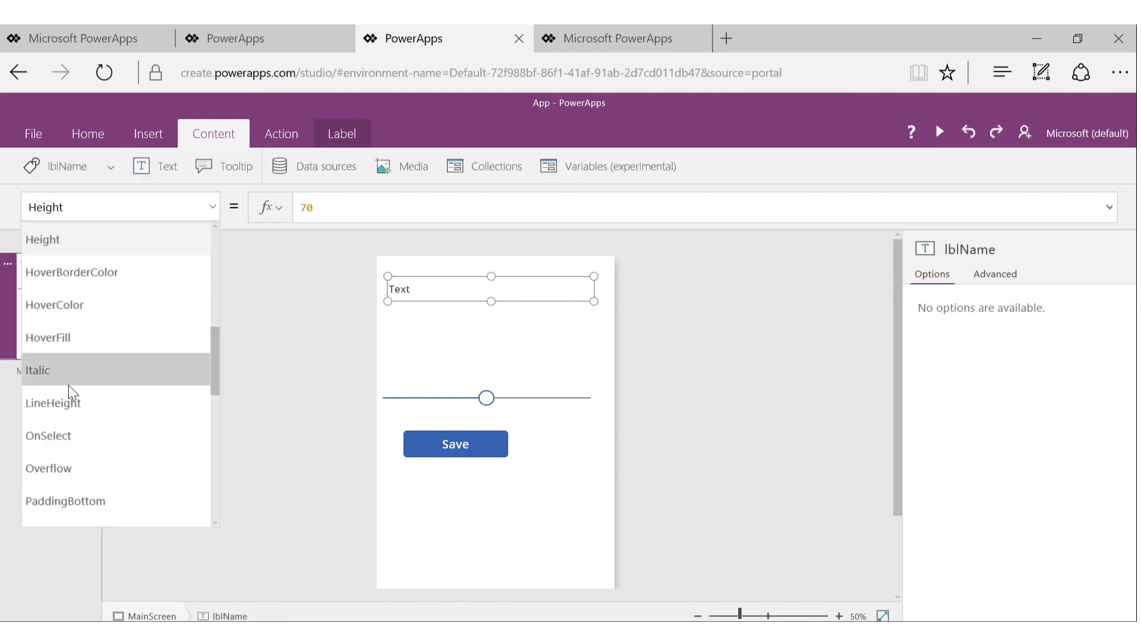
Give lblName's Size property the formula SliderFontSize * 0.50
scroll(down, 3)
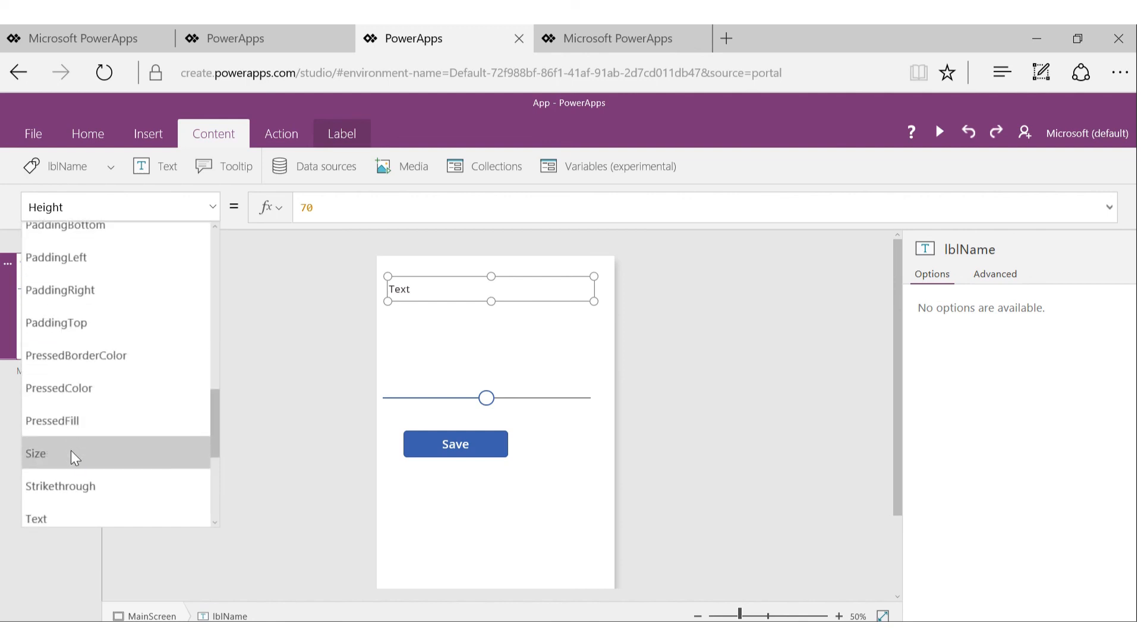
click(37, 454)
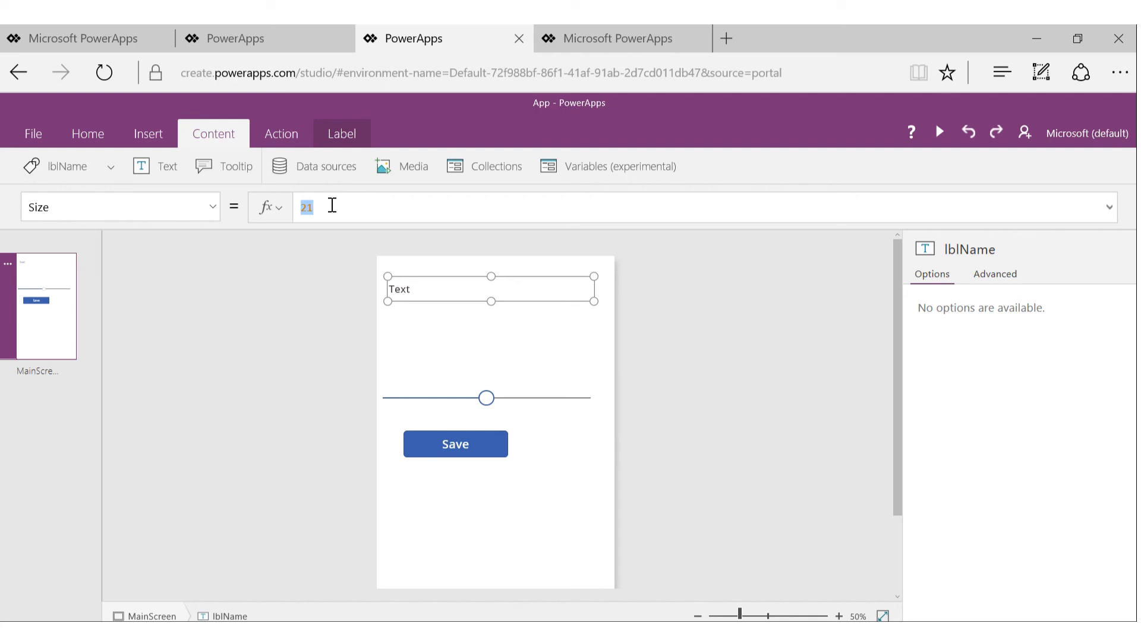
text(Slider)
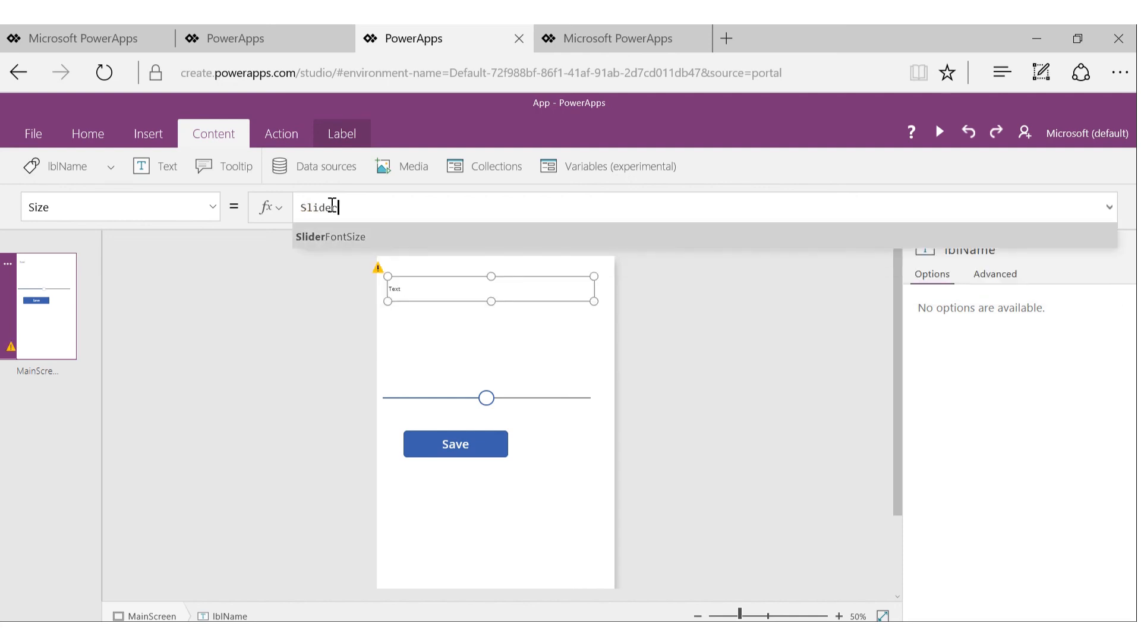
click(331, 237)
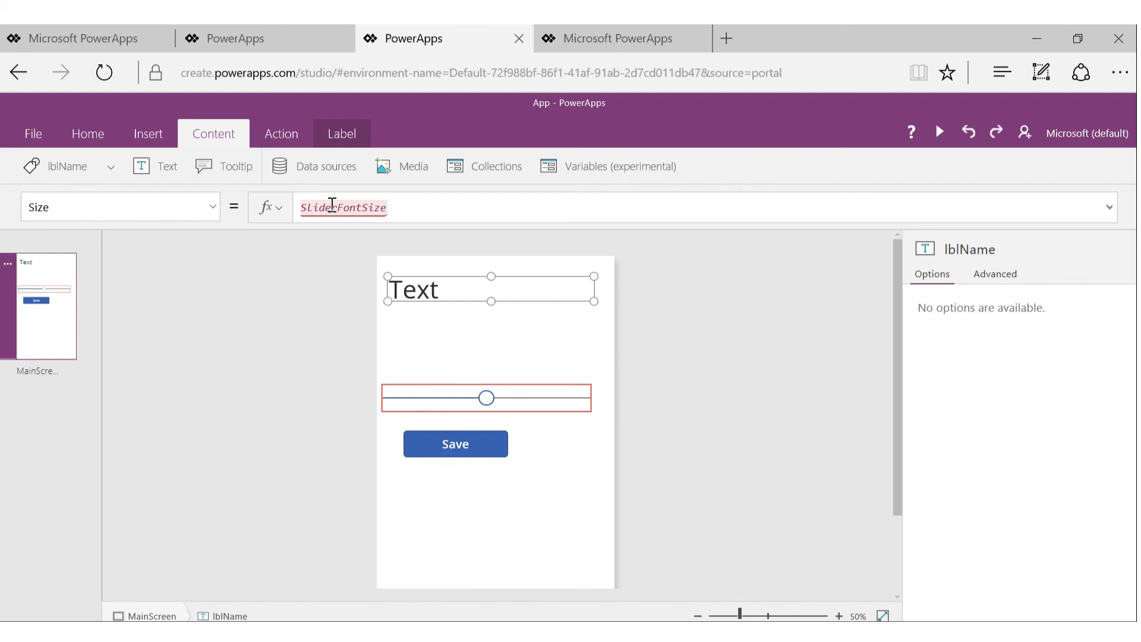
click(343, 207)
text( * 0.)
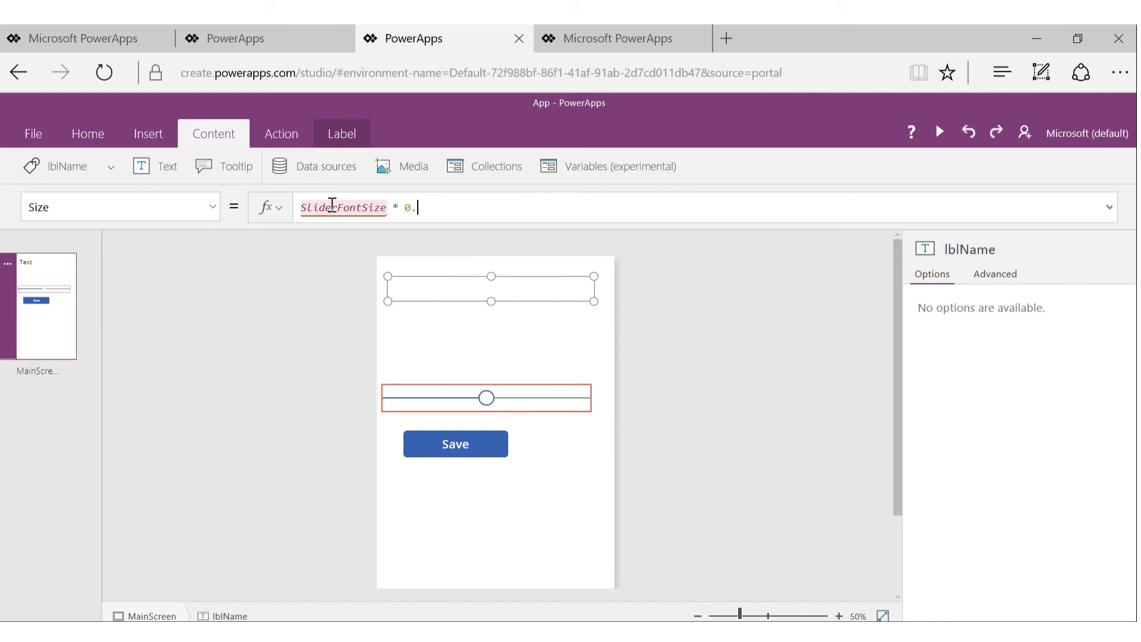
text(50)
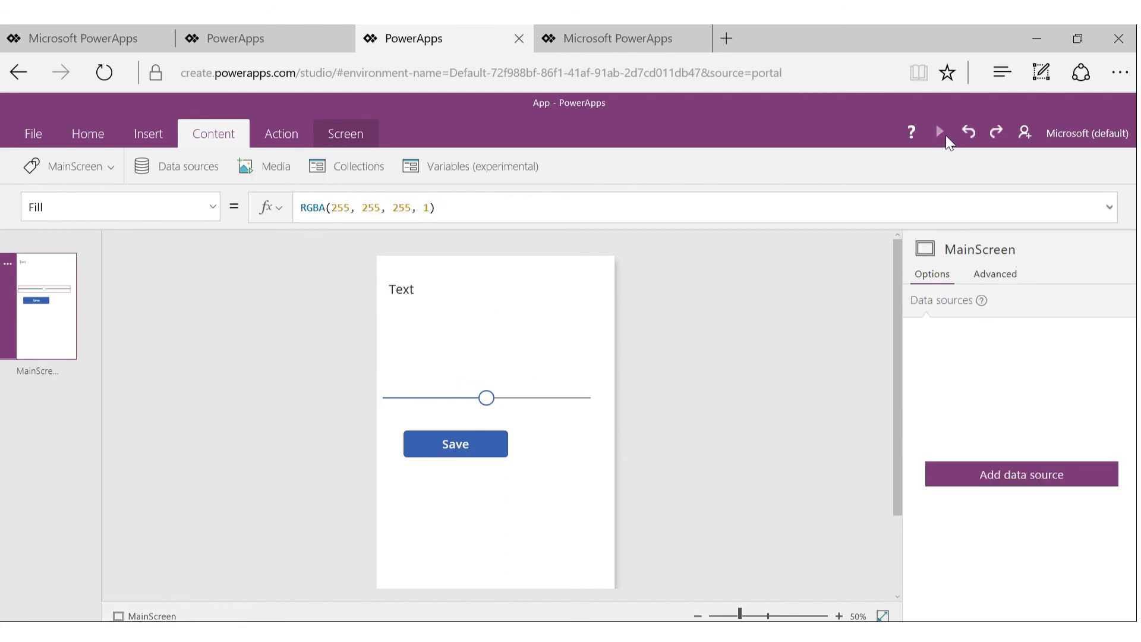
Run the app preview and drag the slider between values 48 and 47
click(940, 131)
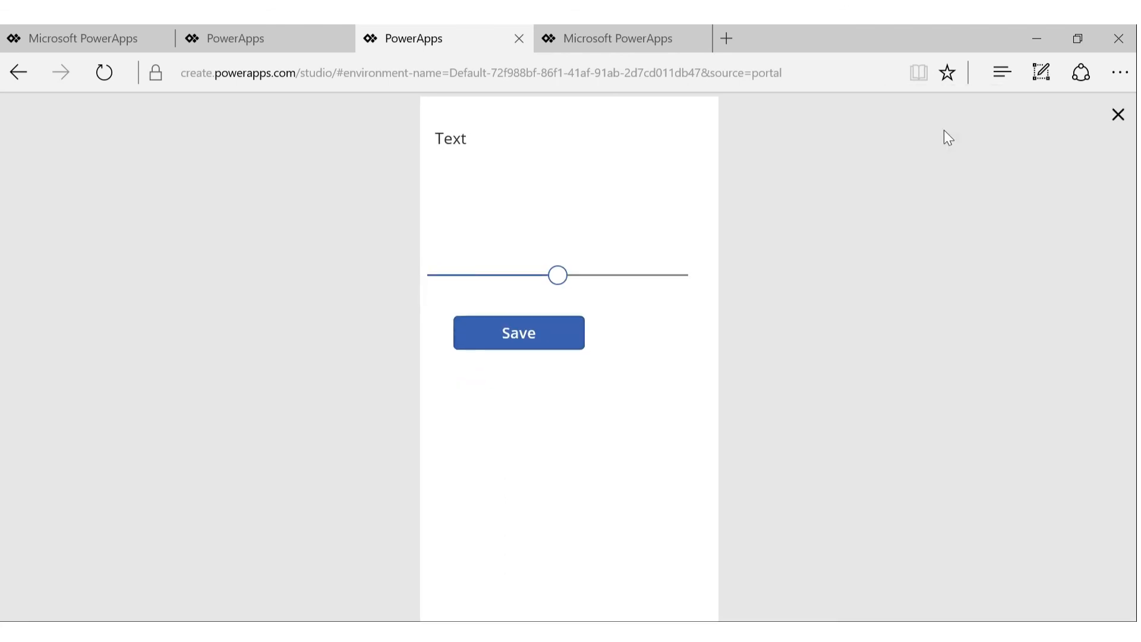
click(557, 276)
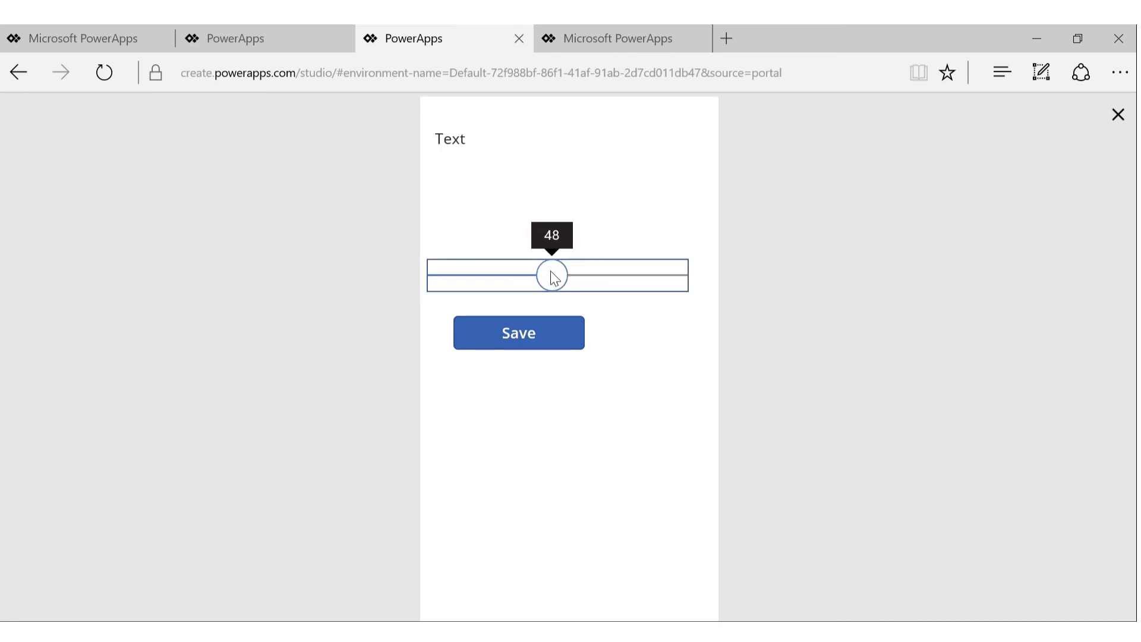
drag(553, 274, 545, 275)
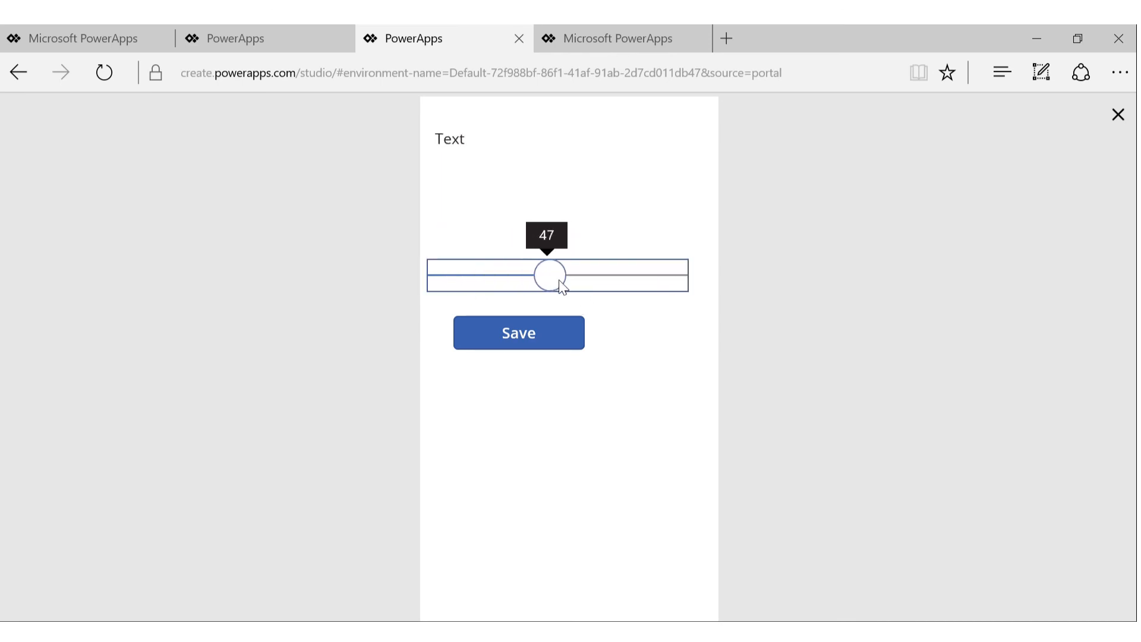
drag(549, 275, 583, 275)
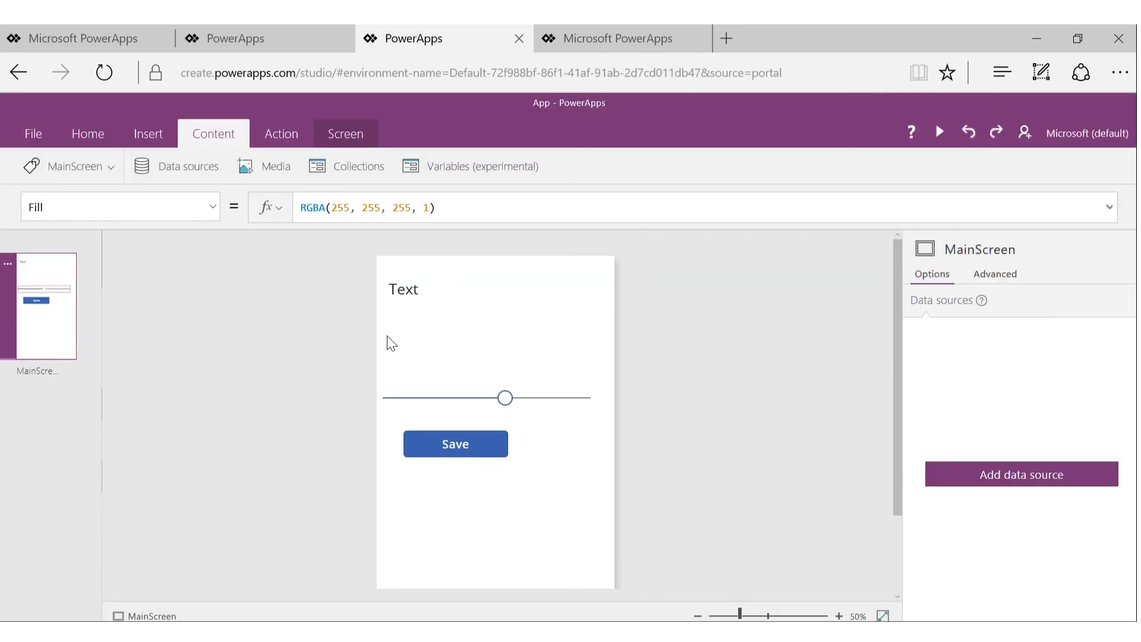
Select lblName and retype the slider reference so Size reads SliderFontSize * 0.50
click(420, 289)
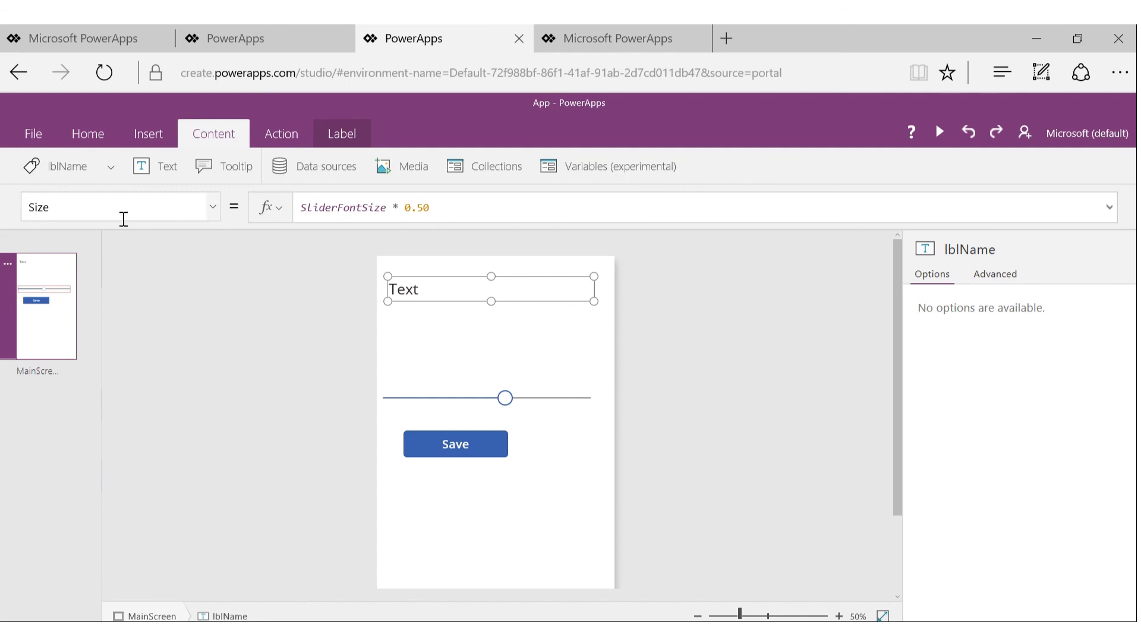
mouse_move(454, 280)
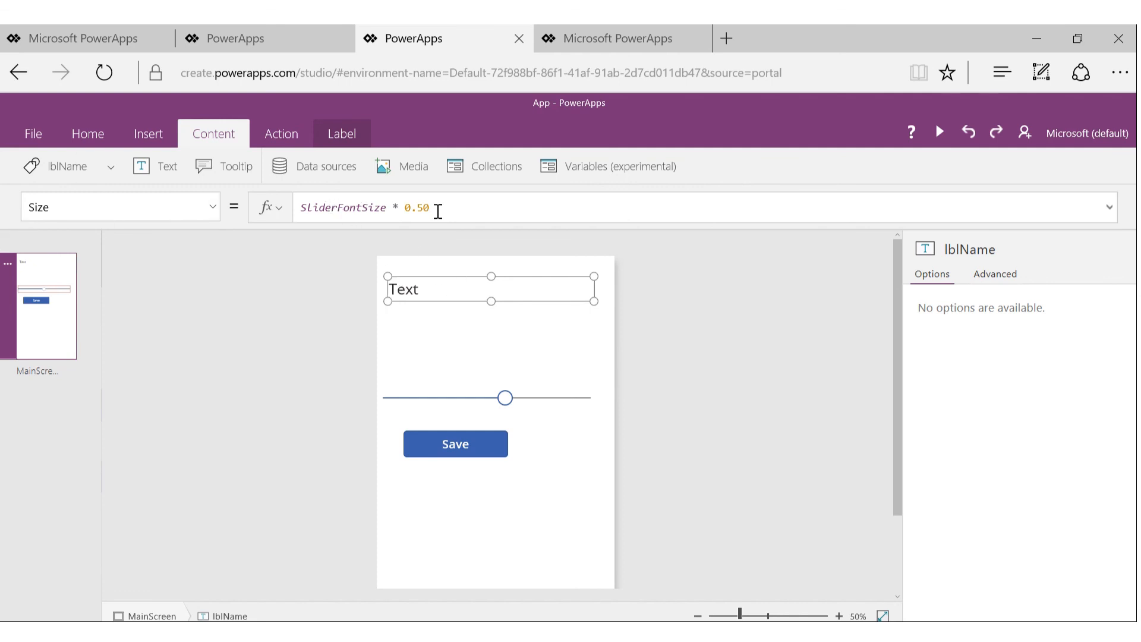
mouse_move(352, 208)
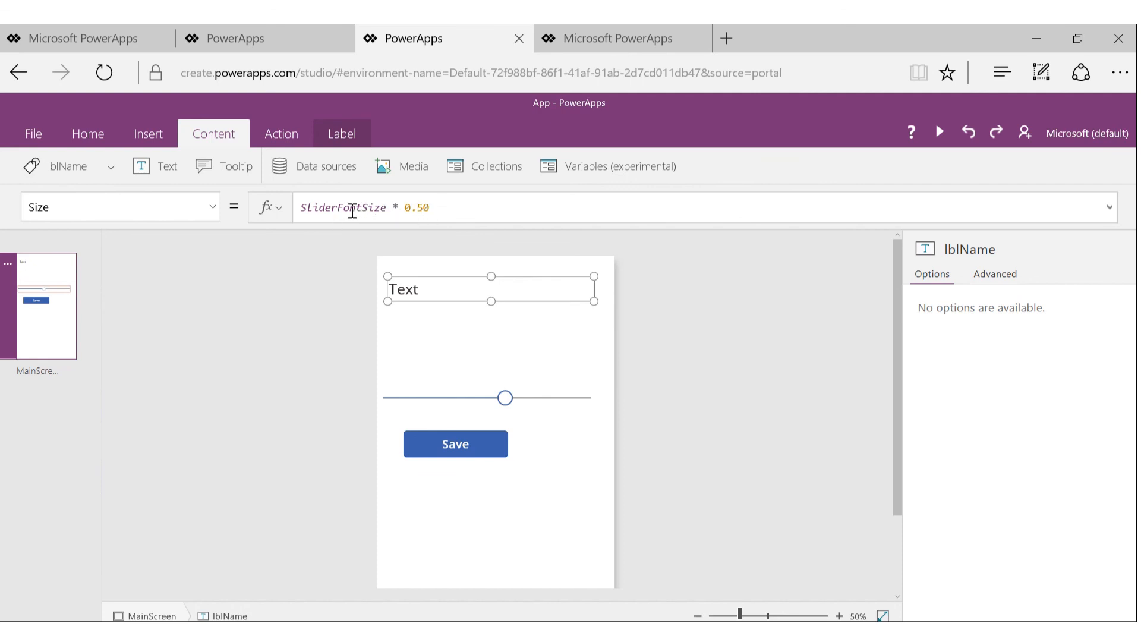
double_click(344, 207)
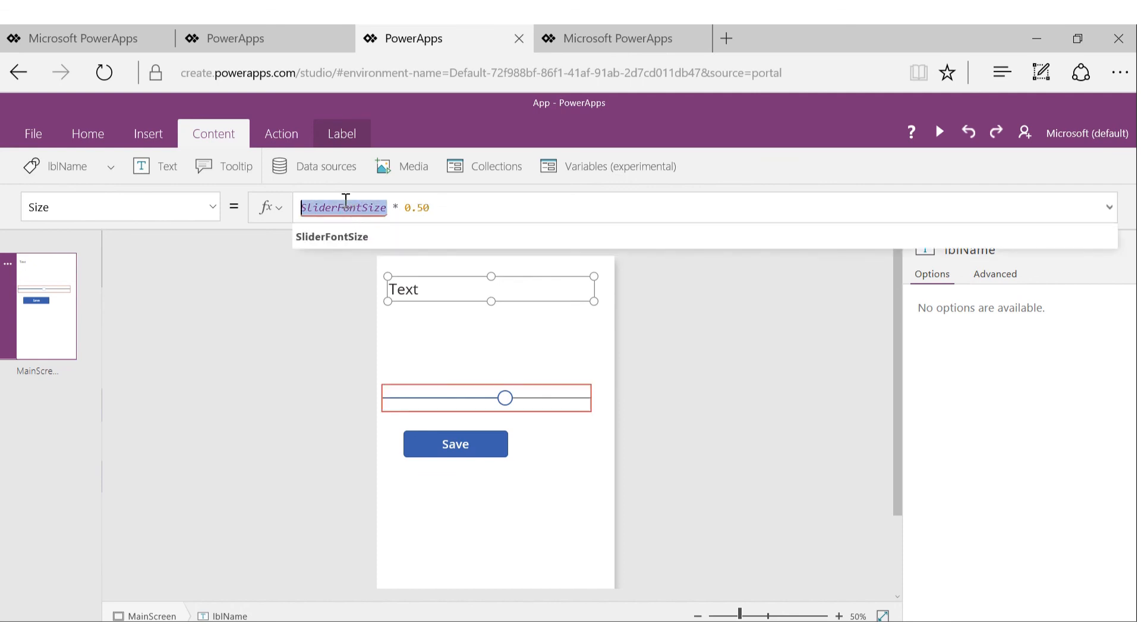
text(50)
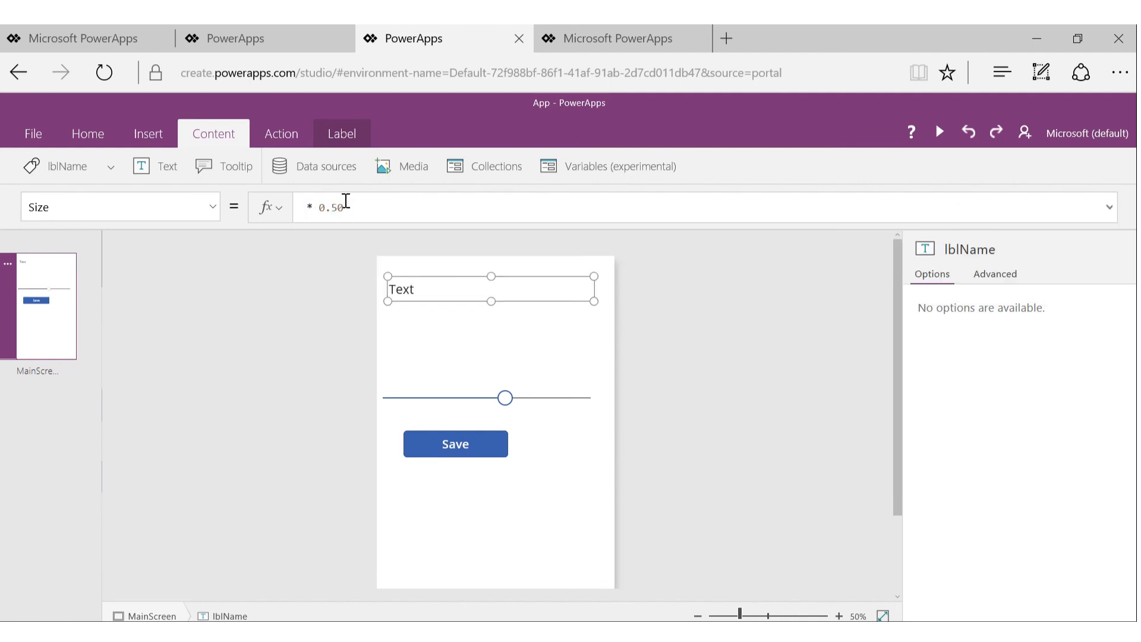
text(sl)
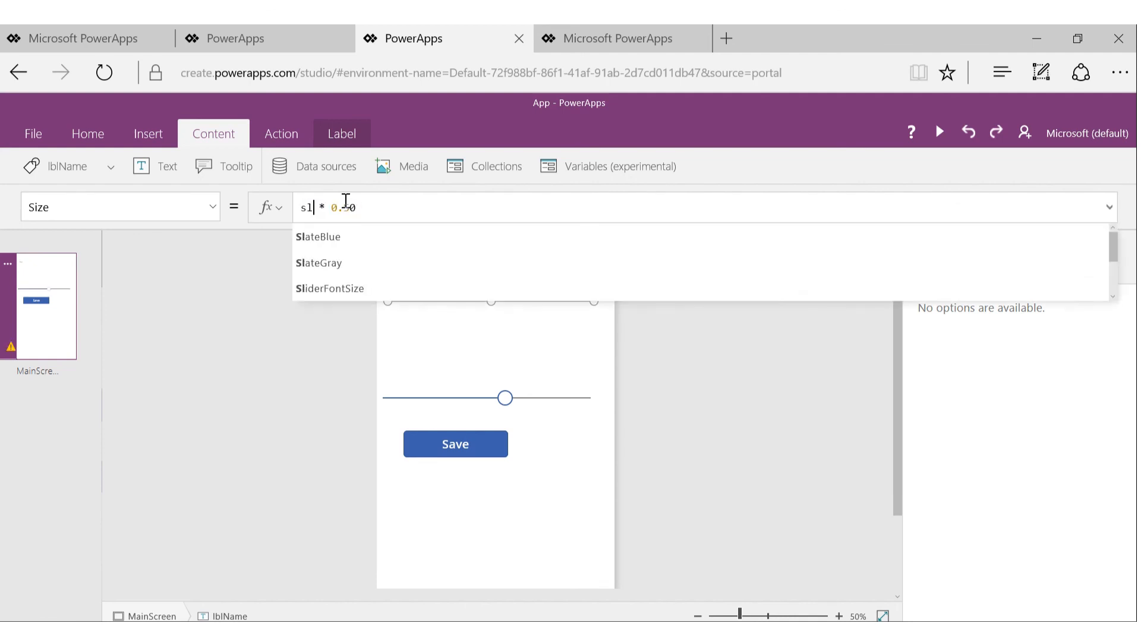
click(330, 288)
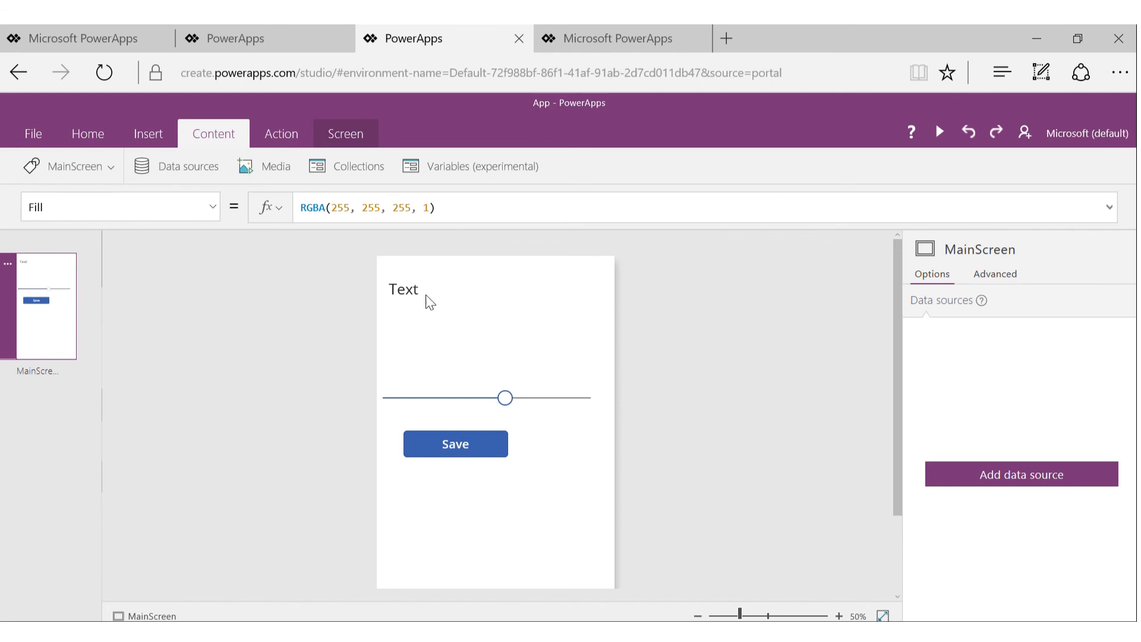
click(405, 288)
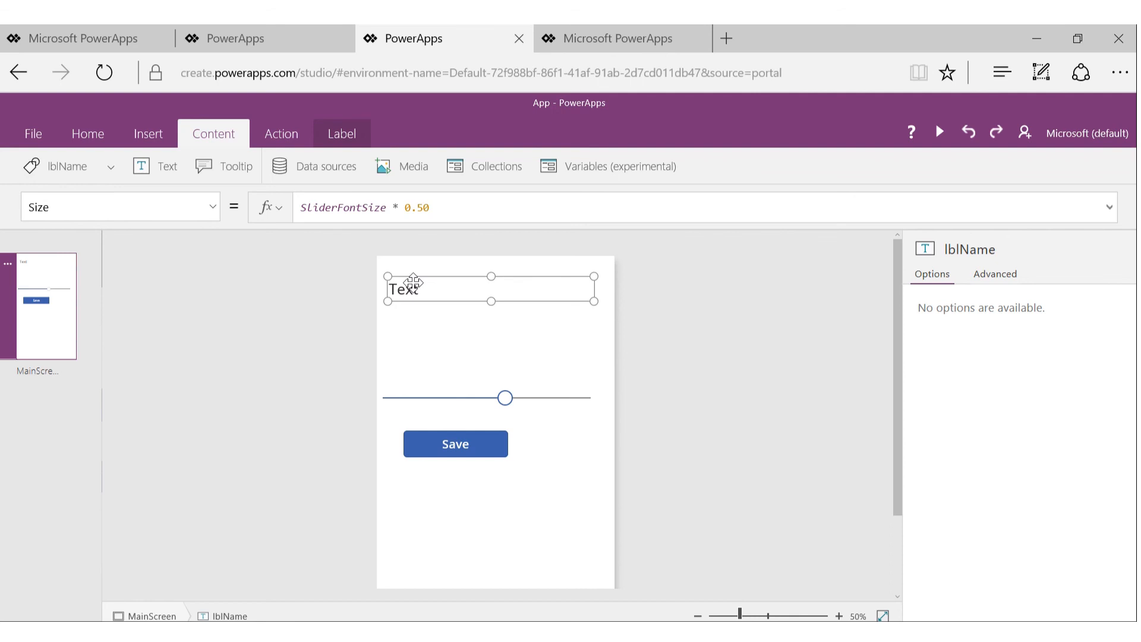
mouse_move(351, 305)
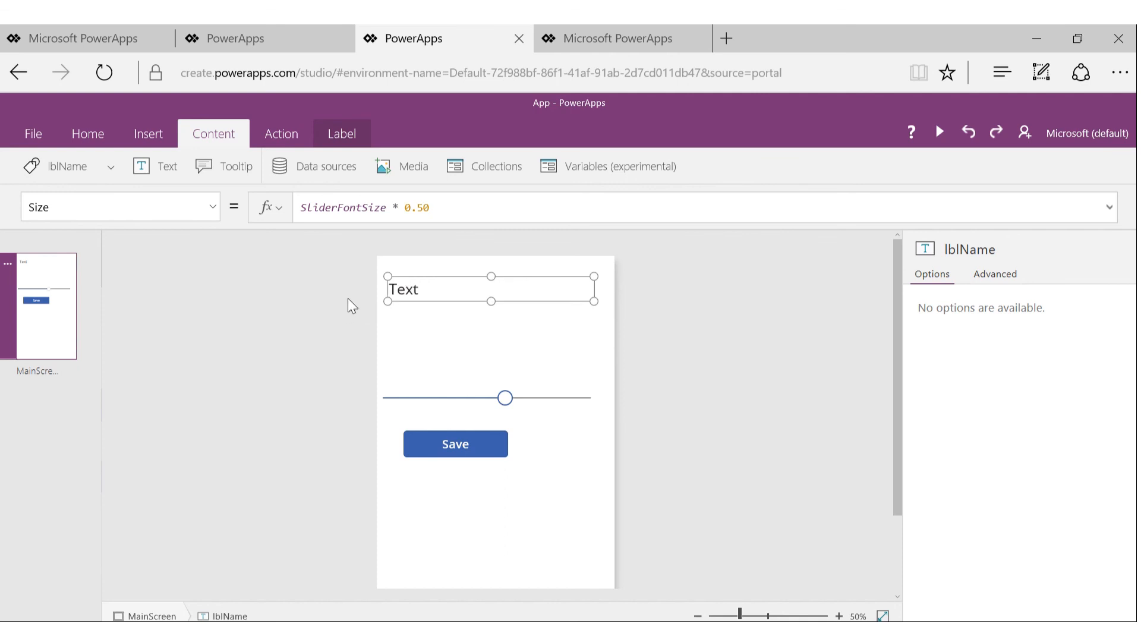